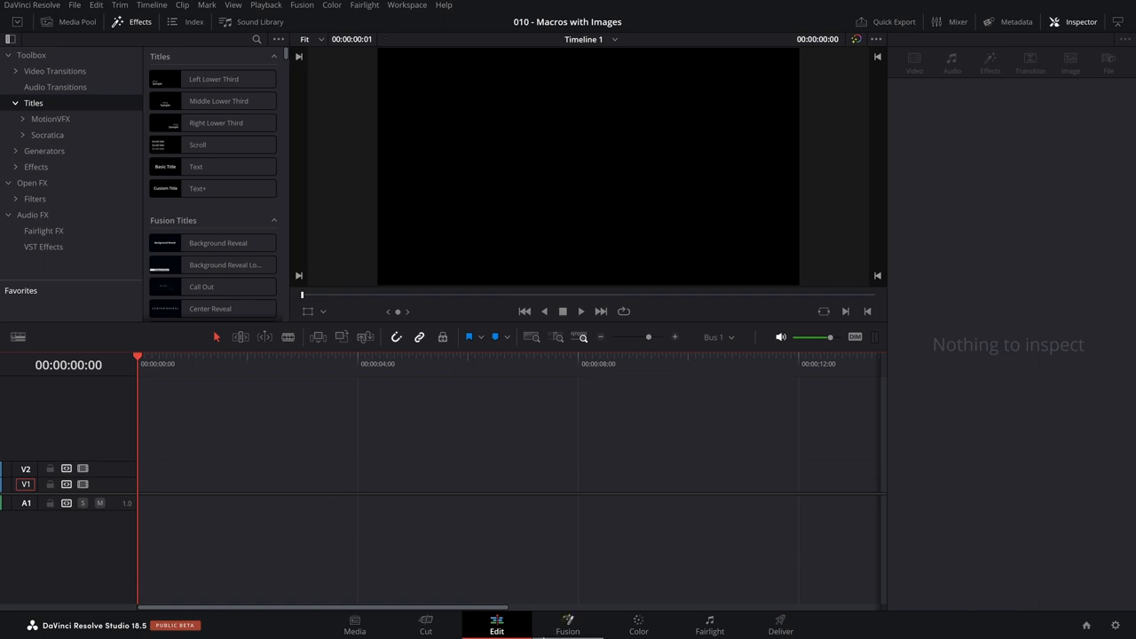
Switch from the Edit page to the Fusion compositing workspace.
click(568, 625)
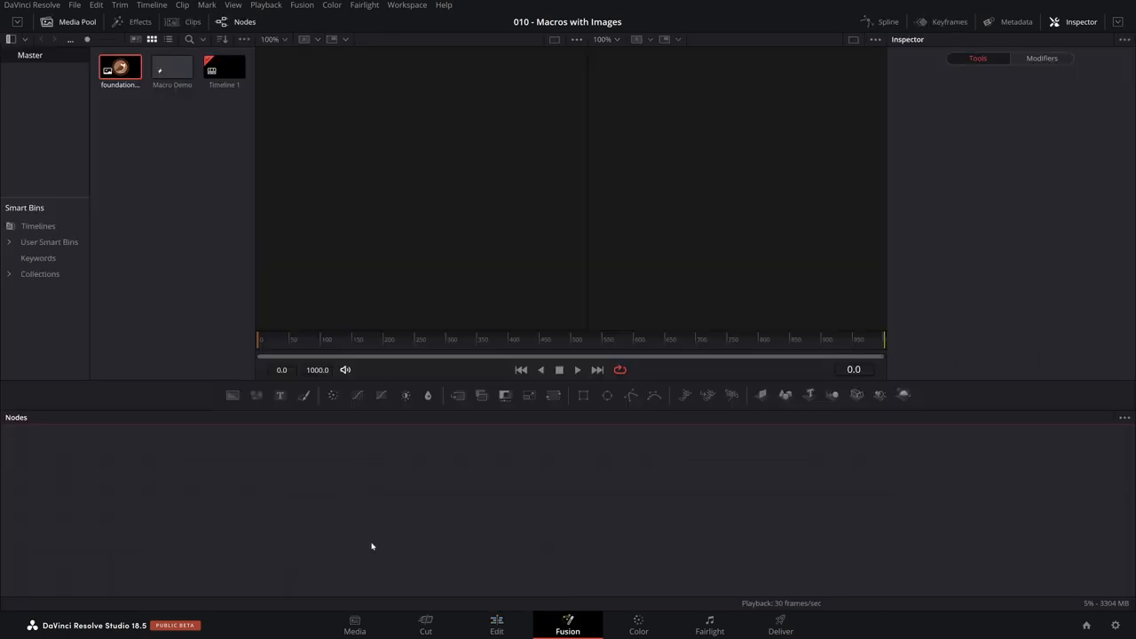
mouse_move(128, 241)
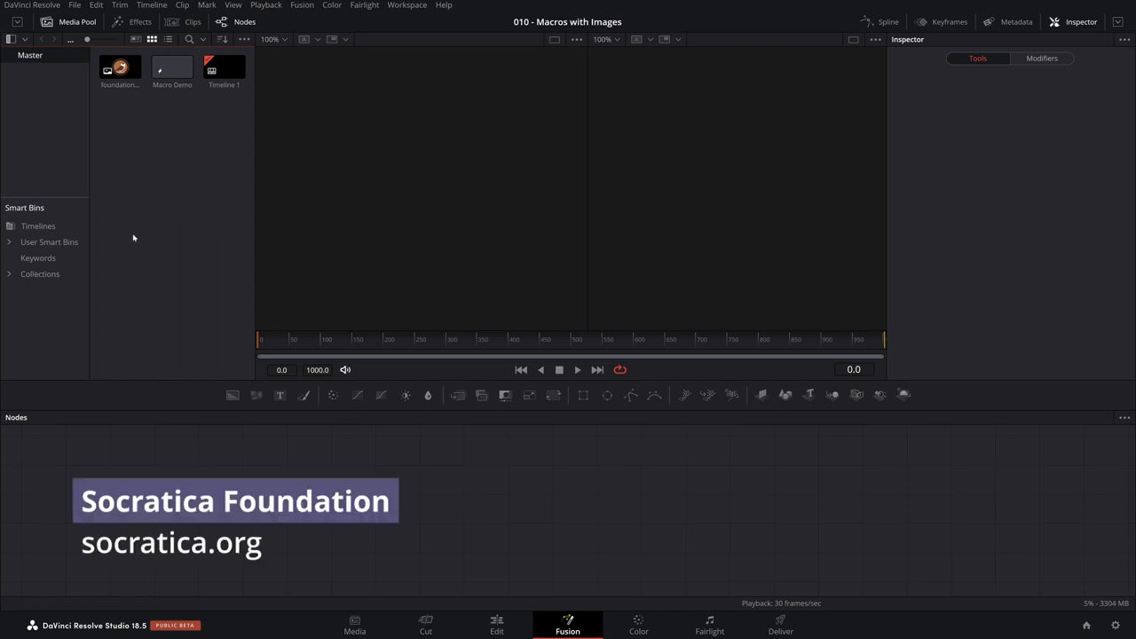
Add the owl logo image, merge a 'Foundation' Text+ node over it, and select the image node to name it Logo.
drag(121, 68, 234, 267)
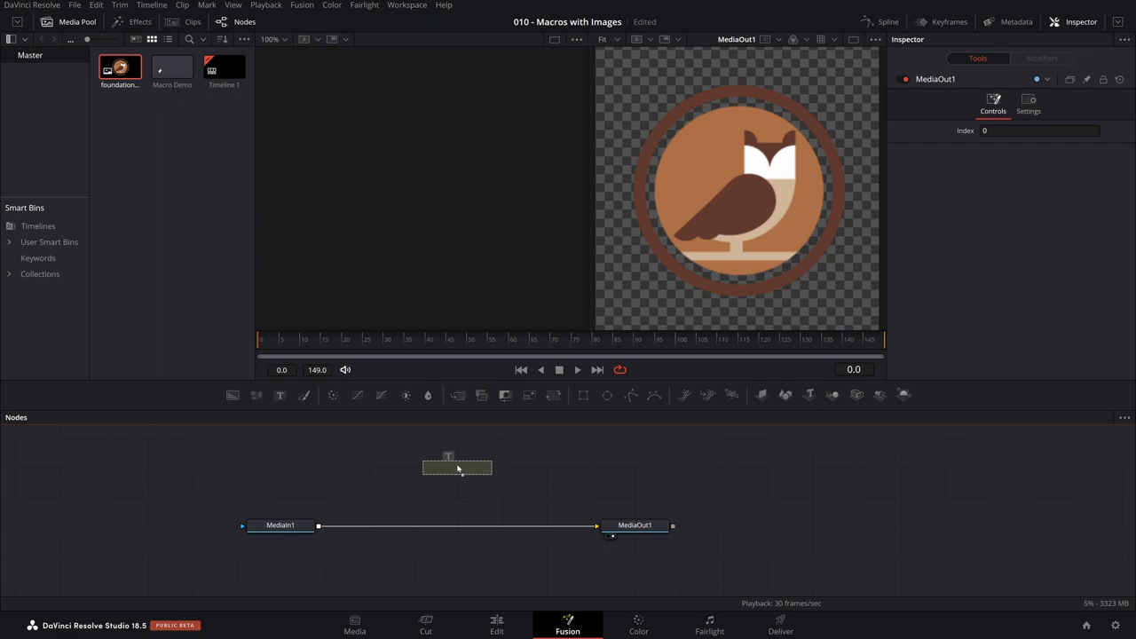
click(458, 467)
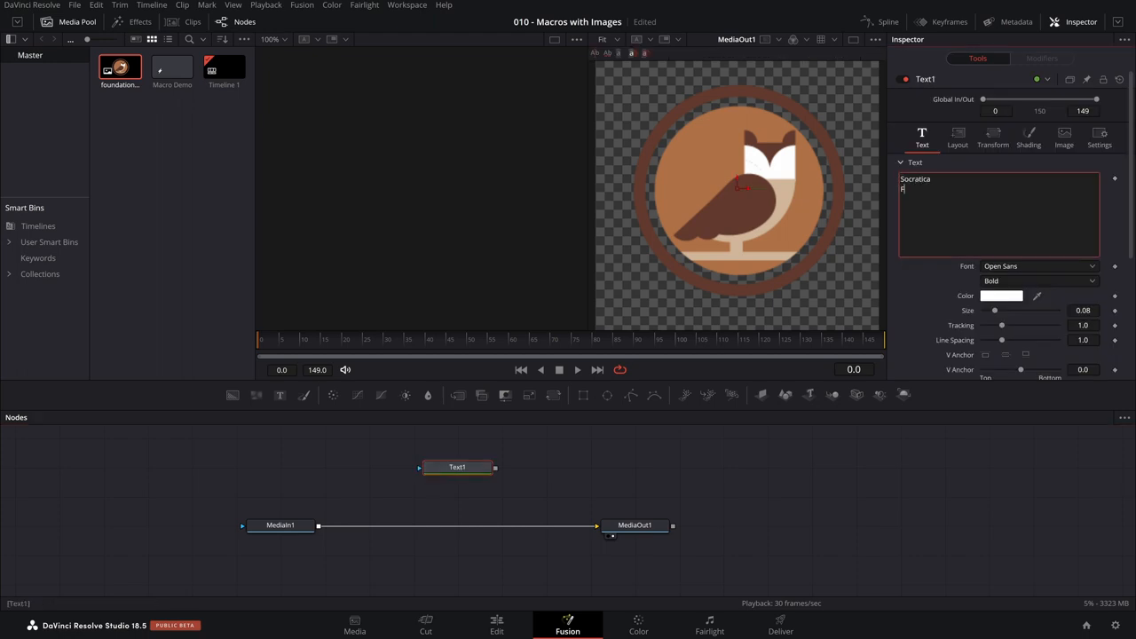
text(Foundation)
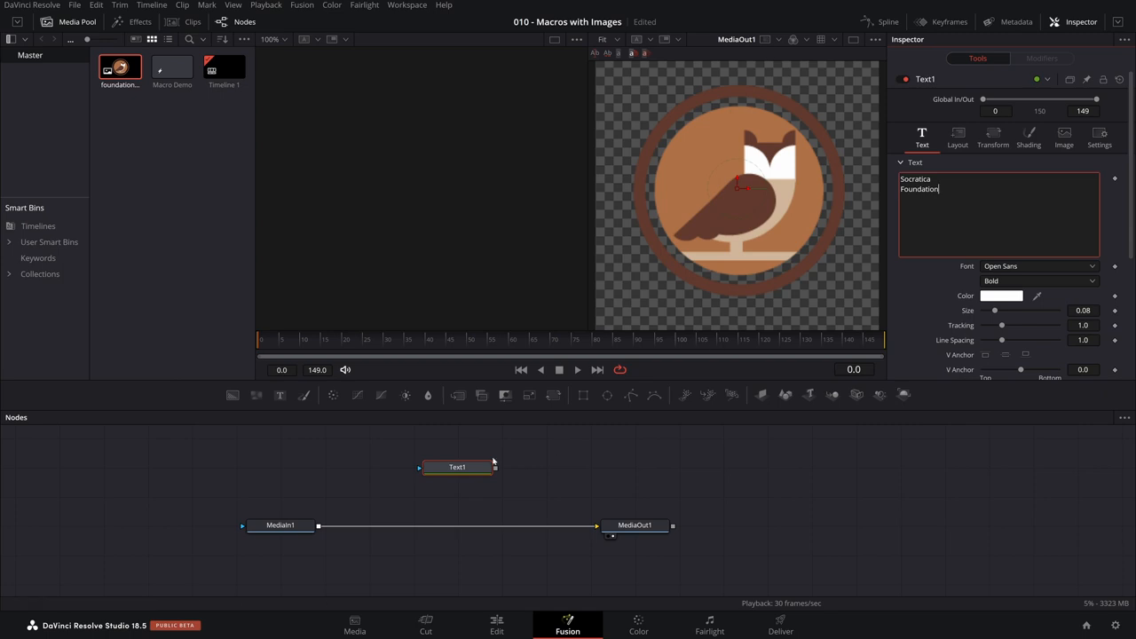
drag(458, 467, 412, 467)
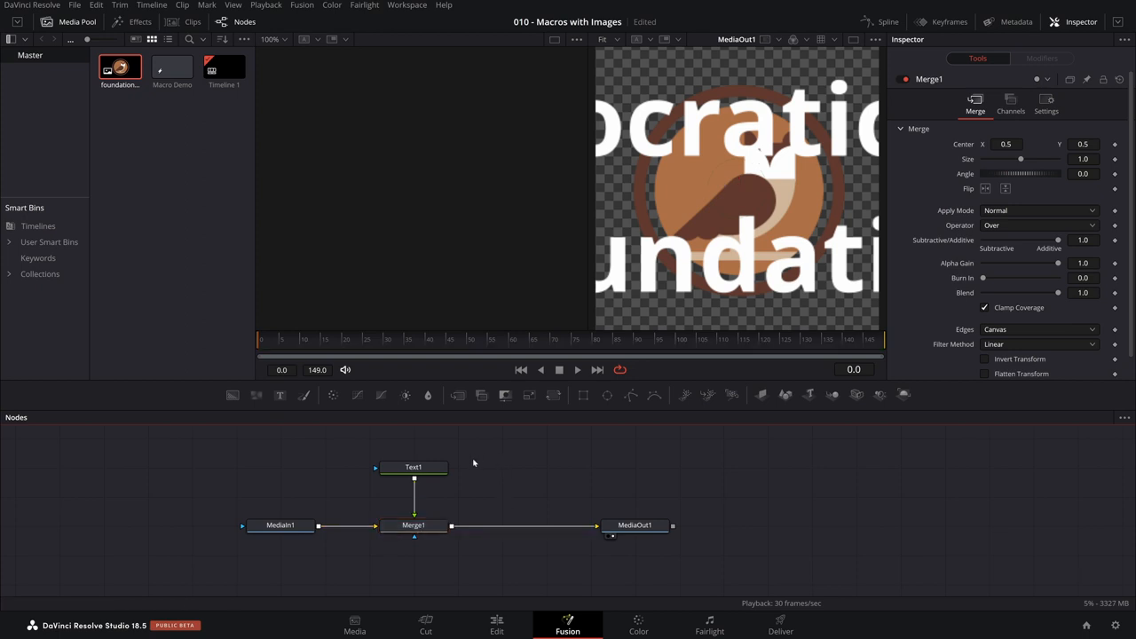
click(280, 526)
text(Logo)
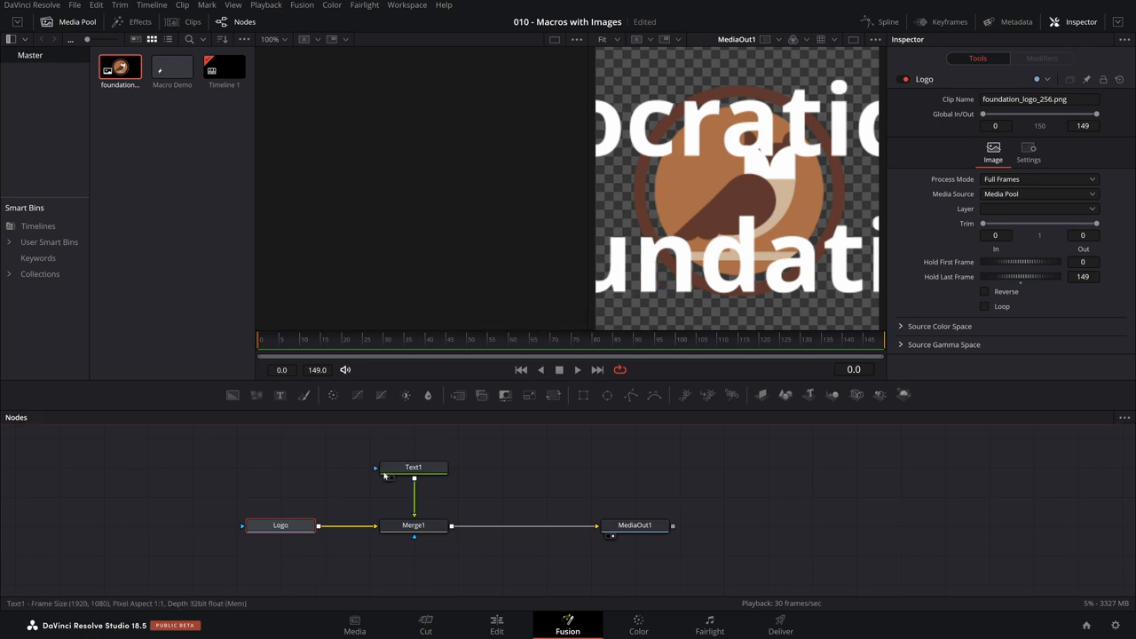
Rename Text1 to Name and Merge1 to Merge.
double_click(412, 467)
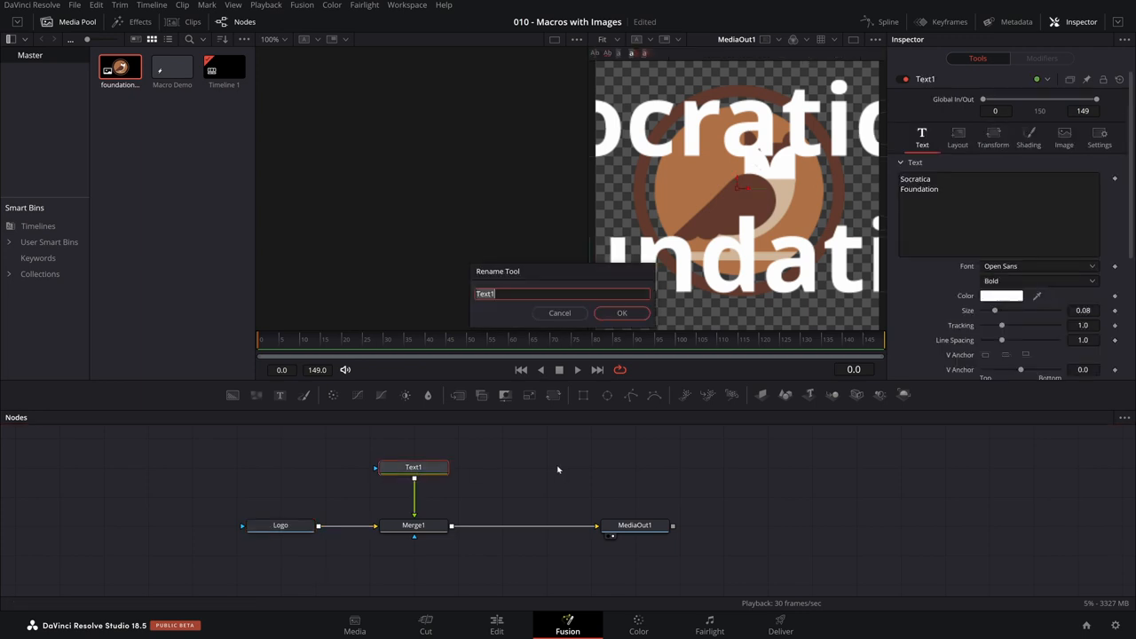
click(621, 312)
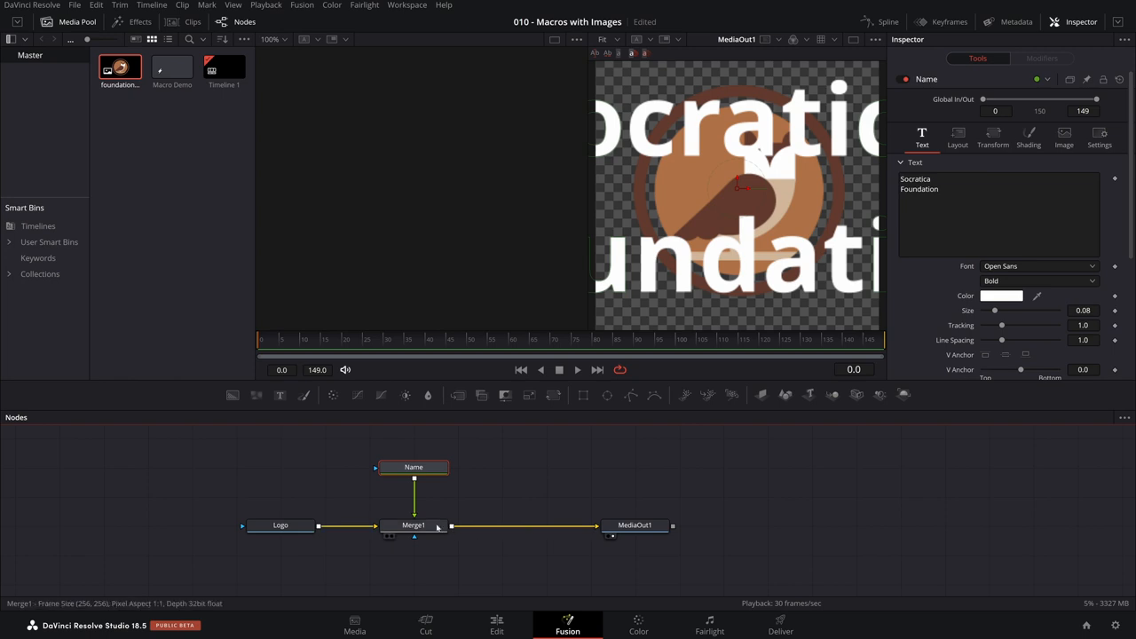
double_click(411, 525)
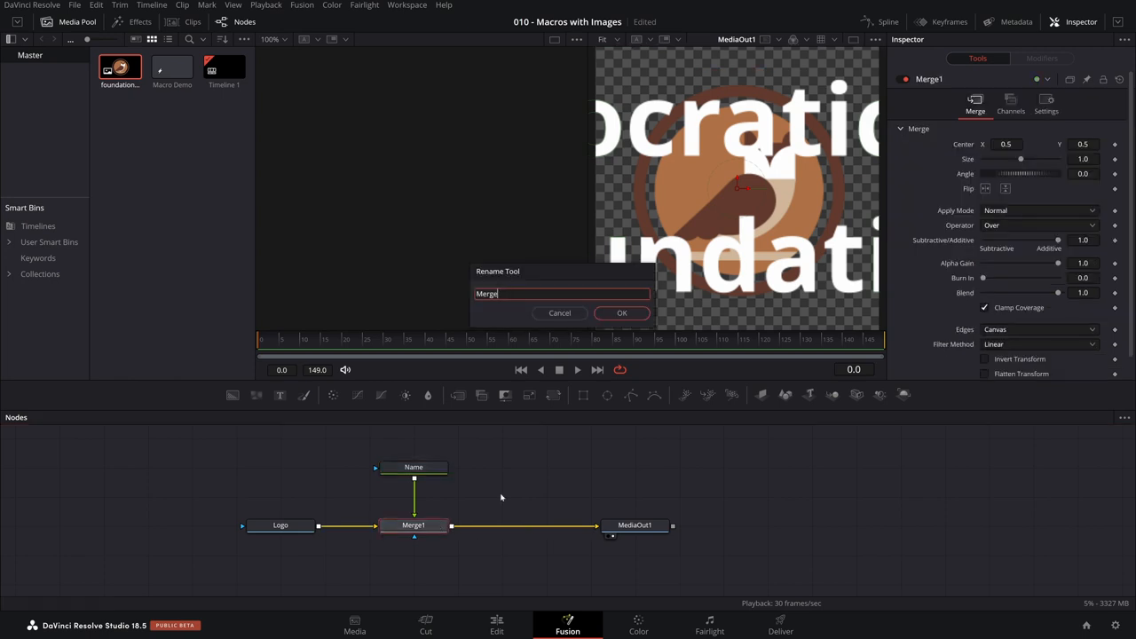
click(621, 312)
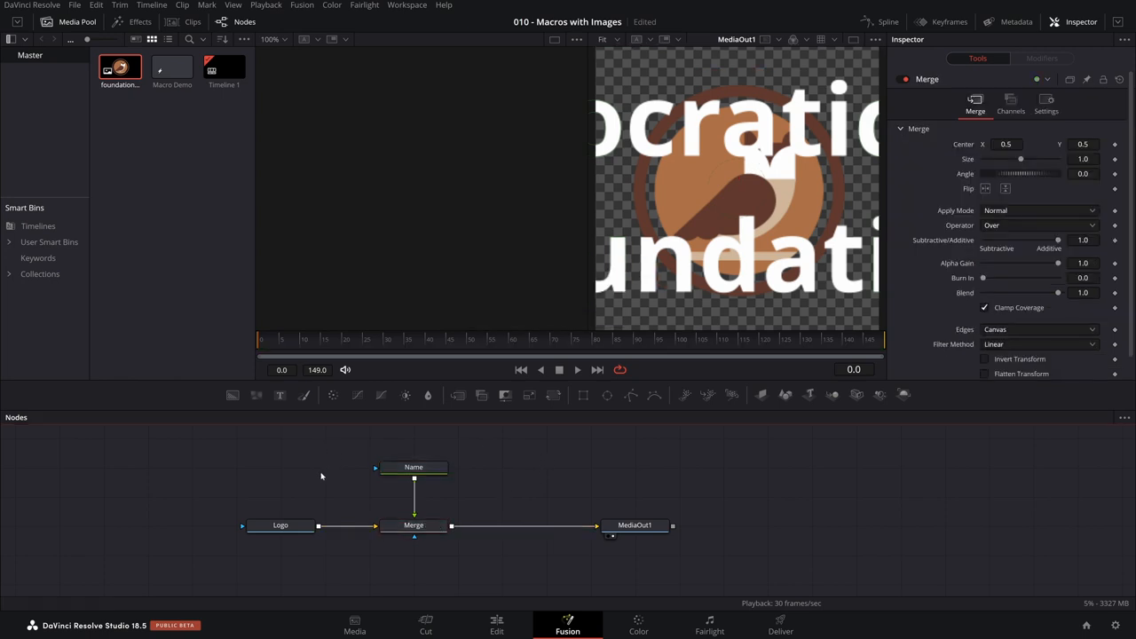
mouse_move(280, 525)
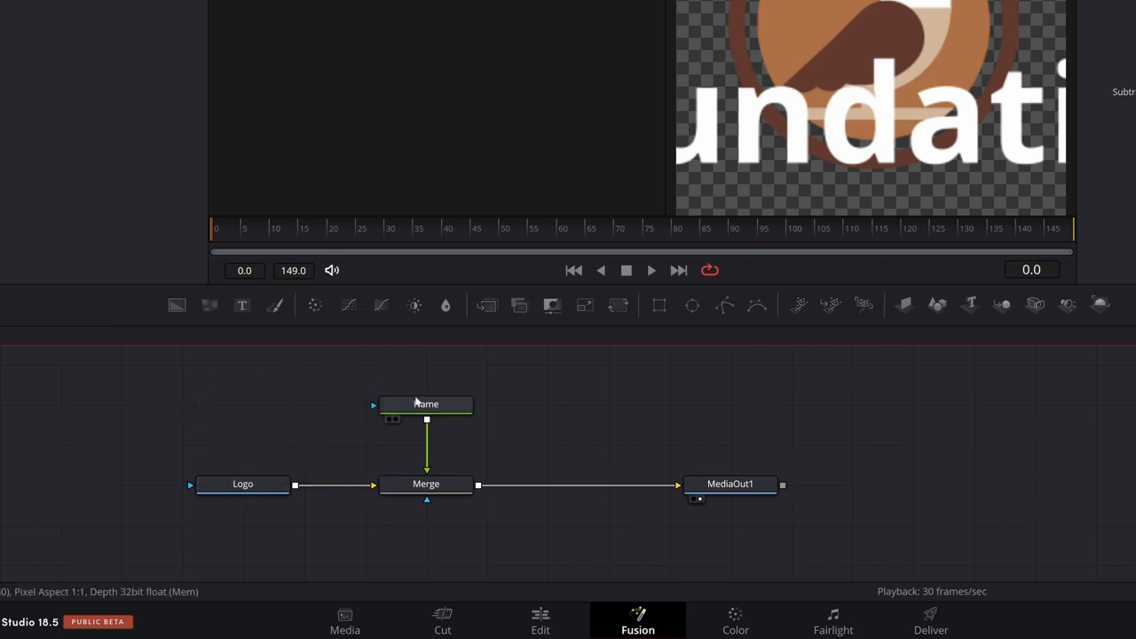
mouse_move(426, 412)
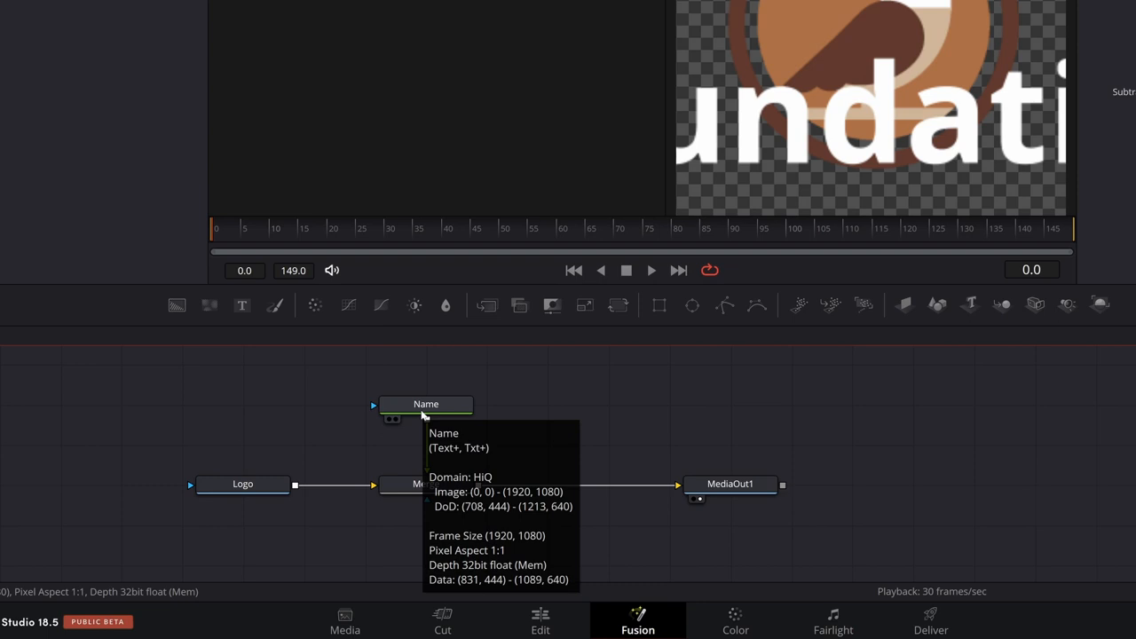
mouse_move(437, 446)
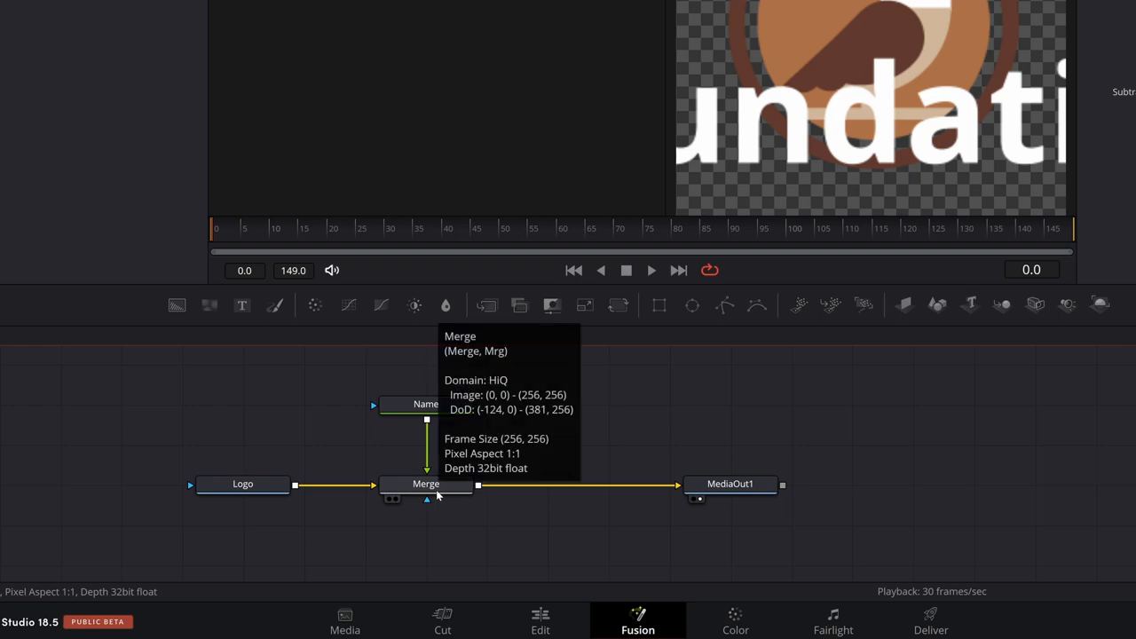
click(426, 483)
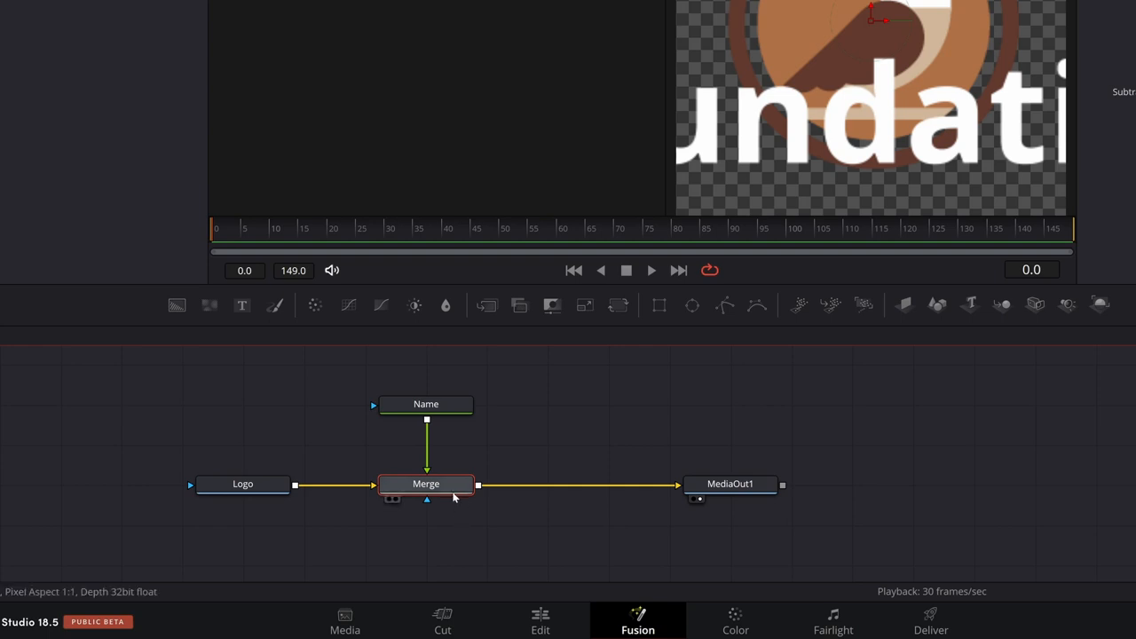
Swap the Merge node's inputs so the text becomes the background under the owl logo.
right_click(426, 483)
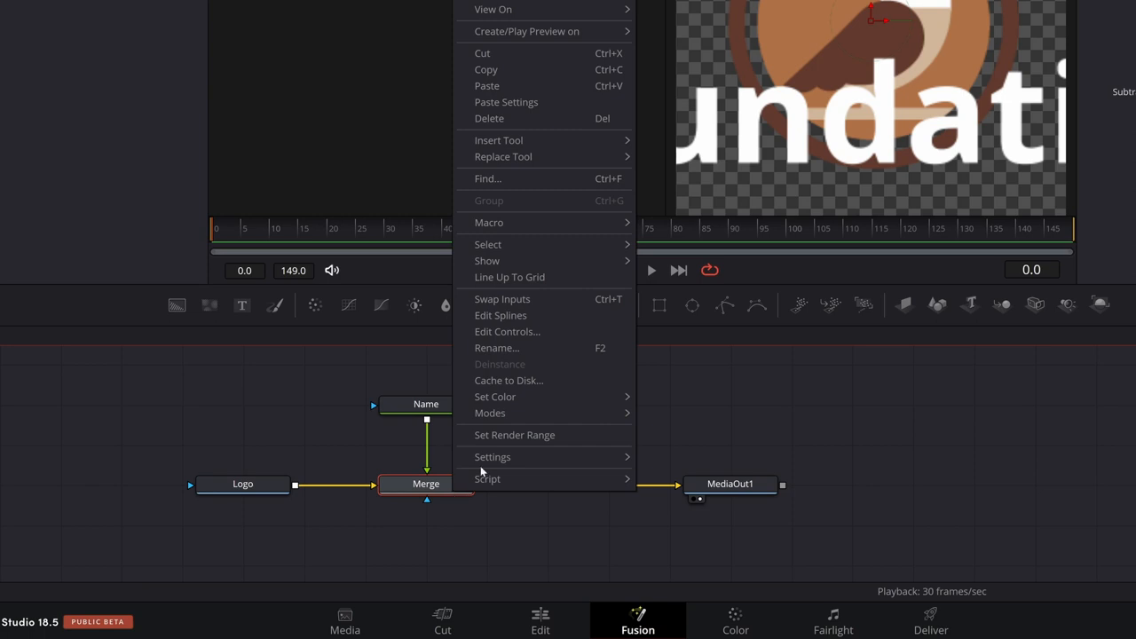
mouse_move(539, 299)
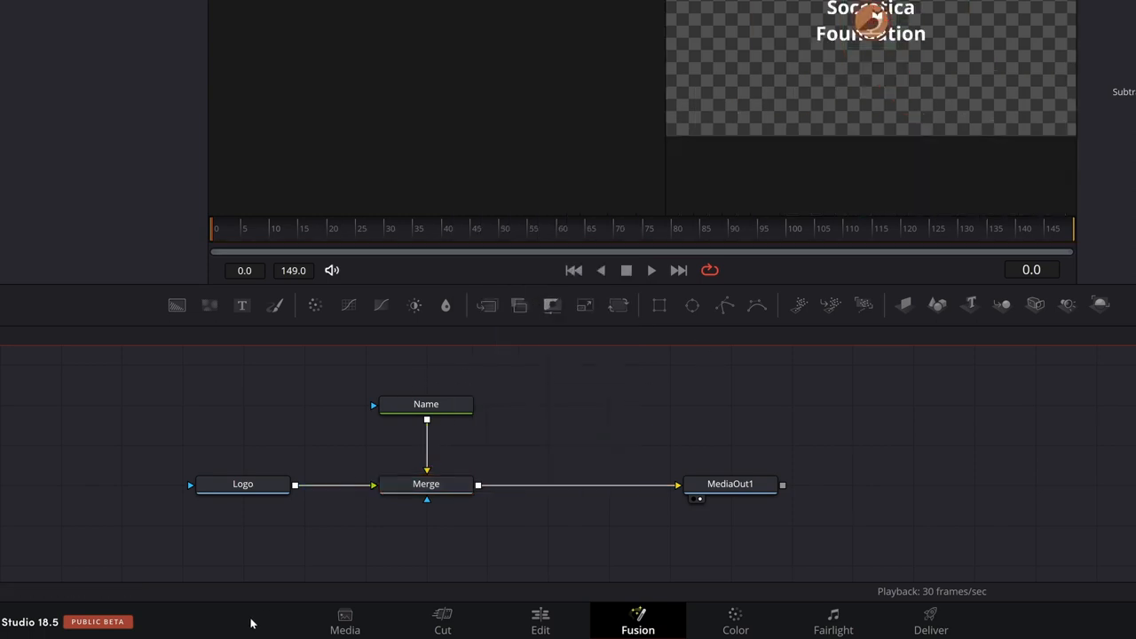
click(426, 483)
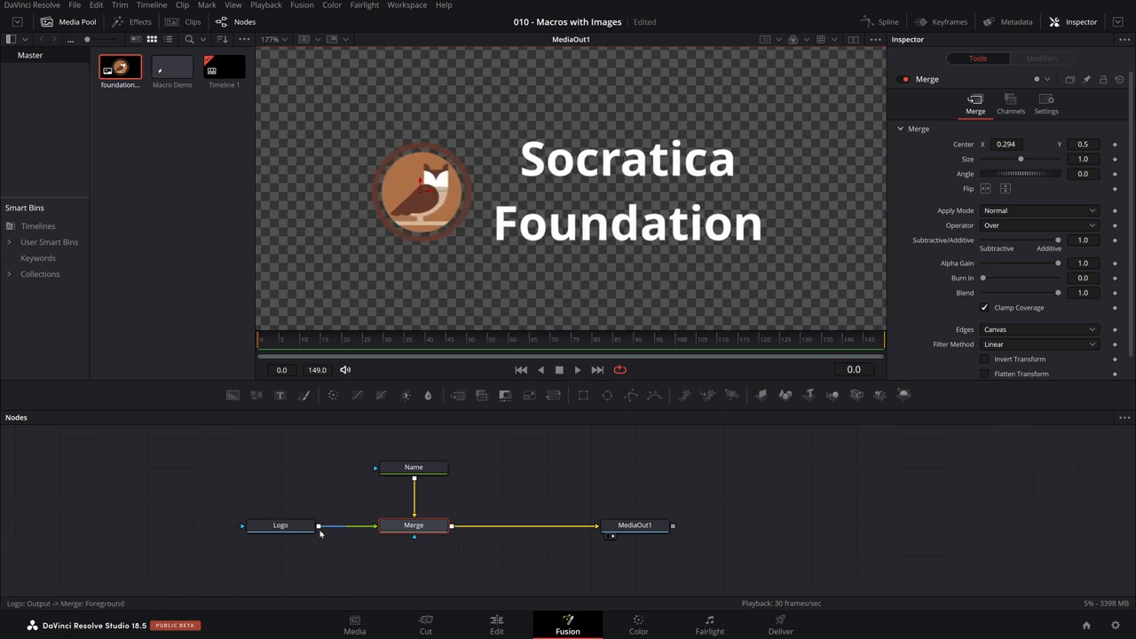
Set the Name text to Regular weight, tighten its line spacing, and move the logo left of it via Merge Center X.
click(411, 467)
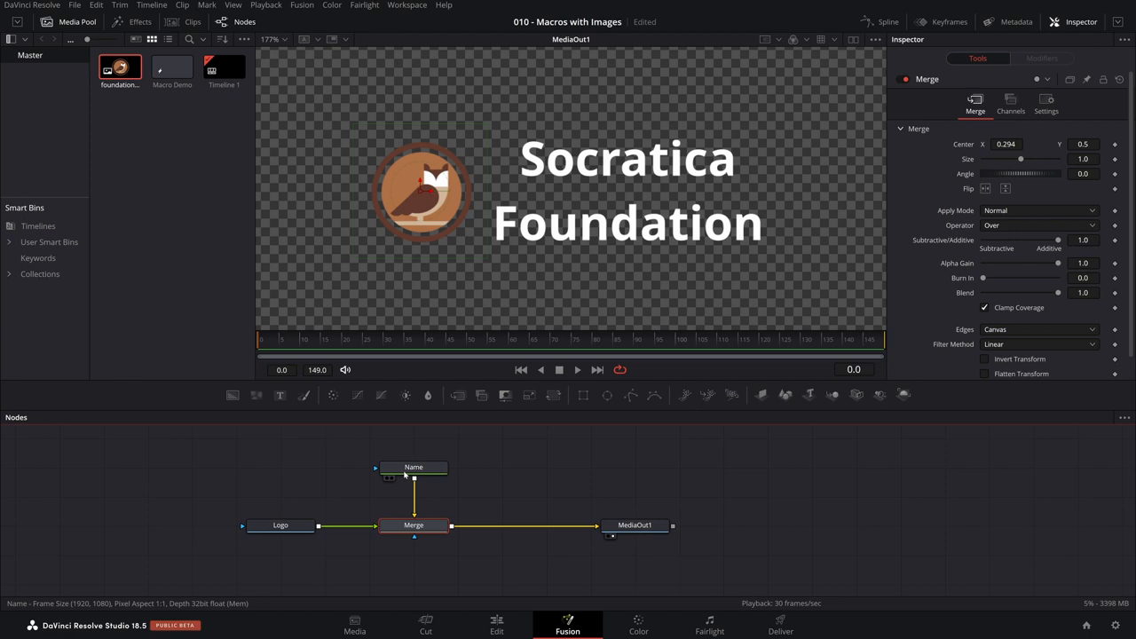
click(412, 466)
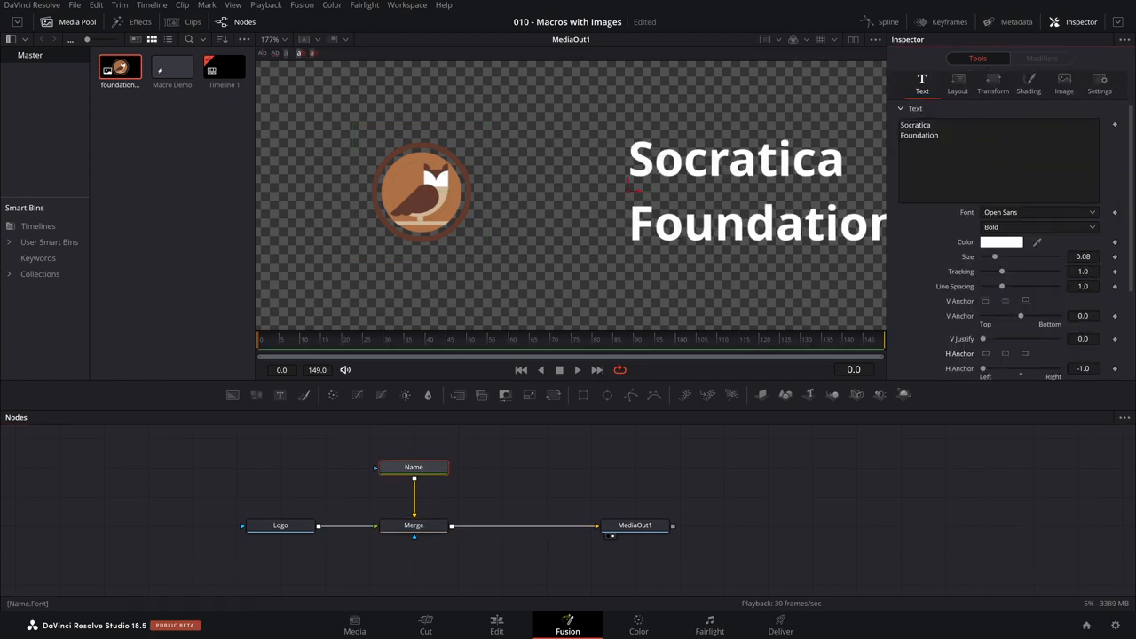
click(1039, 227)
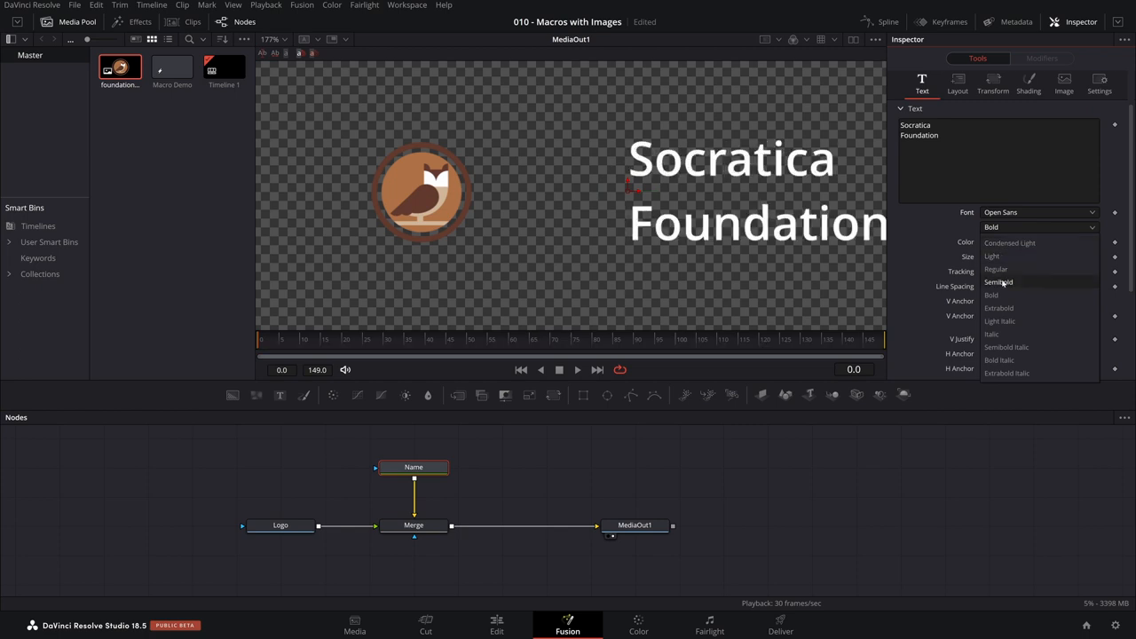
click(280, 525)
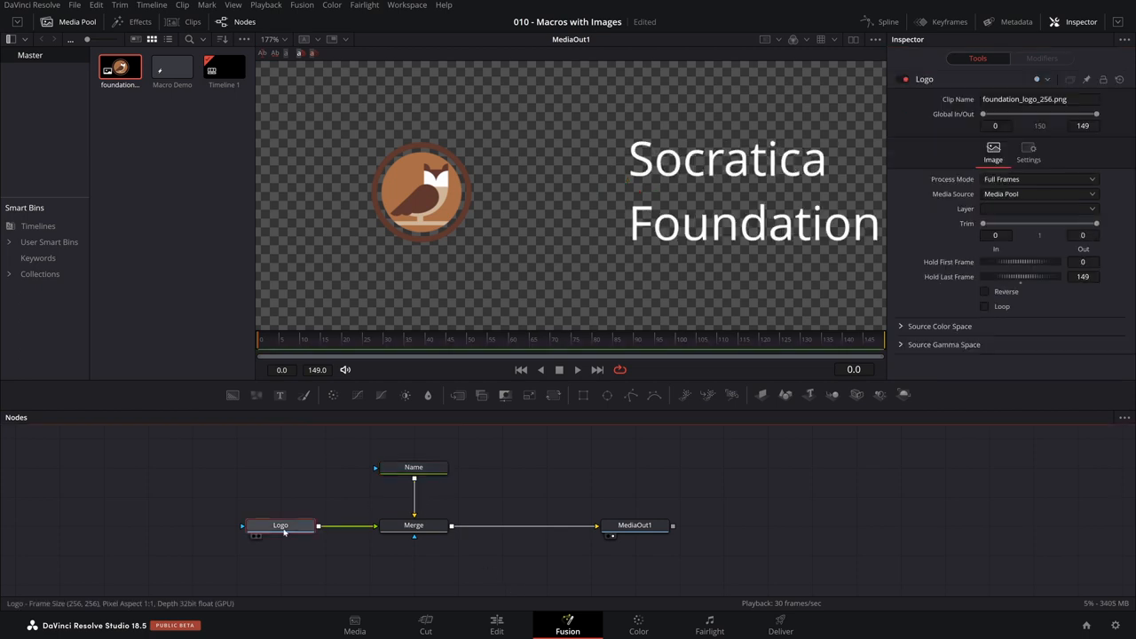
click(414, 525)
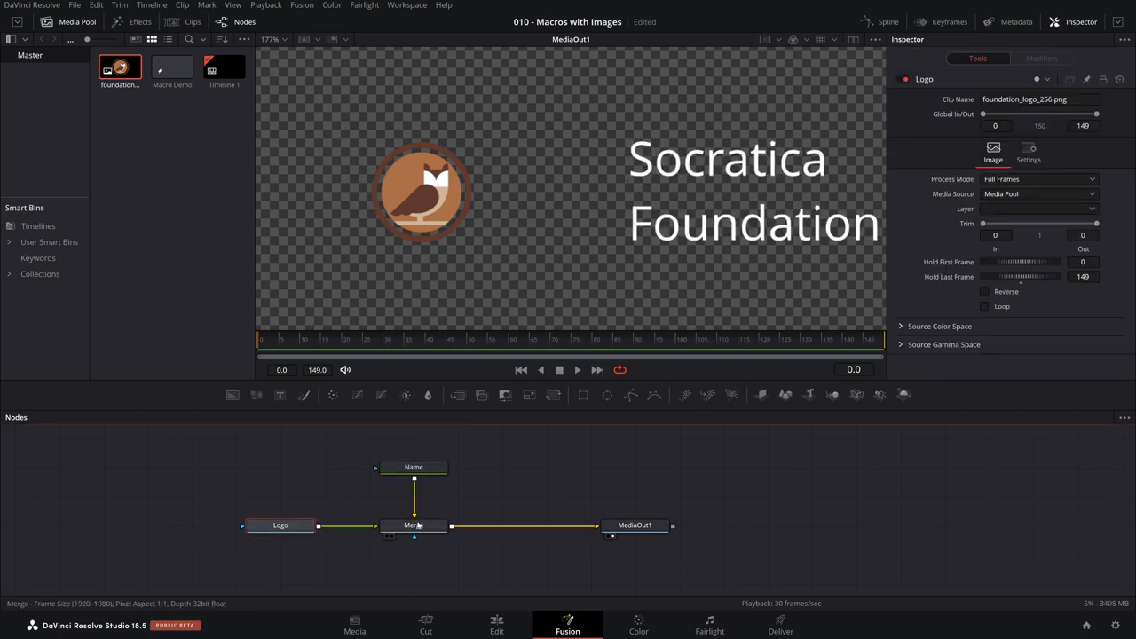
click(412, 525)
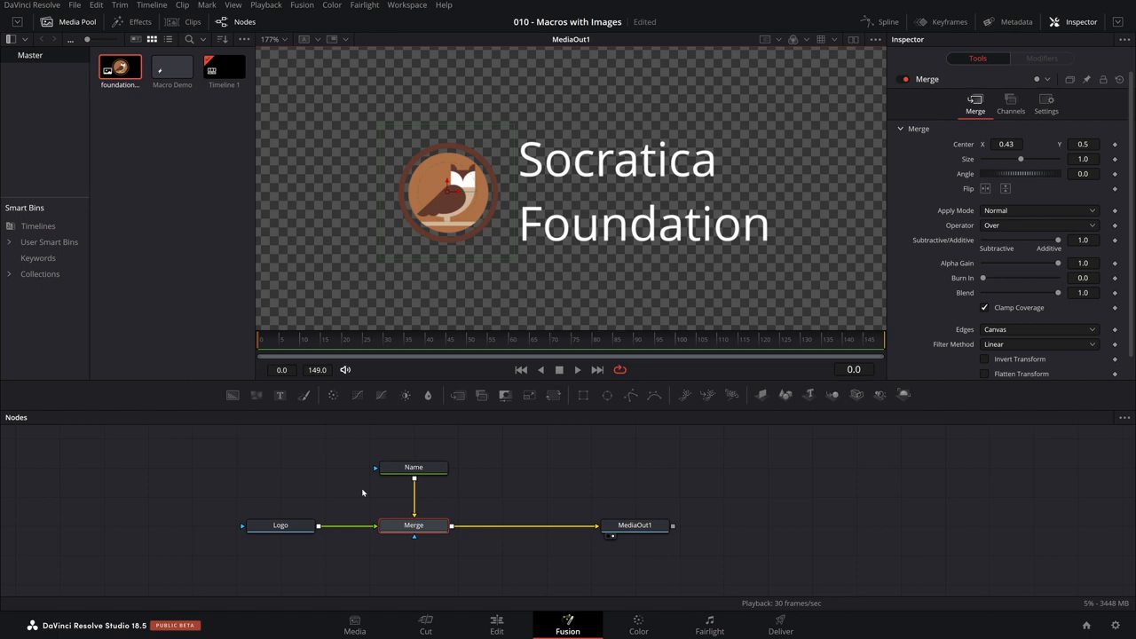
click(411, 466)
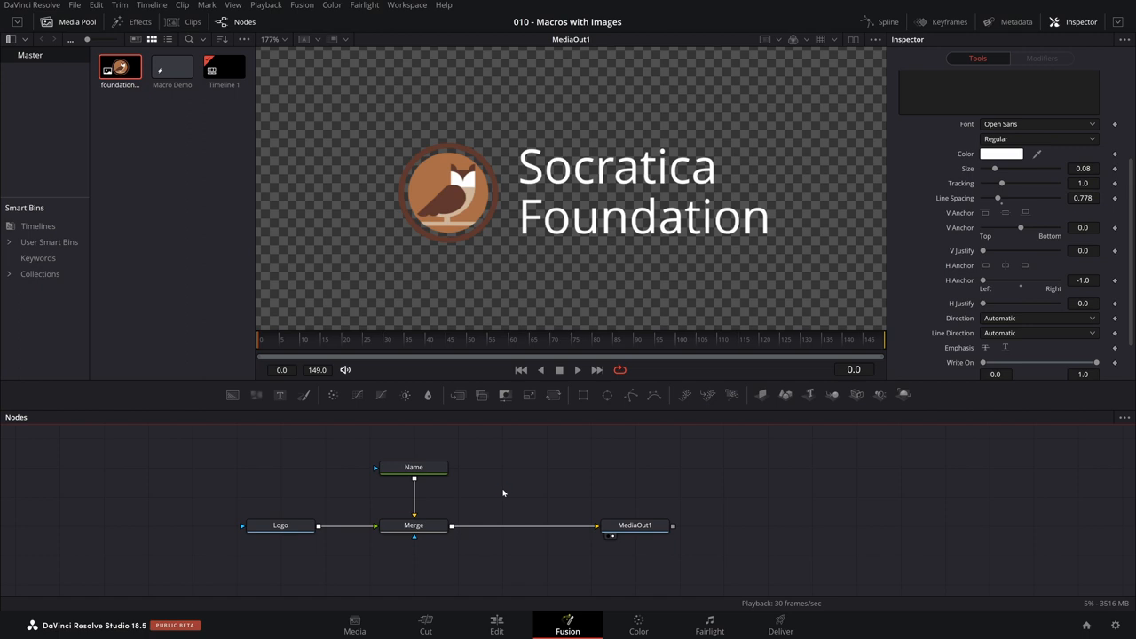
mouse_move(447, 197)
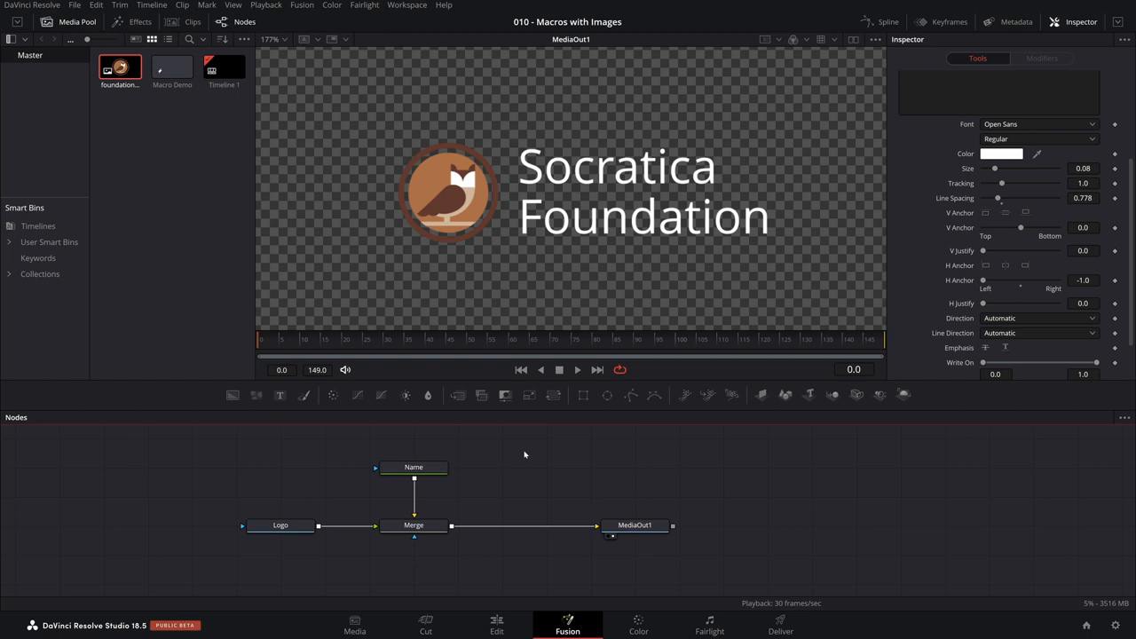
mouse_move(643, 543)
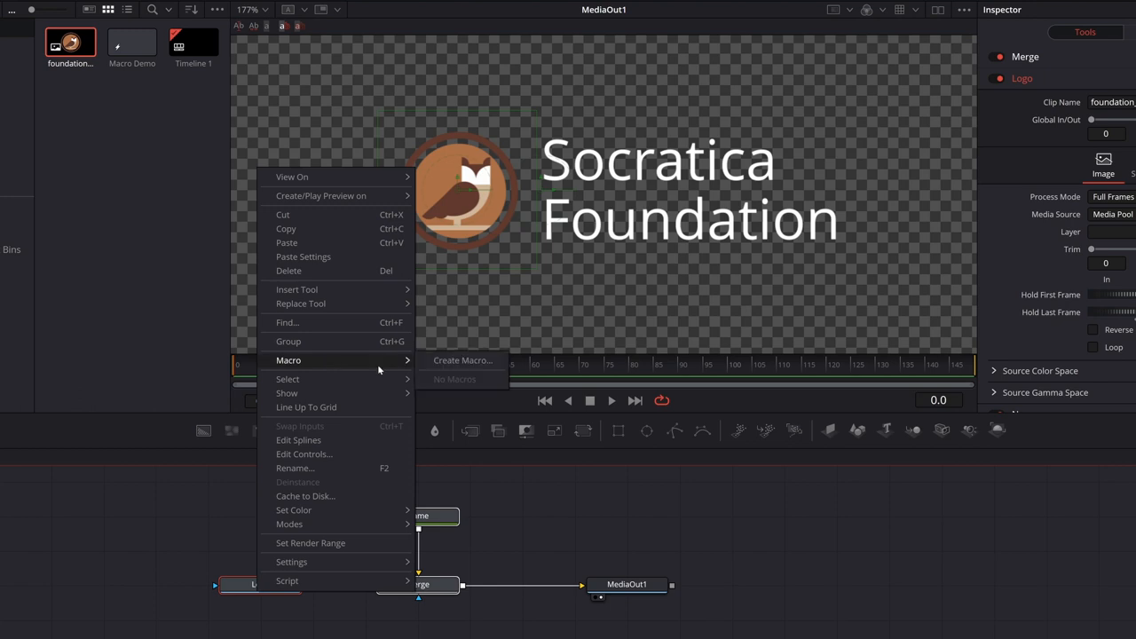
click(462, 358)
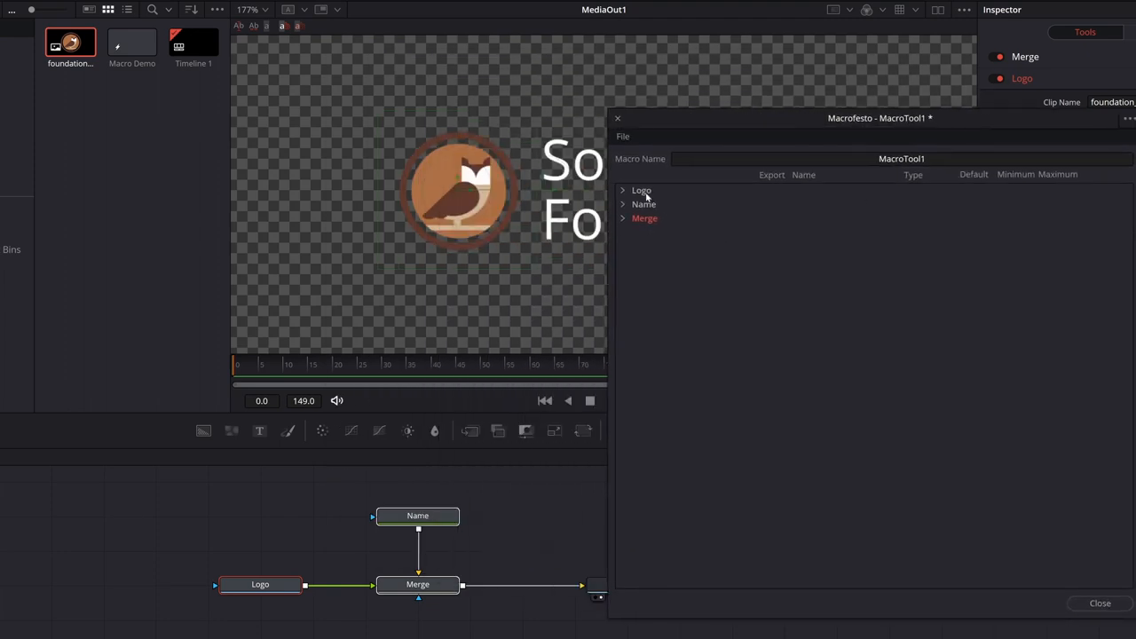
mouse_move(772, 128)
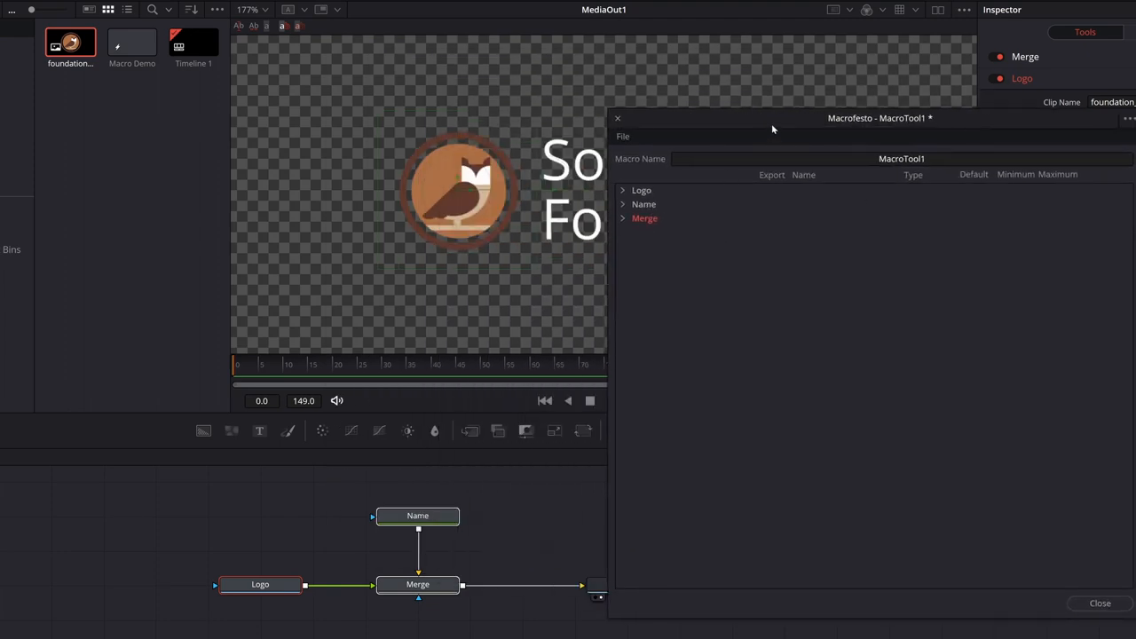
click(621, 218)
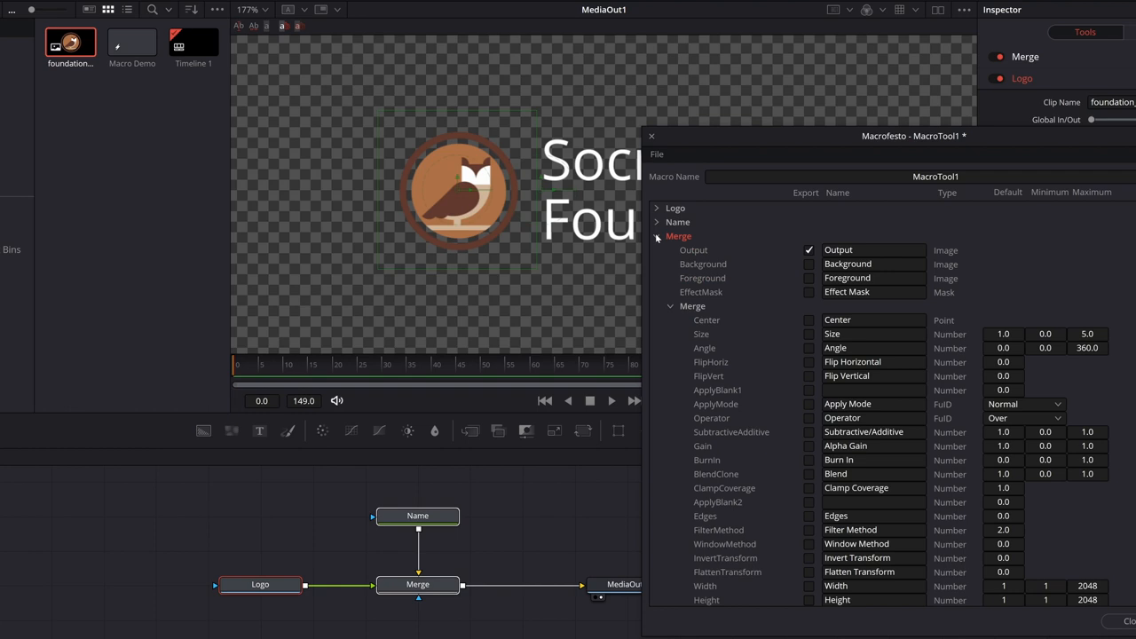
click(671, 305)
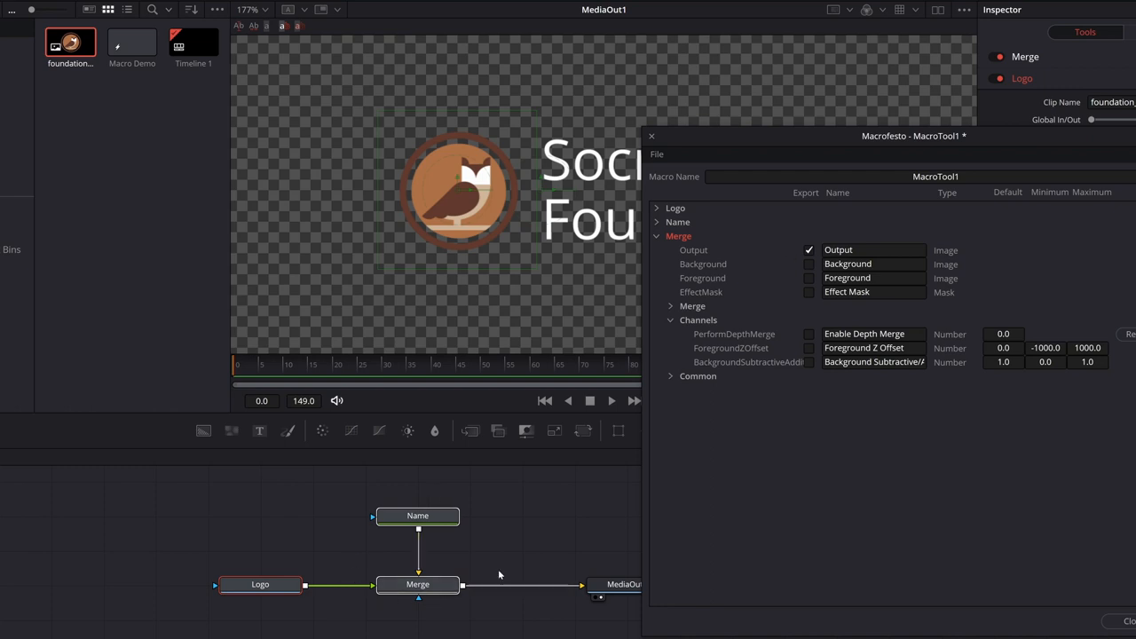
click(657, 236)
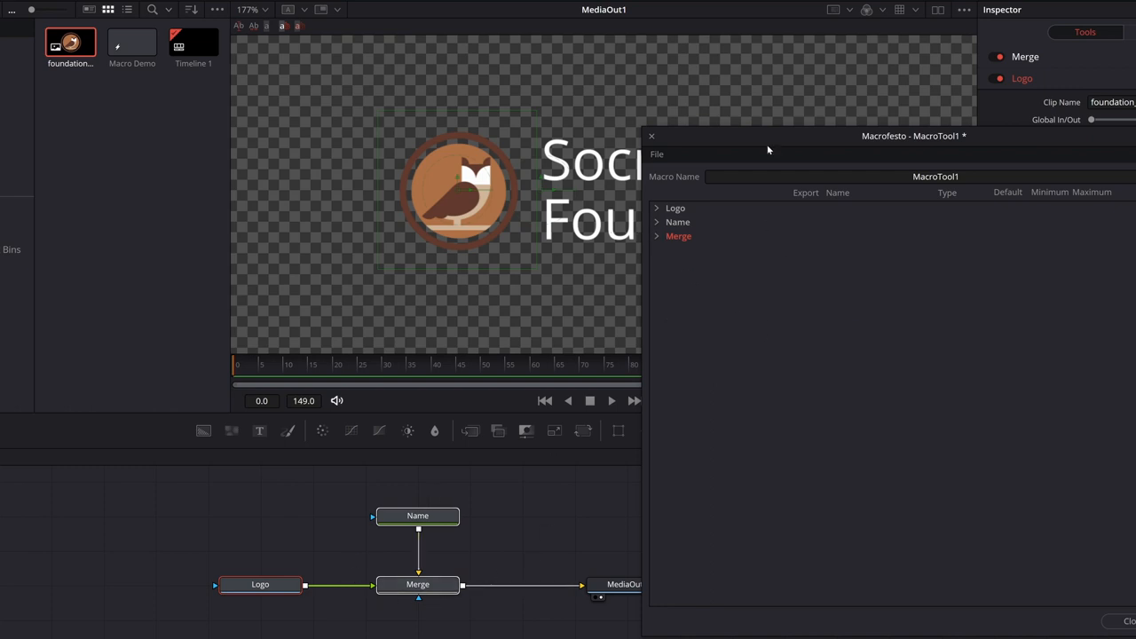
mouse_move(774, 147)
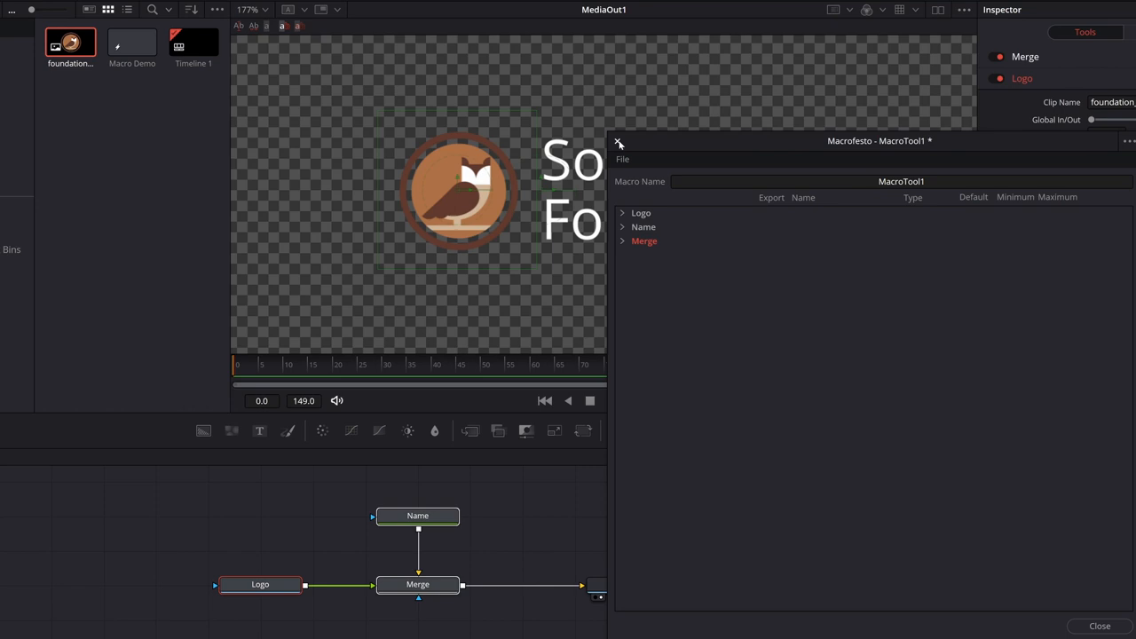
Name the macro Foundation Logo and save it as Foundation Logo.setting in D:\demo\fusion.
text(Foundation Logo)
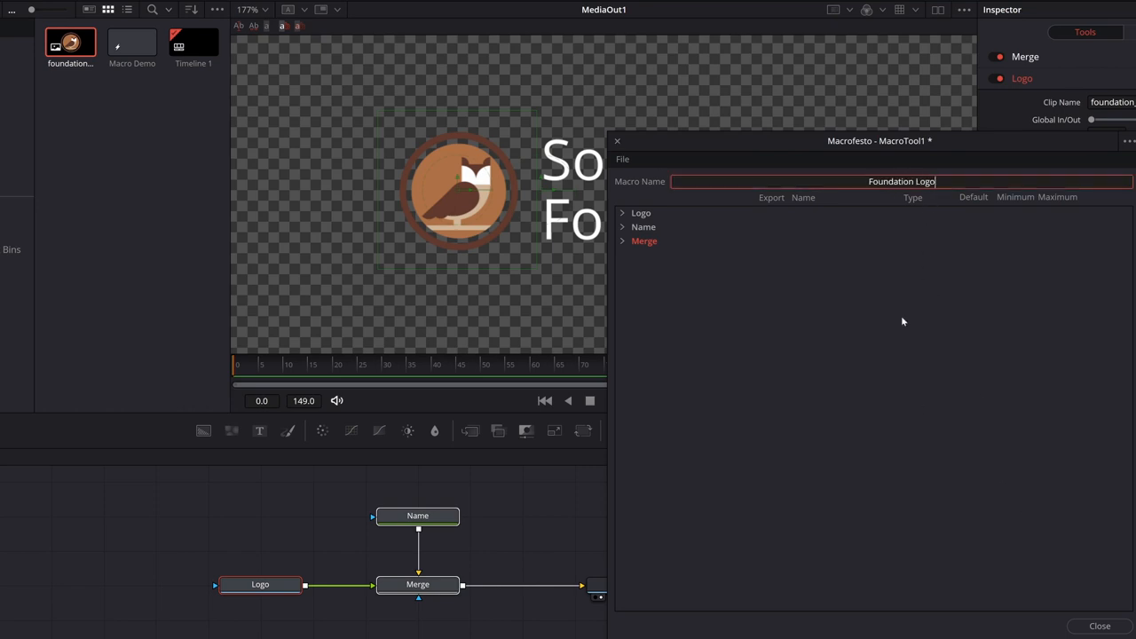
click(1101, 625)
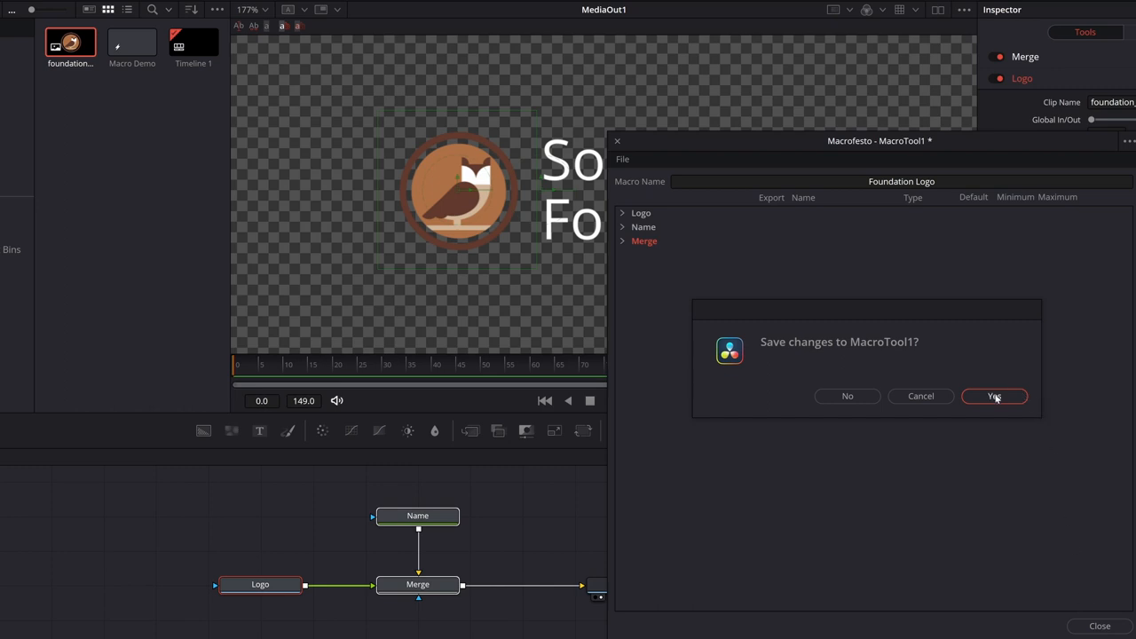
click(994, 396)
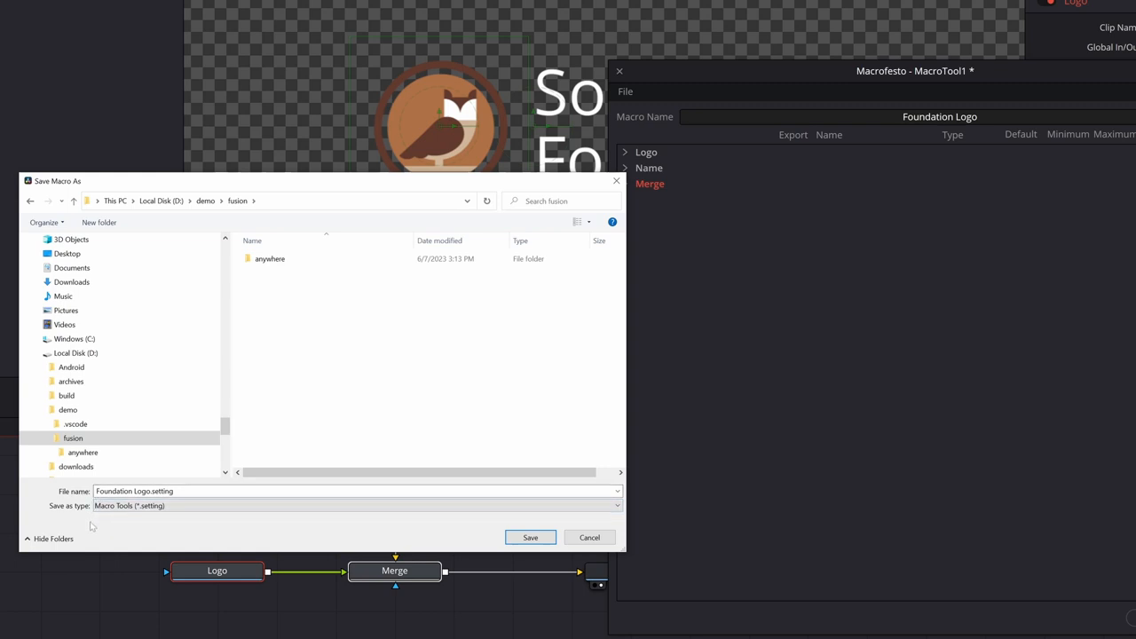
mouse_move(326, 553)
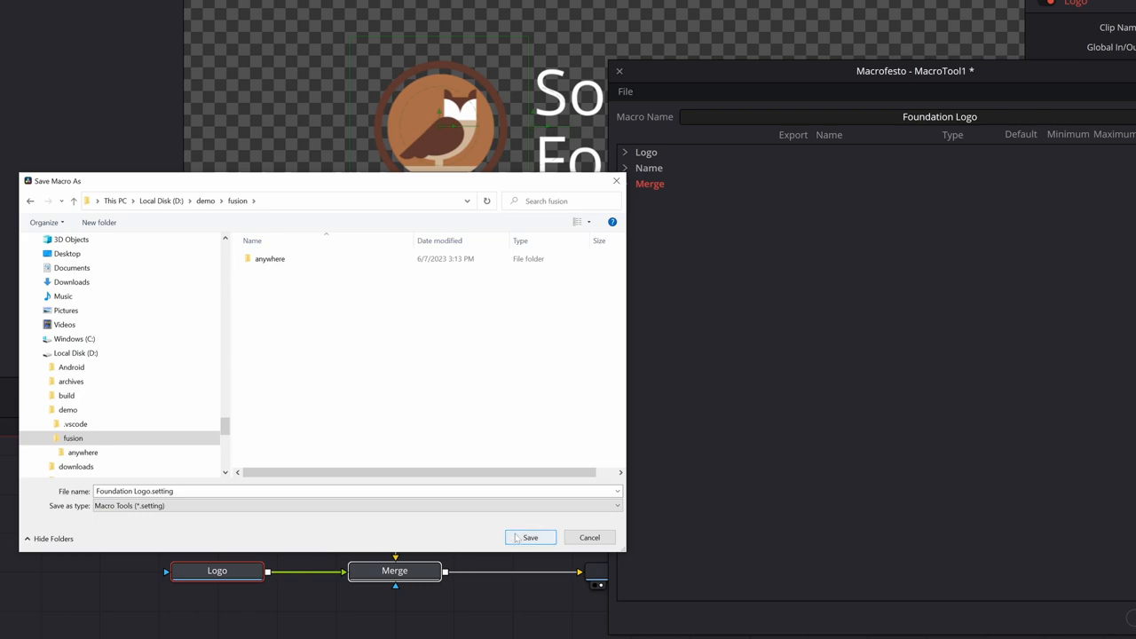
click(529, 536)
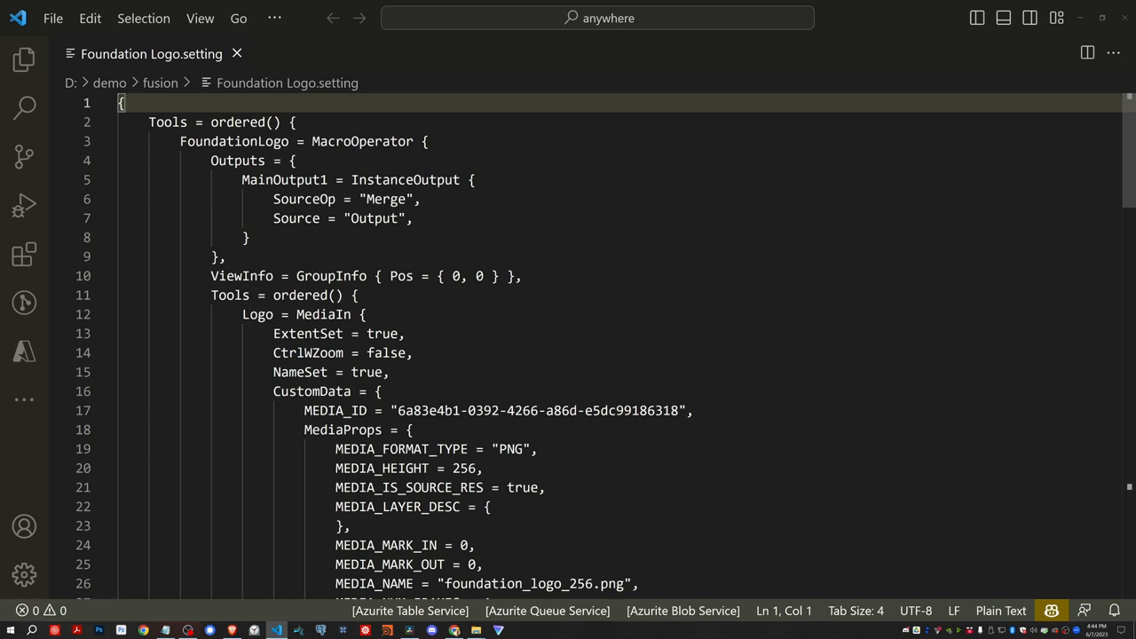
Fold the Logo, Name and Merge tool definitions in Foundation Logo.setting.
scroll(down, 3)
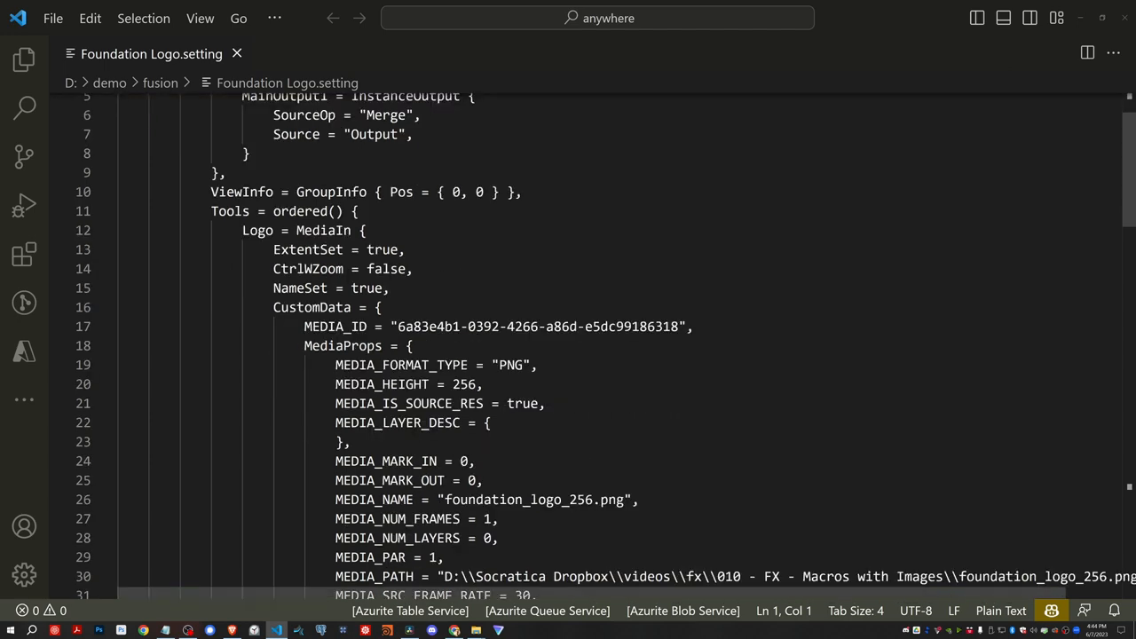
click(104, 231)
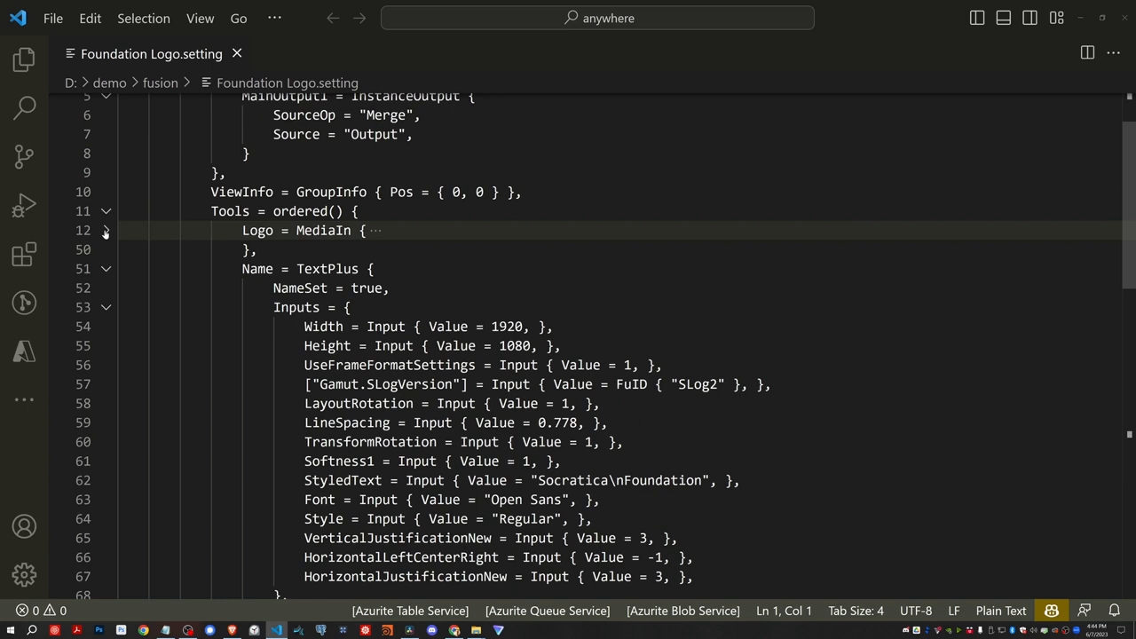
click(106, 231)
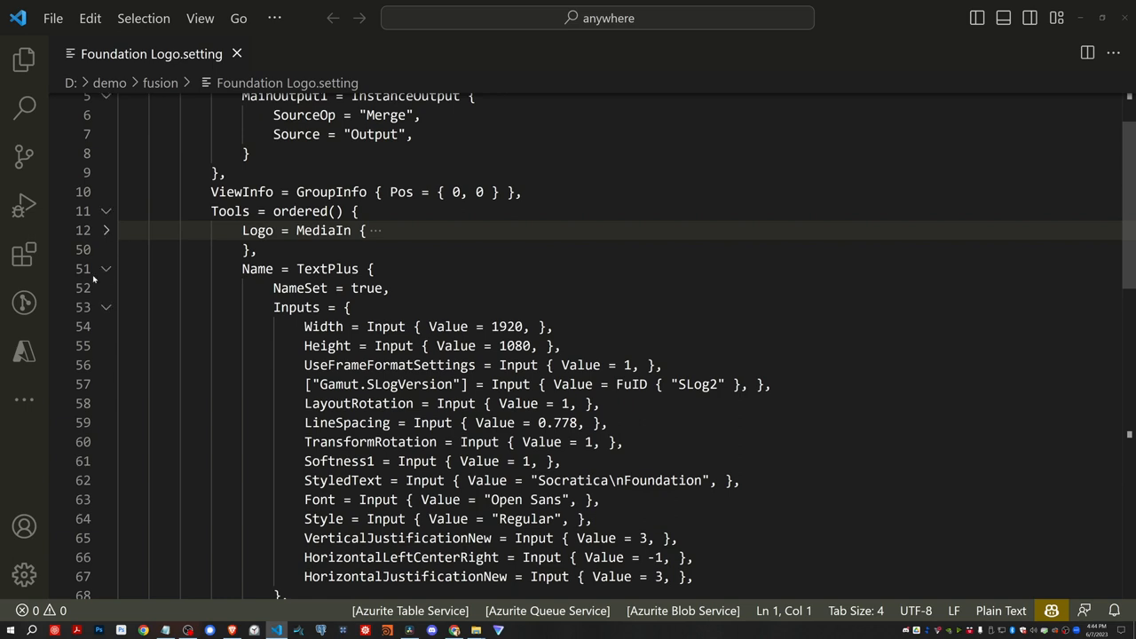
click(107, 268)
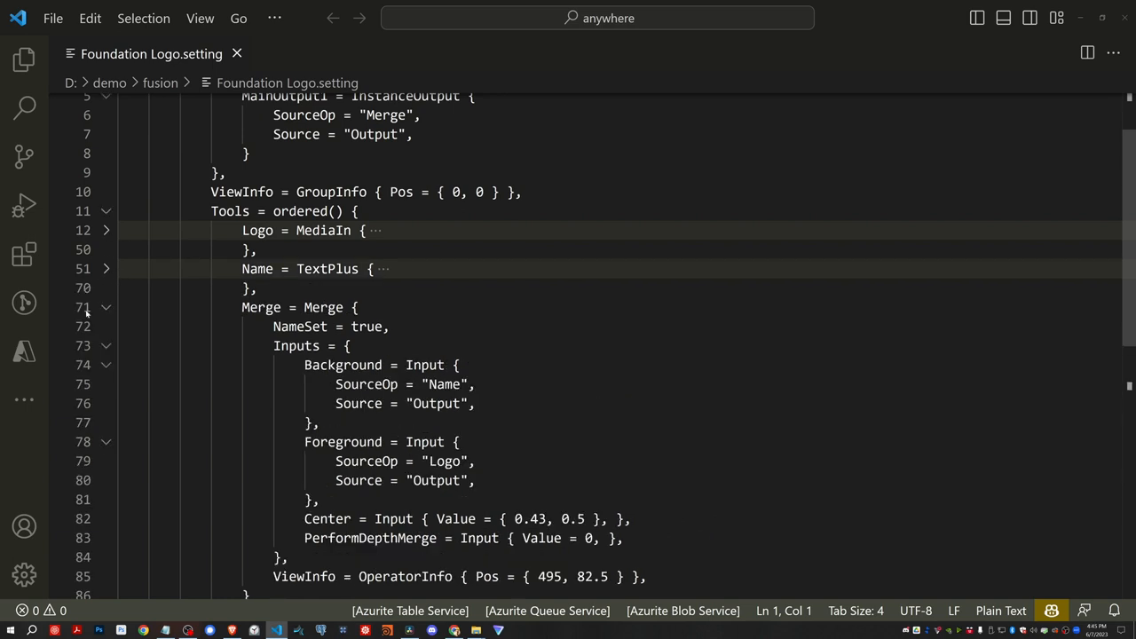
click(106, 307)
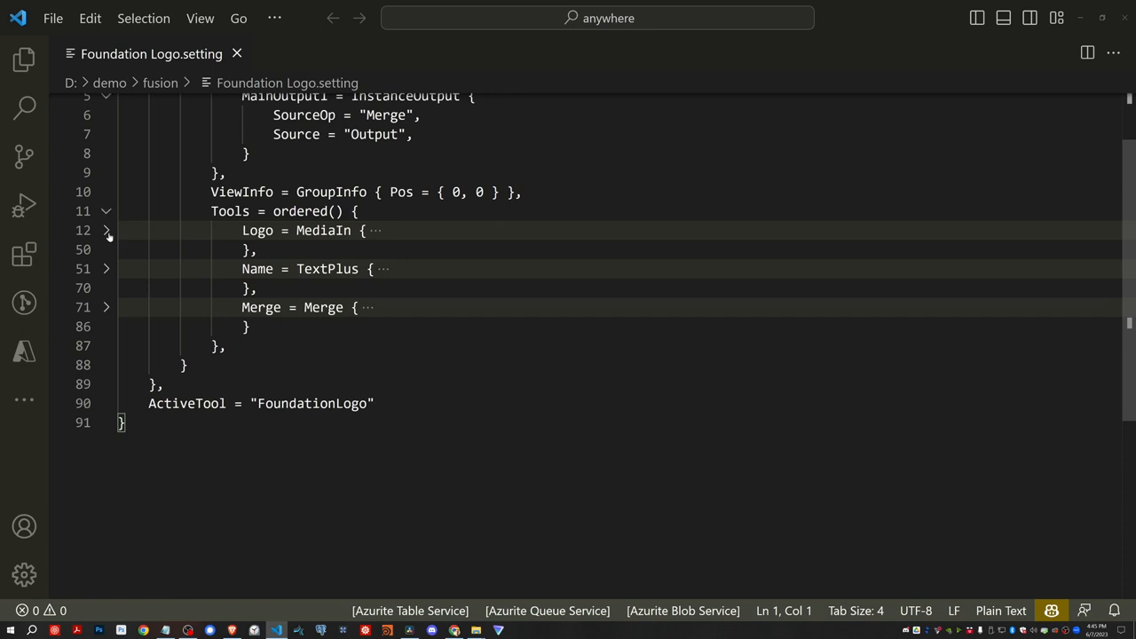
click(107, 231)
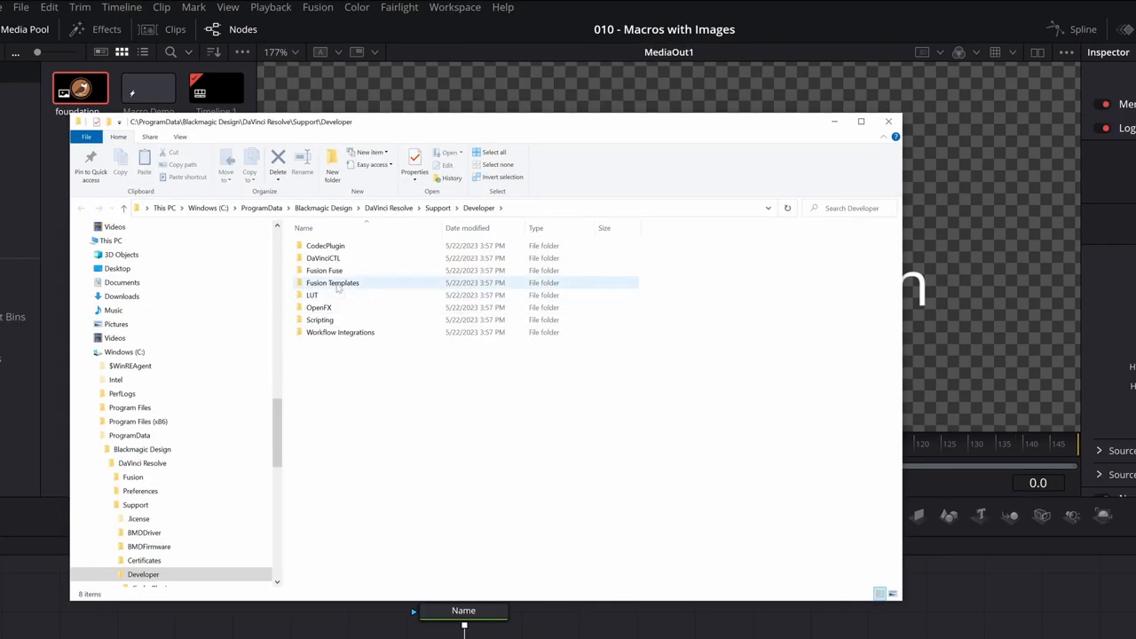
Open README.txt from the Developer Fusion Templates folder.
double_click(332, 283)
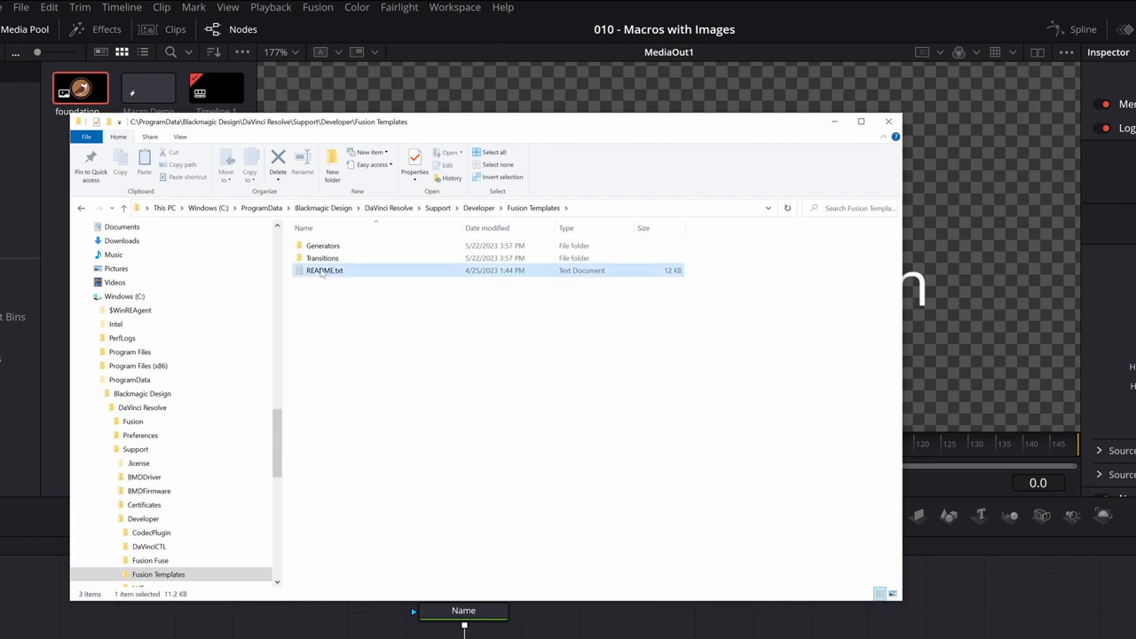
double_click(323, 270)
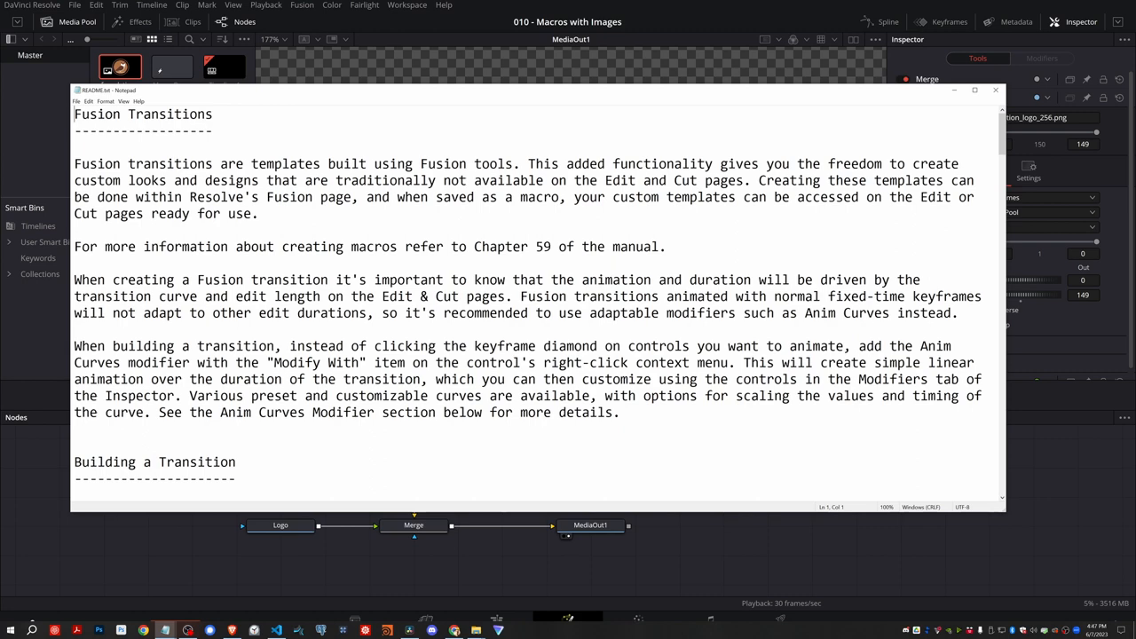
Scroll the README to the Bundled Assets section, highlight the Setting:leaf.jpg example, then bring the demo fusion folder forward.
scroll(down, 3)
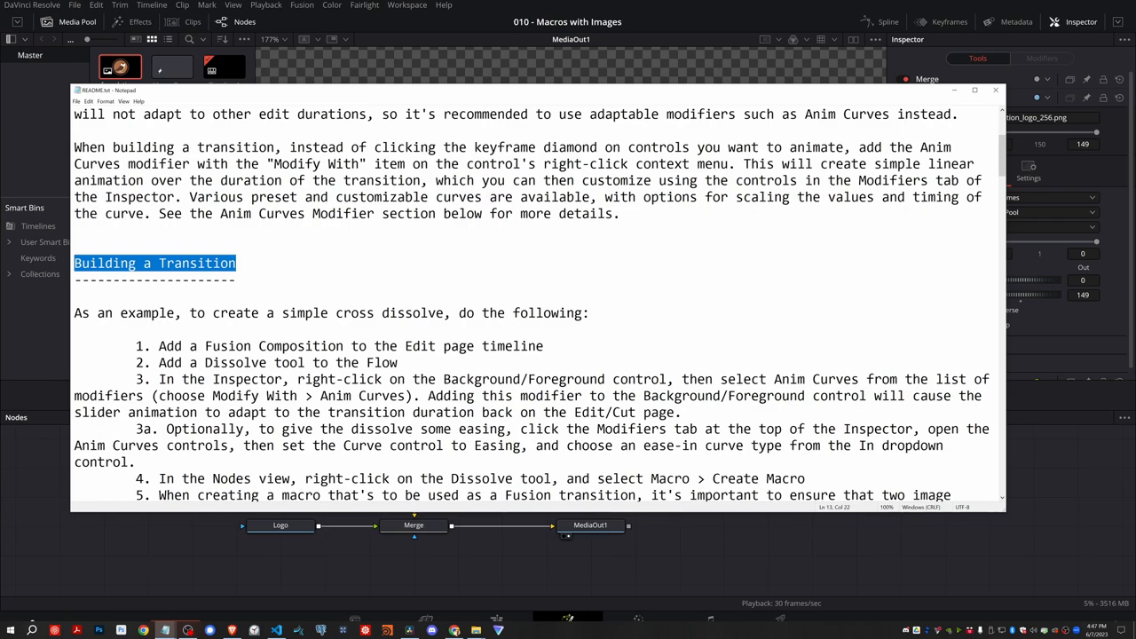
scroll(down, 3)
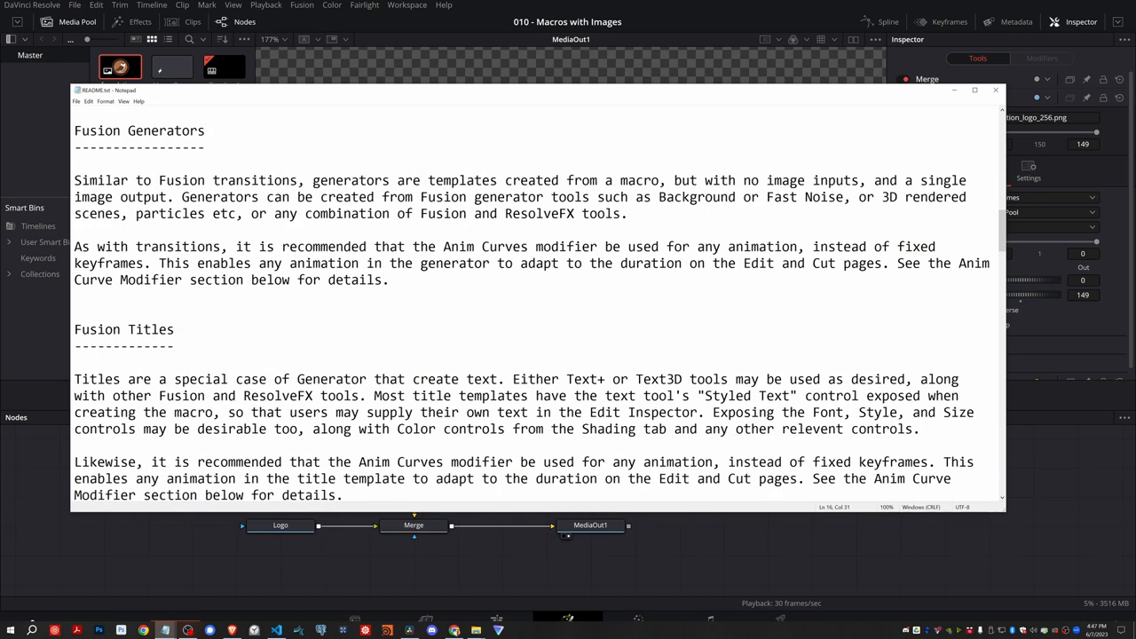
scroll(down, 3)
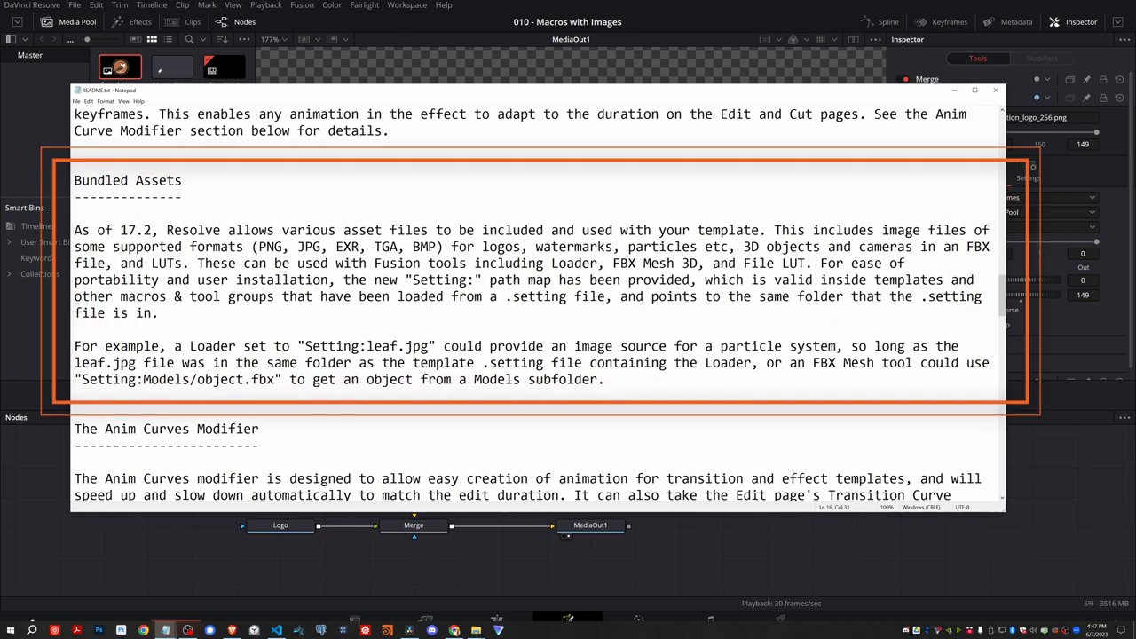
drag(394, 231, 258, 246)
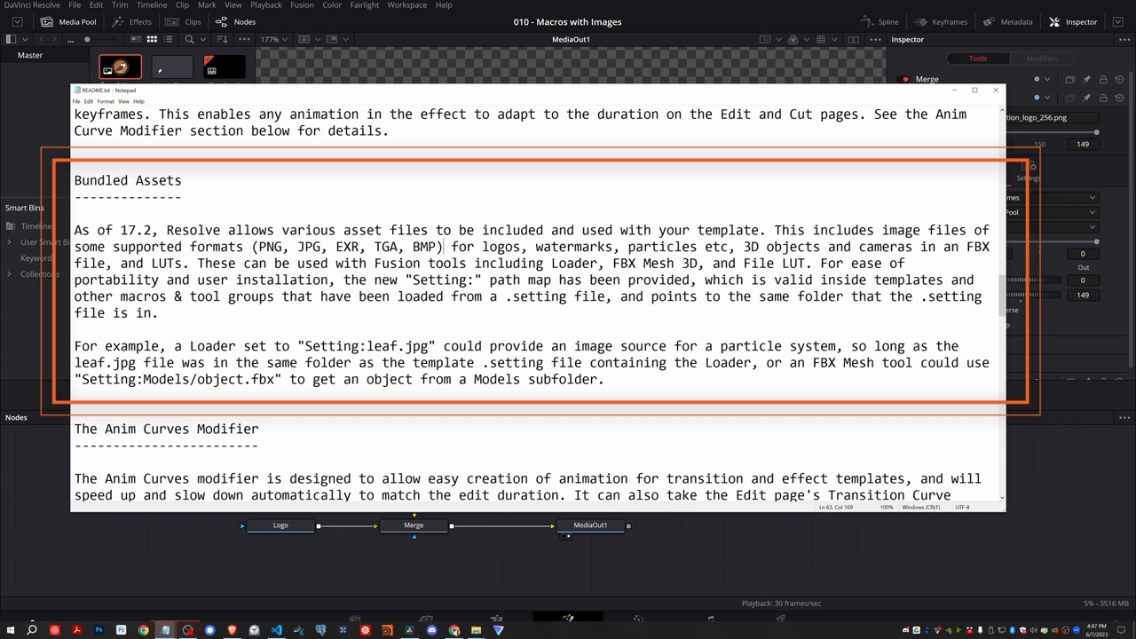
double_click(176, 380)
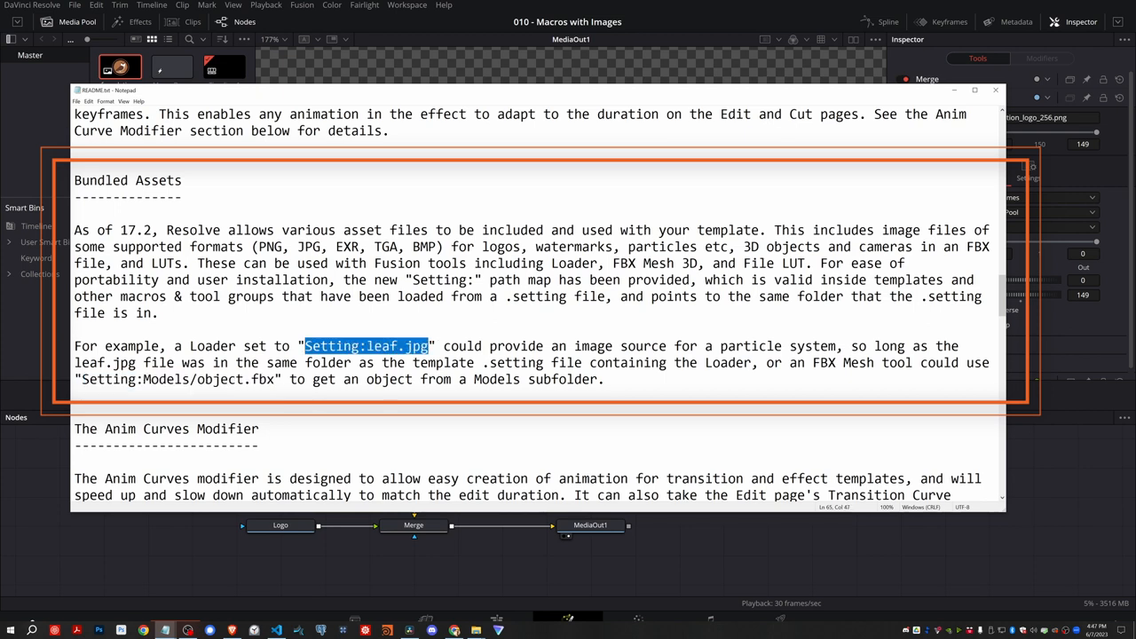
click(260, 444)
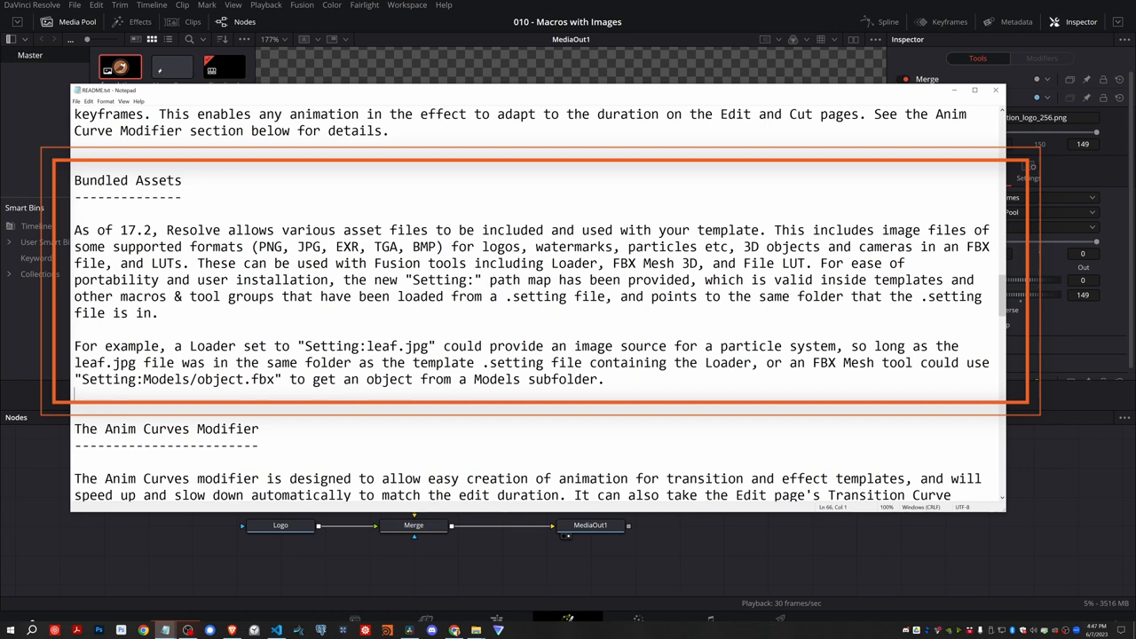
click(994, 88)
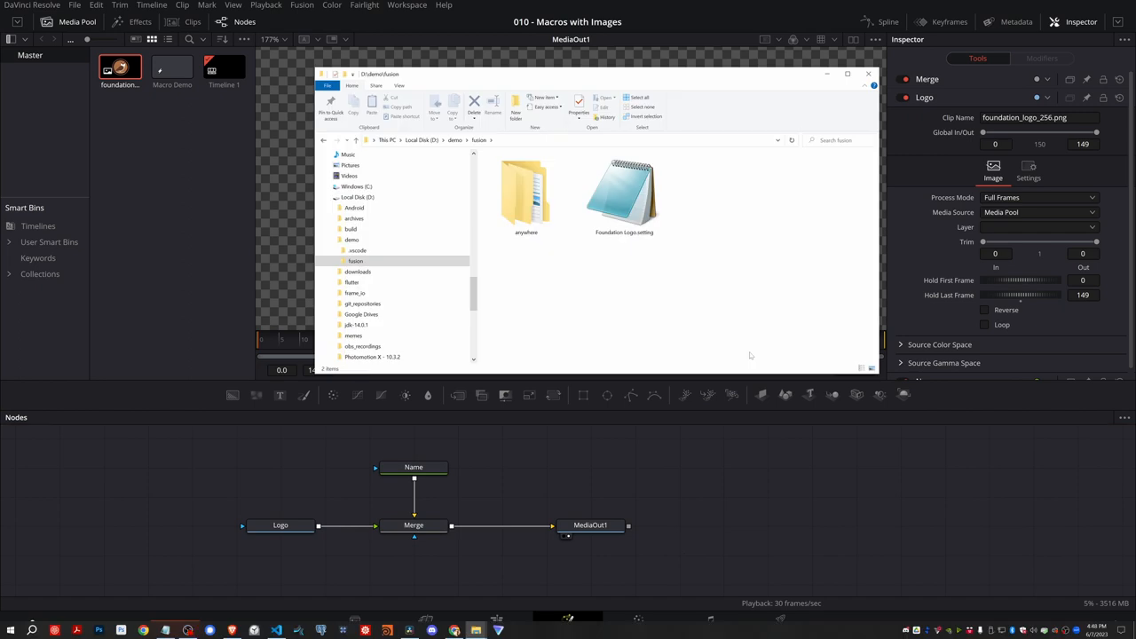
mouse_move(650, 273)
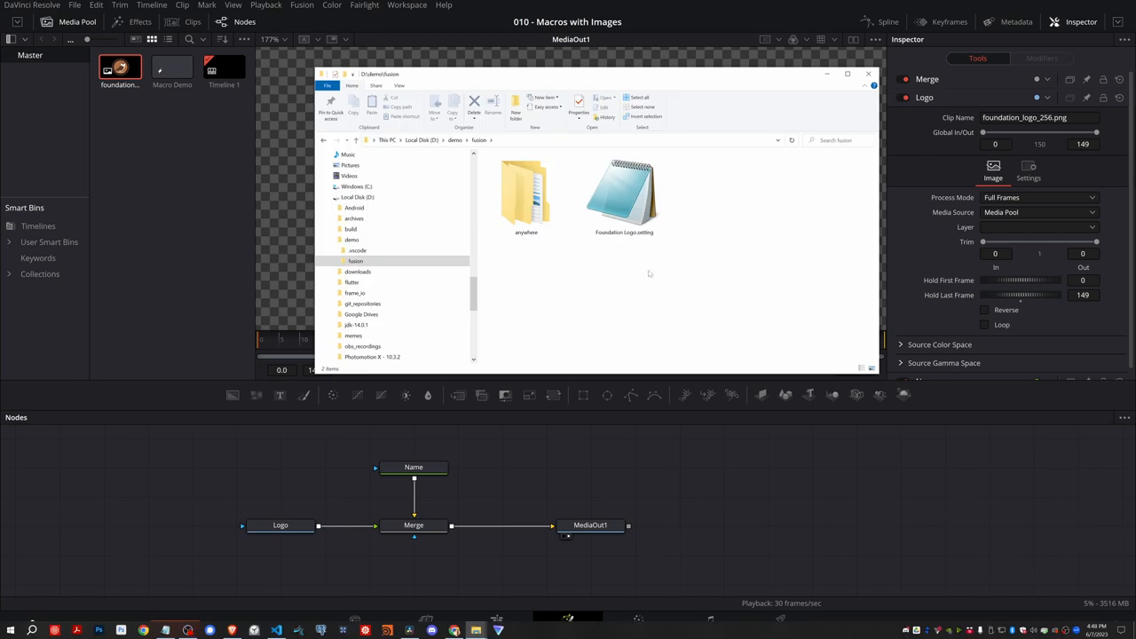
mouse_move(582, 261)
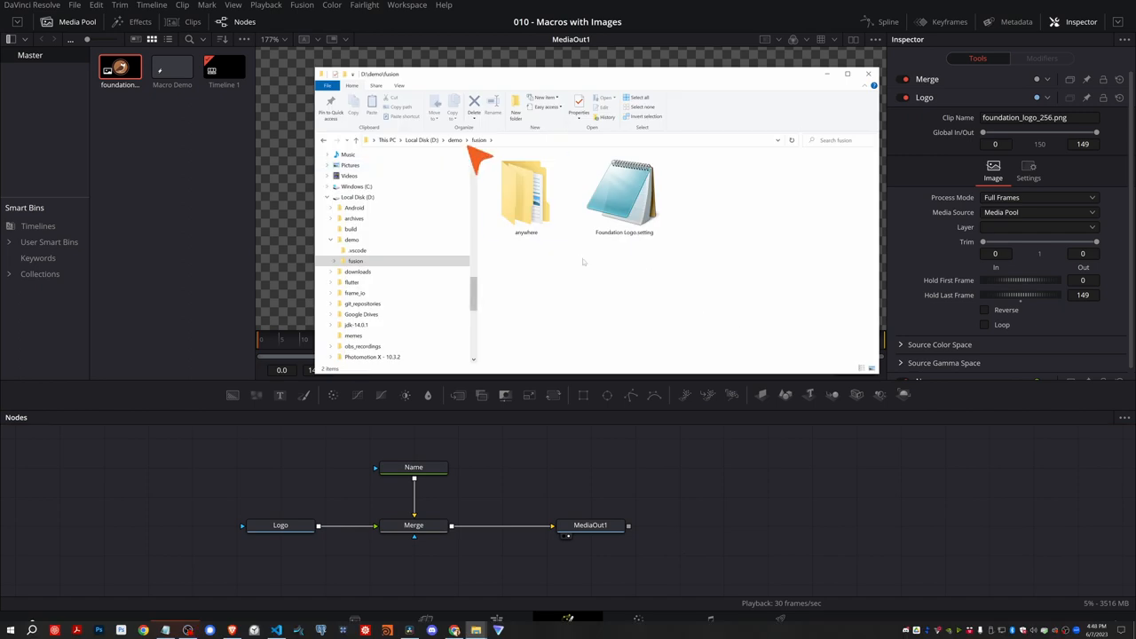
mouse_move(589, 288)
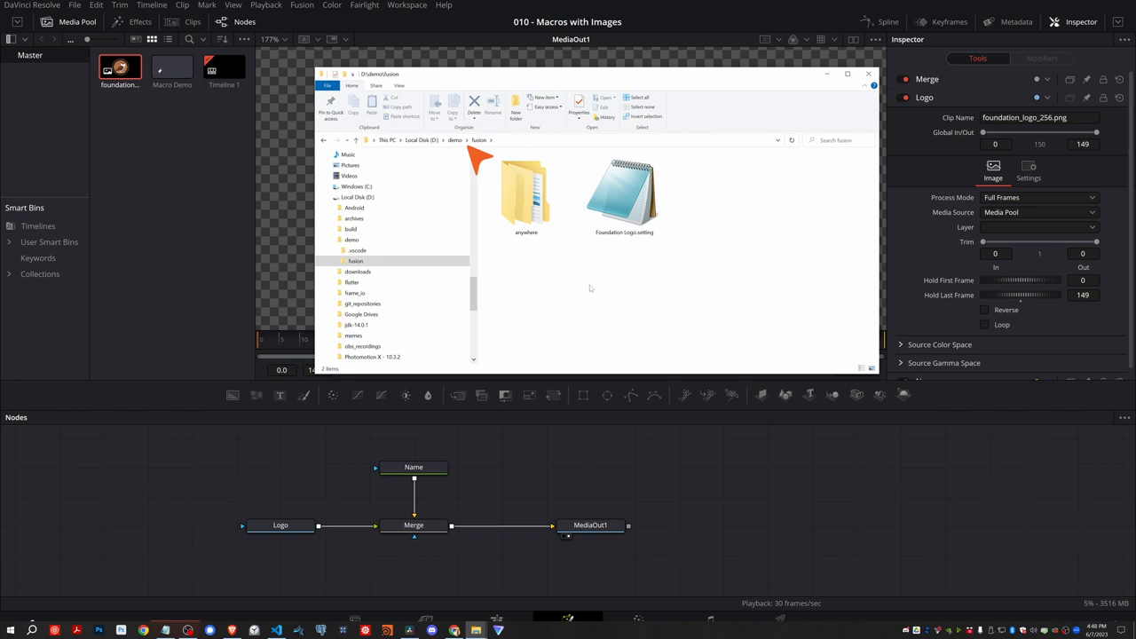
mouse_move(654, 292)
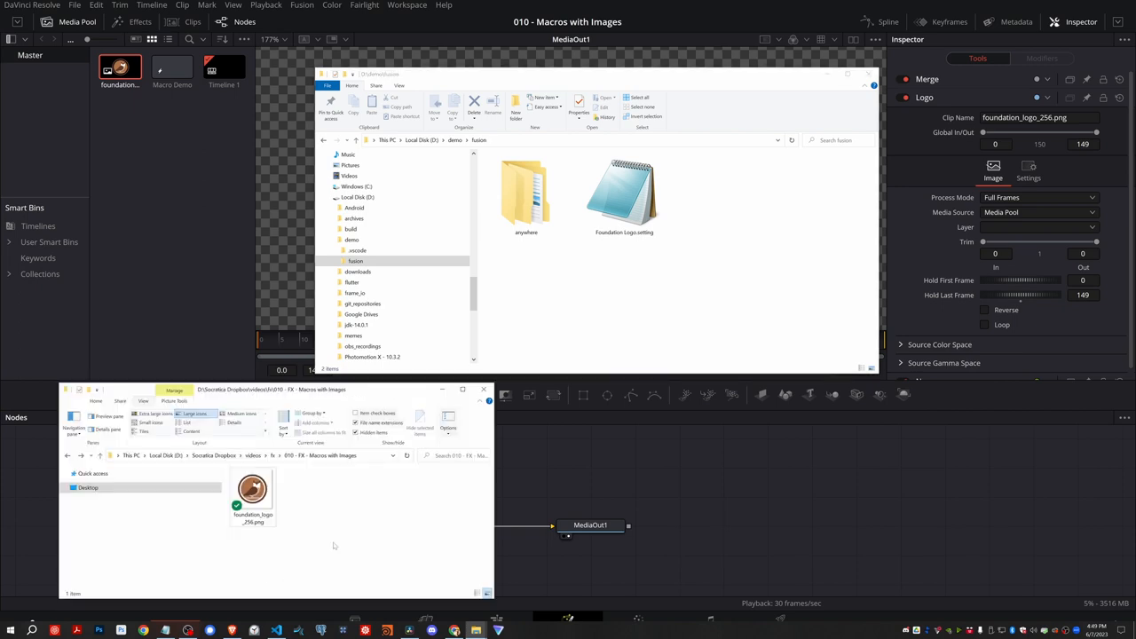
Copy foundation_logo_256.png into demo\fusion beside Foundation Logo.setting and open the setting file.
click(252, 494)
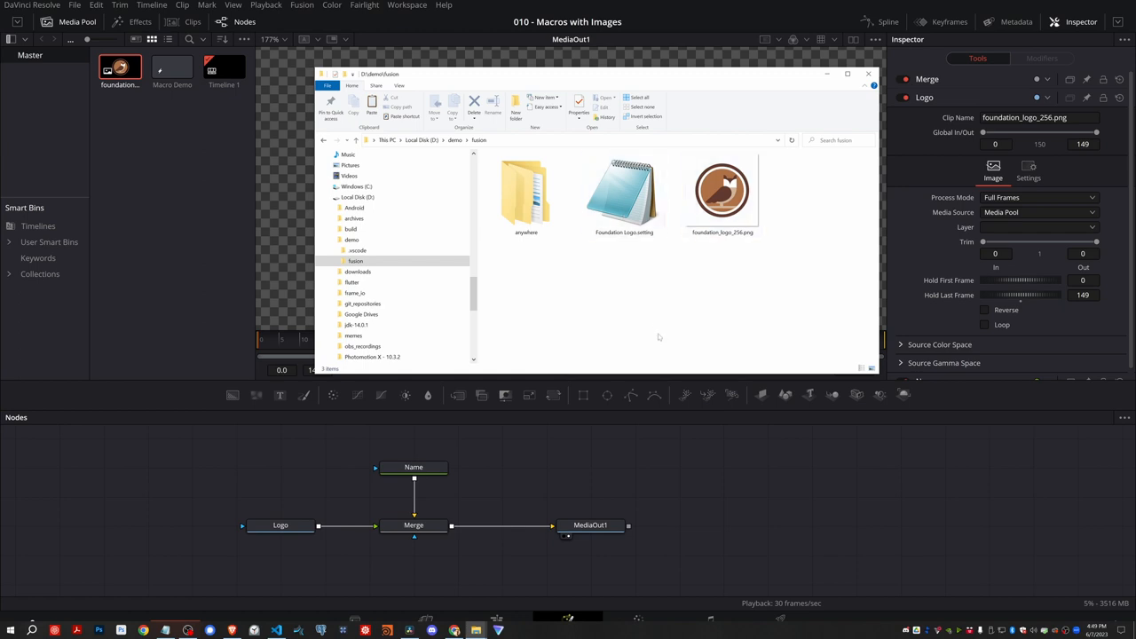
double_click(624, 192)
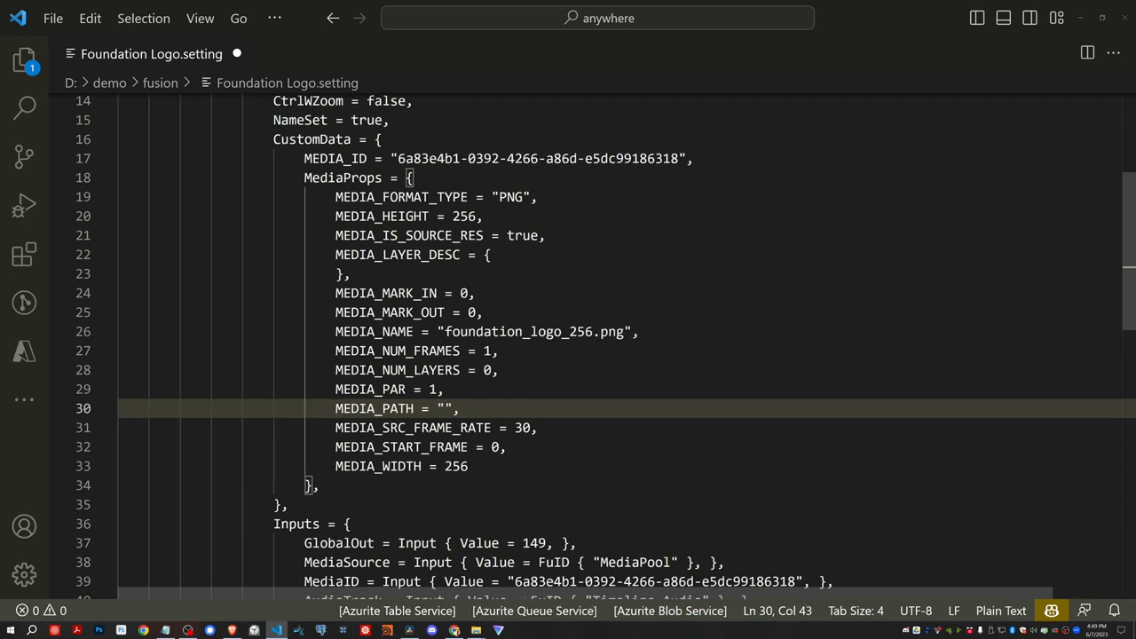
Set MEDIA_PATH to "Setting:foundation_logo_256.png" in Foundation Logo.setting and save the file.
text(Setting:)
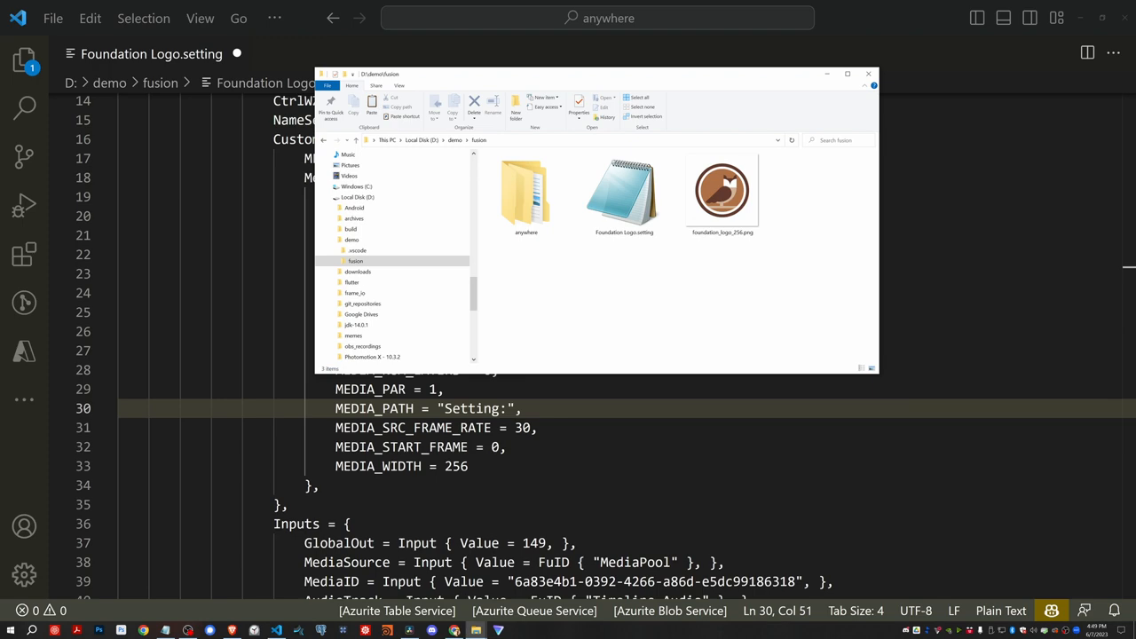
text(foundation_logo_256.png)
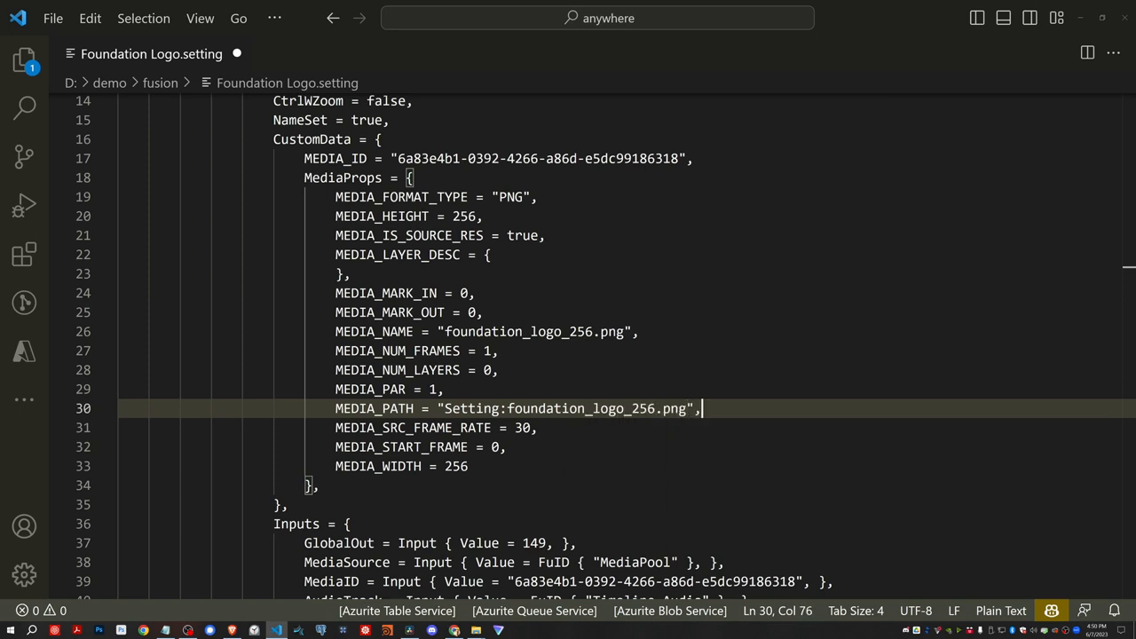
key(ctrl+s)
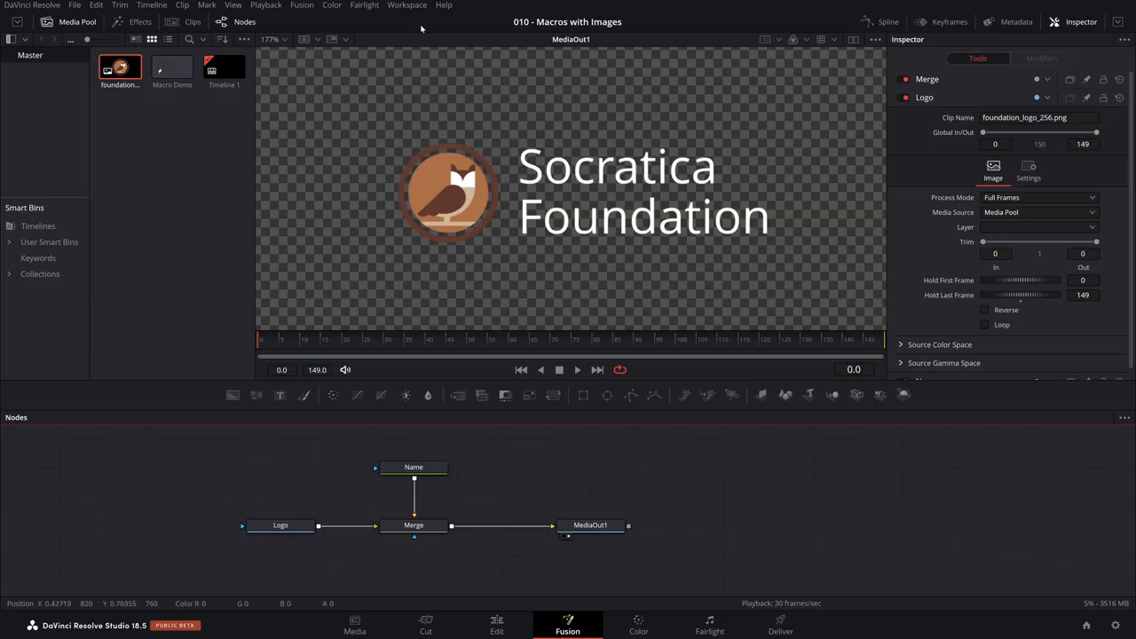
Reach the Fusion Templates readme via Help > Documentation > Developer and open it in Notepad.
click(444, 6)
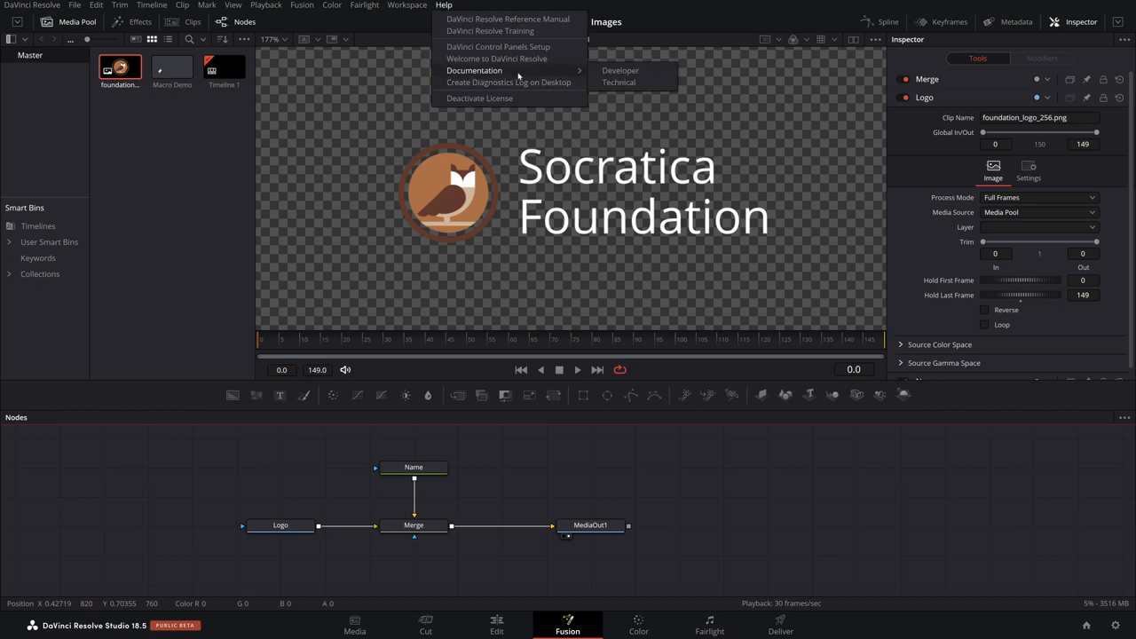
click(619, 71)
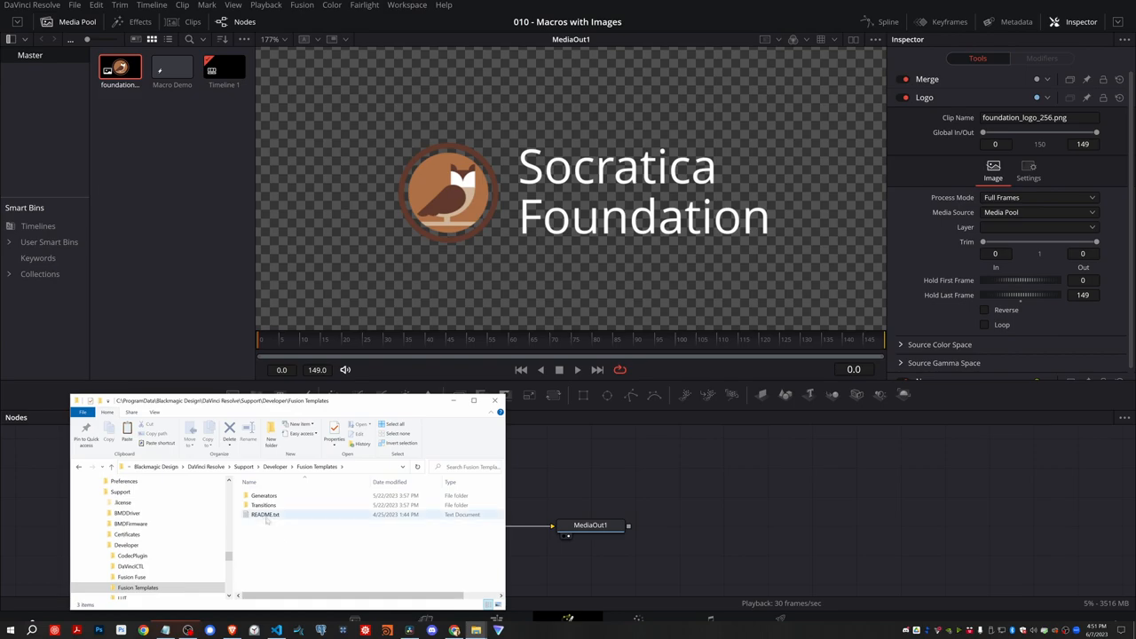
double_click(265, 515)
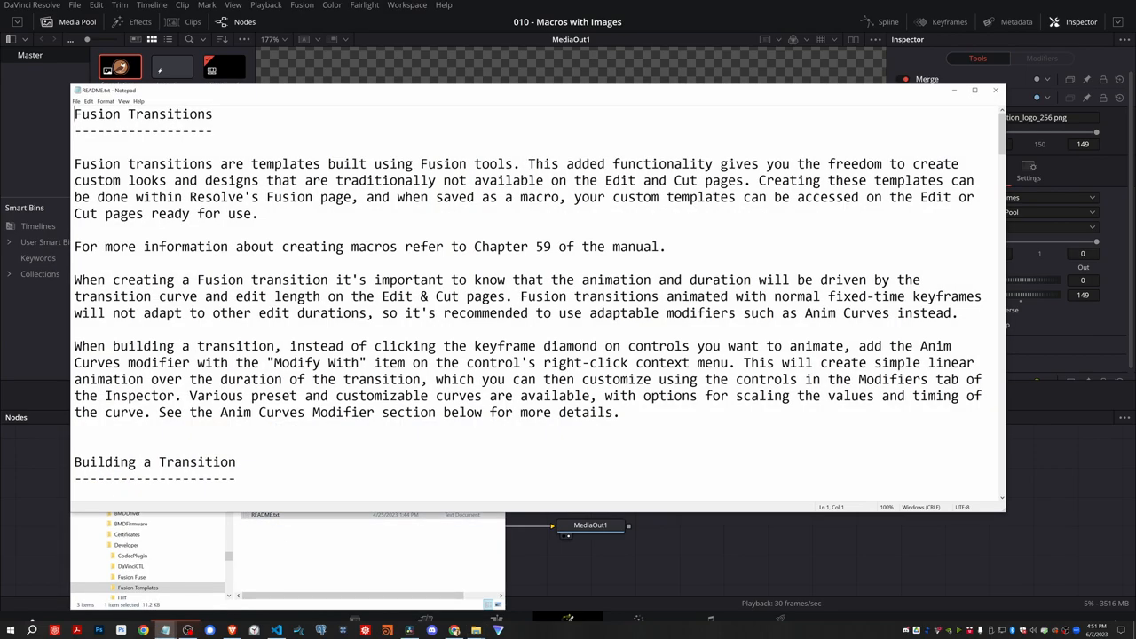
Read the readme from the Fusion Generators heading down to the Template Paths section.
scroll(down, 3)
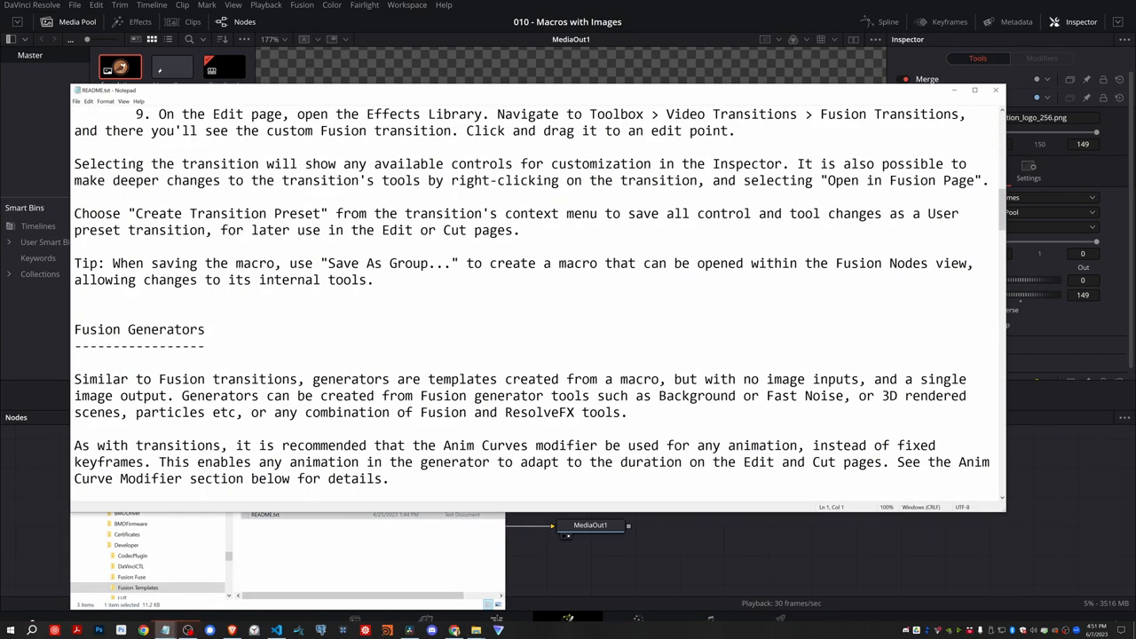
double_click(139, 328)
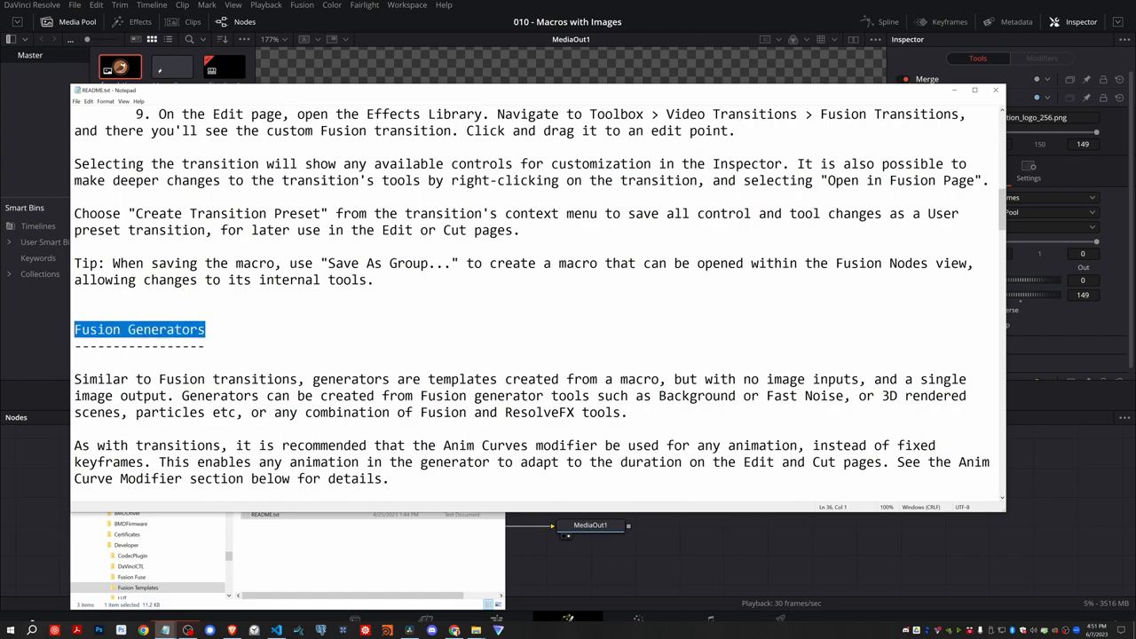
scroll(down, 3)
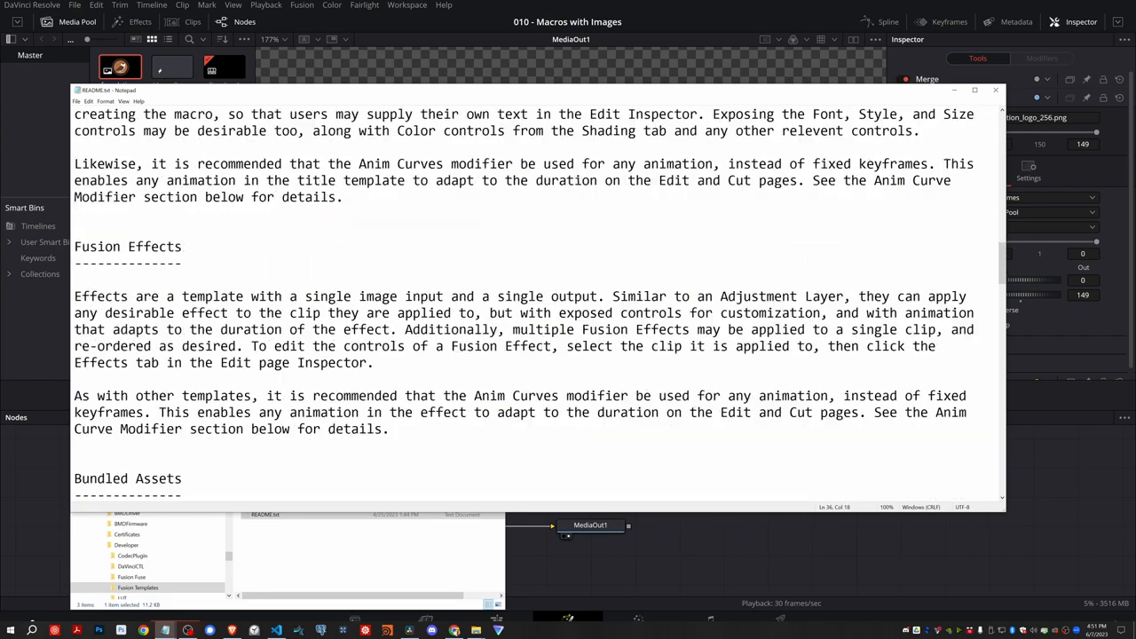
scroll(down, 3)
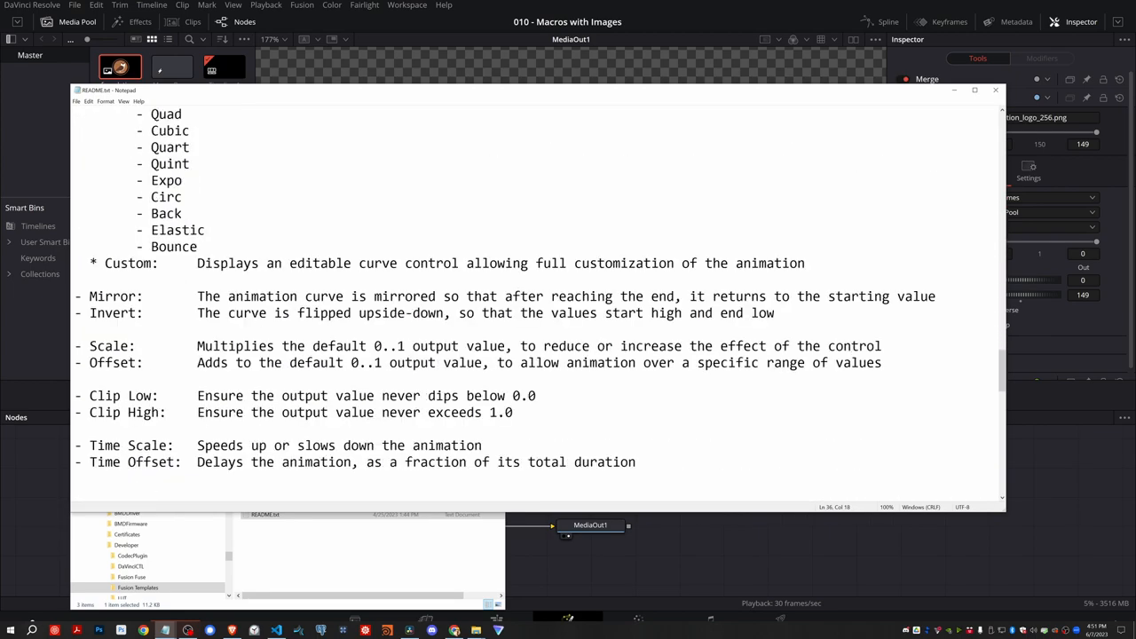
scroll(up, 3)
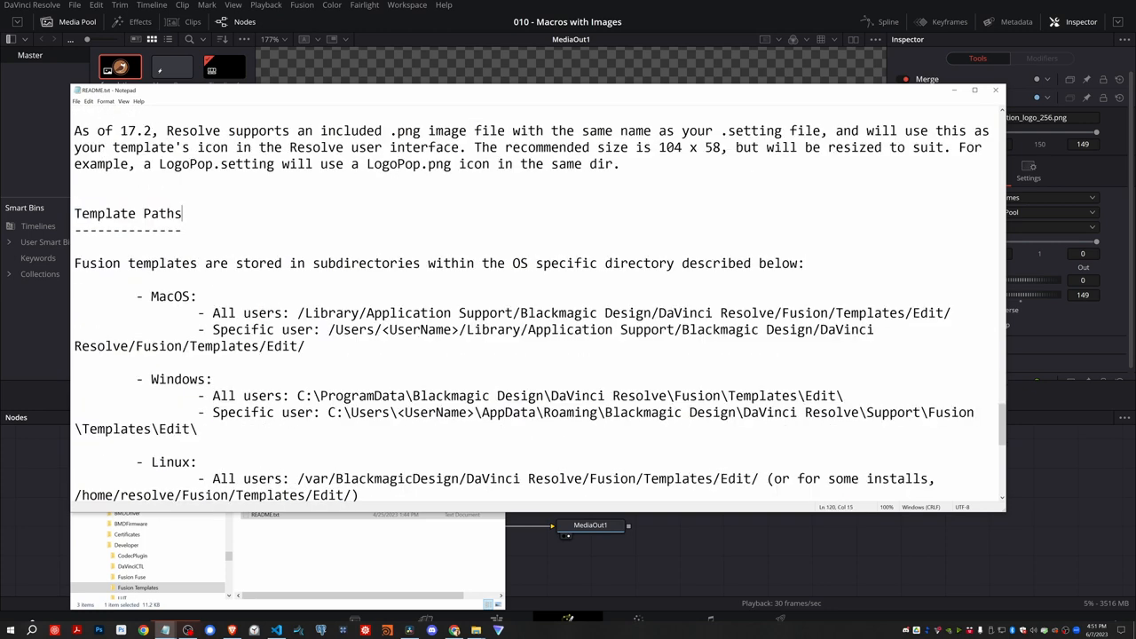
scroll(down, 3)
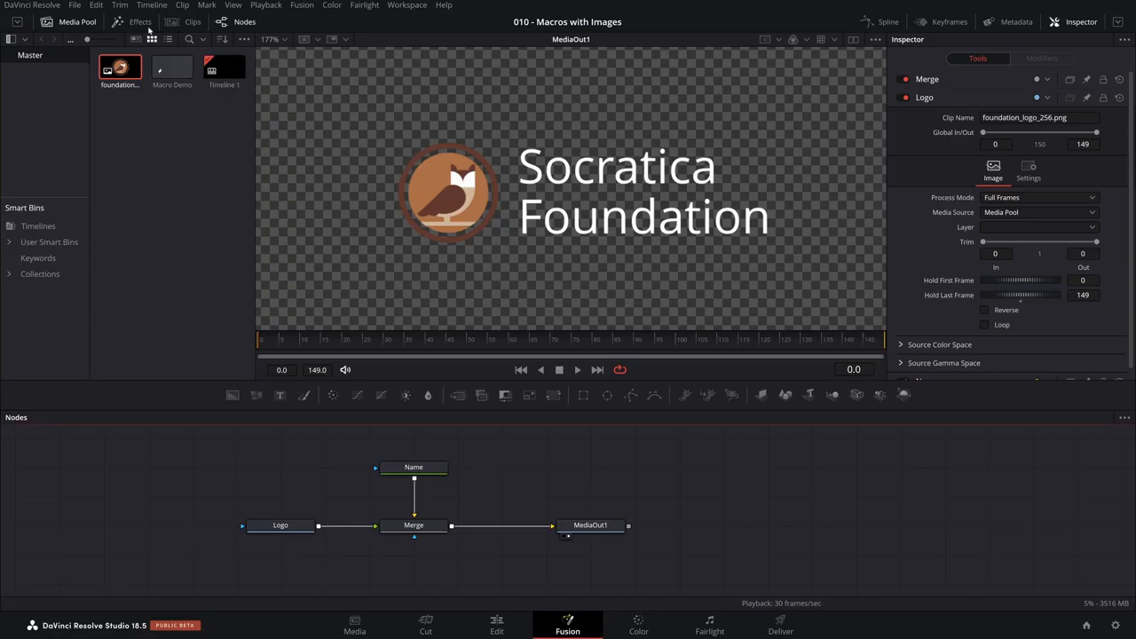
Switch Resolve to the Edit page and open the user's Fusion\Templates\Edit folder in File Explorer.
click(497, 625)
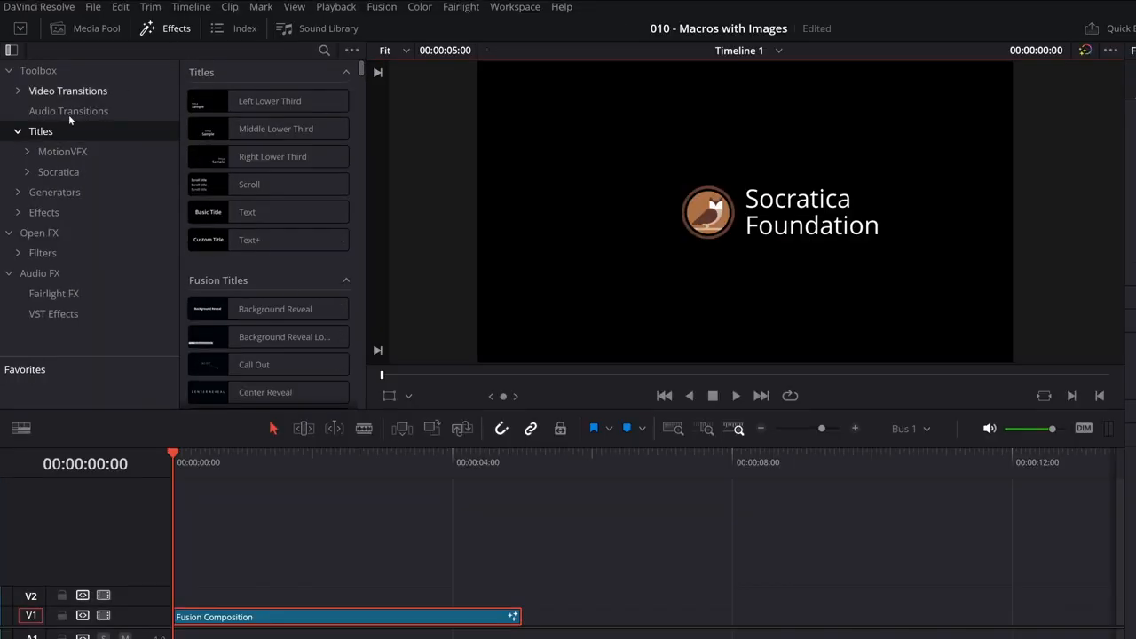
click(17, 131)
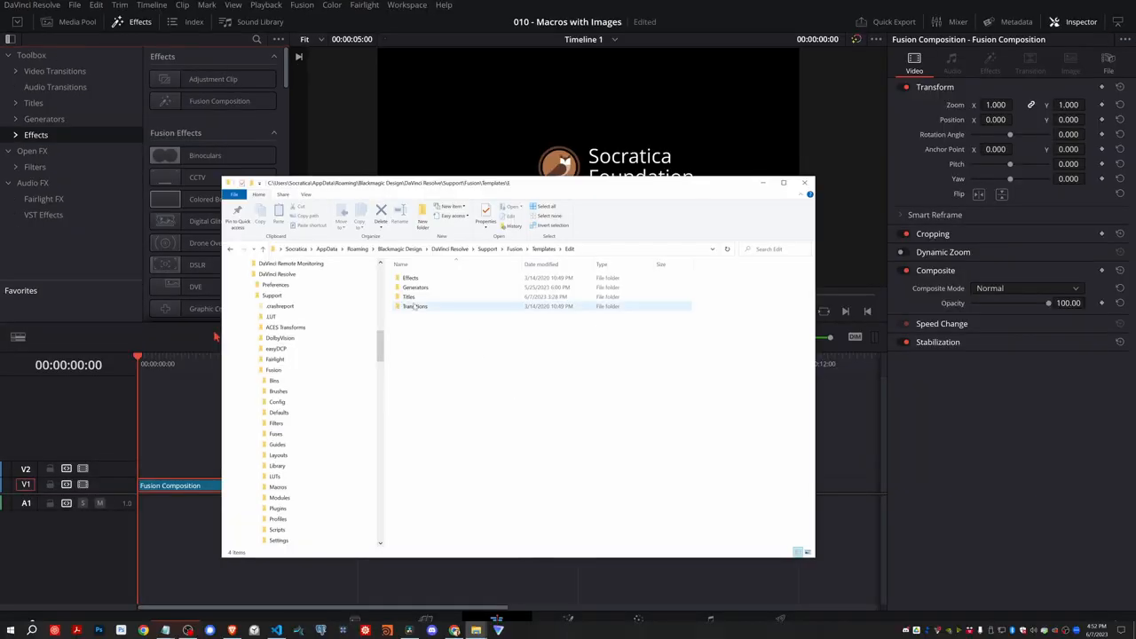
Create a new Foundation folder inside Titles and open it, empty.
double_click(408, 297)
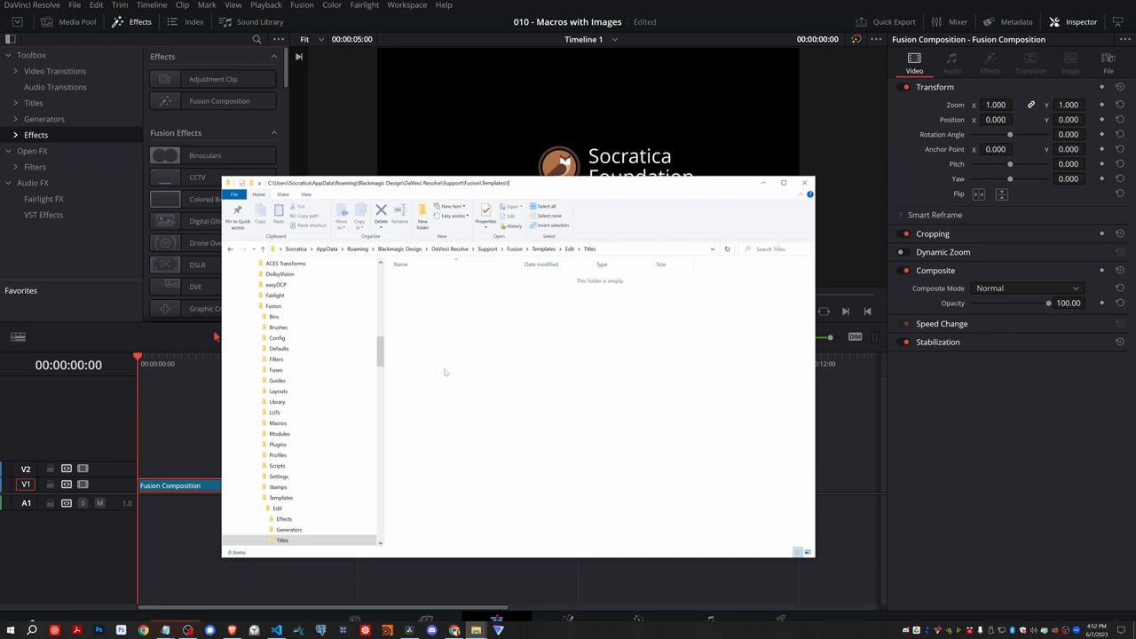
click(422, 213)
text(Foundation)
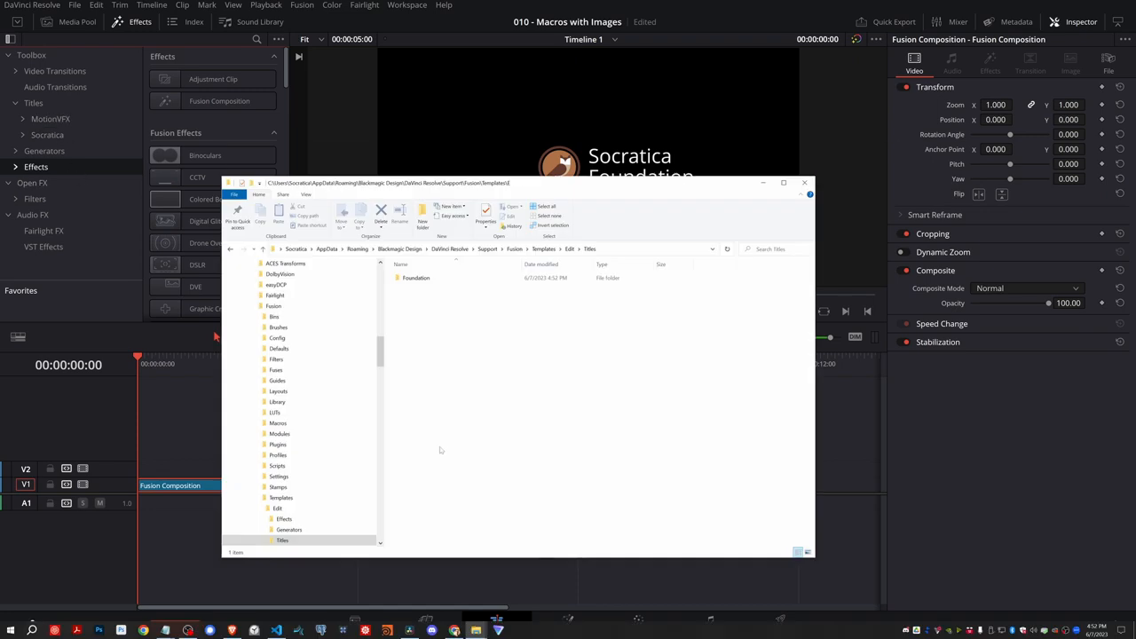
click(415, 276)
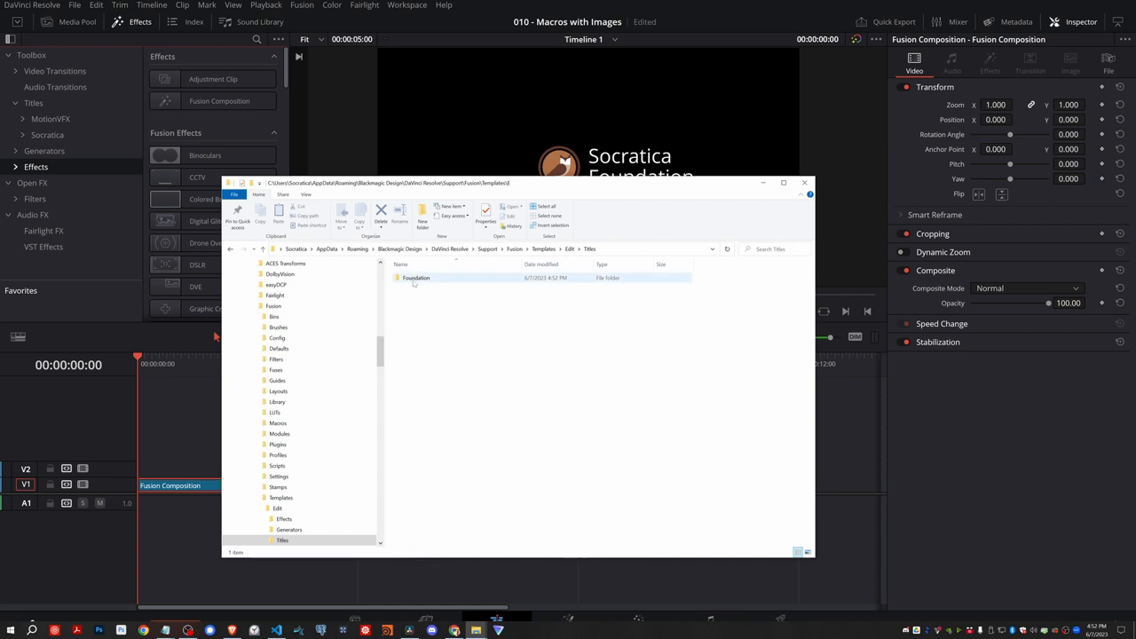
double_click(415, 277)
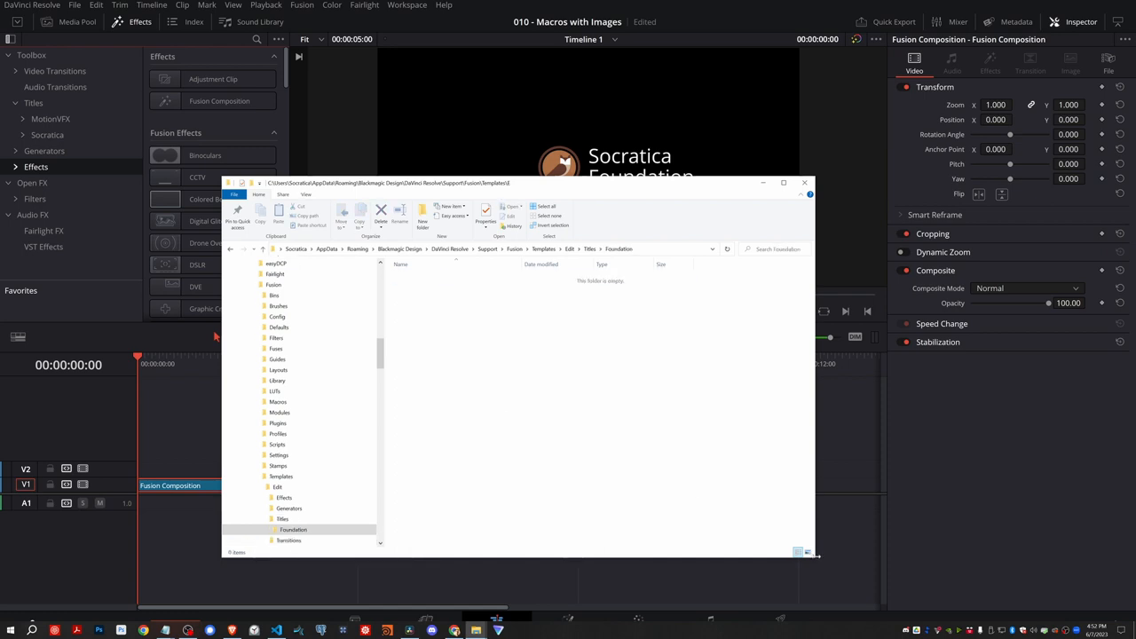
mouse_move(403, 393)
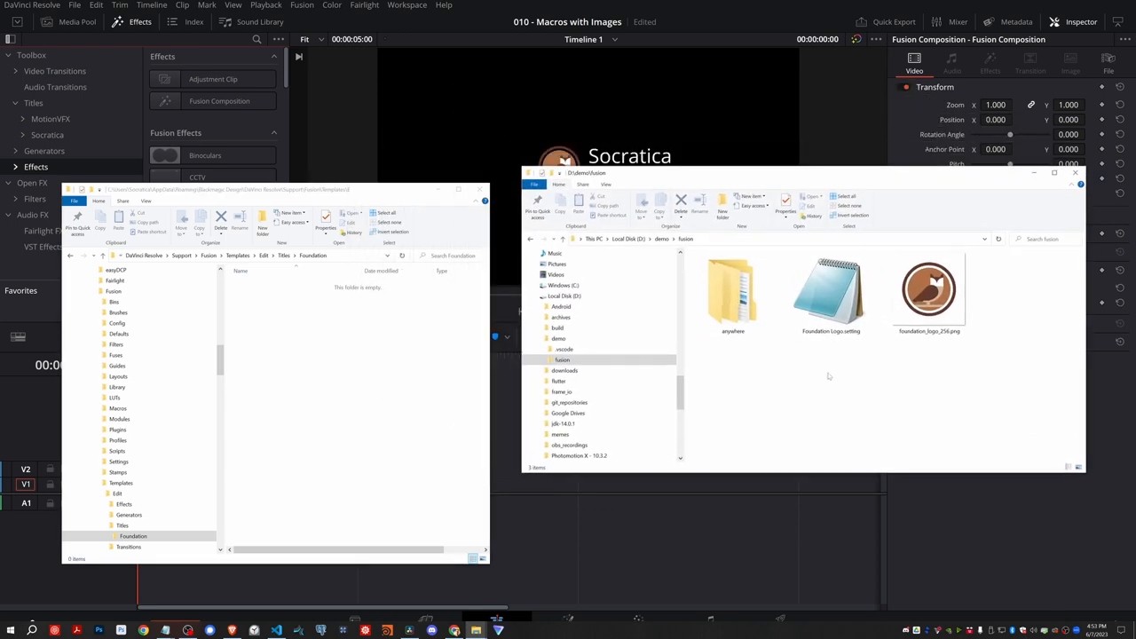
Copy Foundation Logo.setting and foundation_logo_256.png from demo\fusion into Titles\Foundation.
click(831, 293)
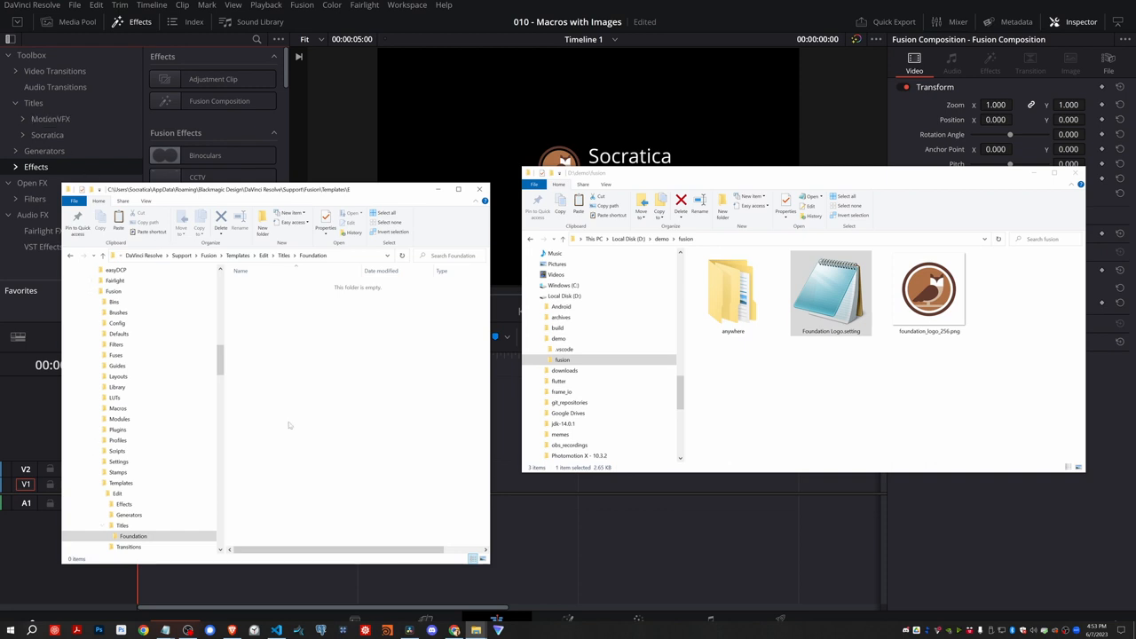
mouse_move(330, 427)
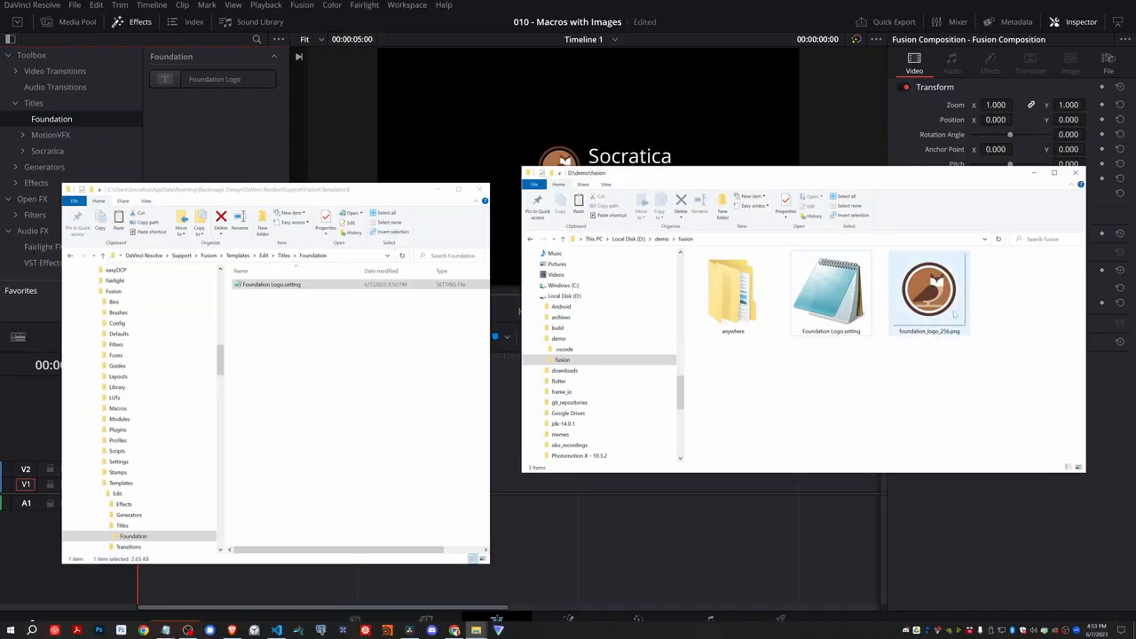
click(930, 293)
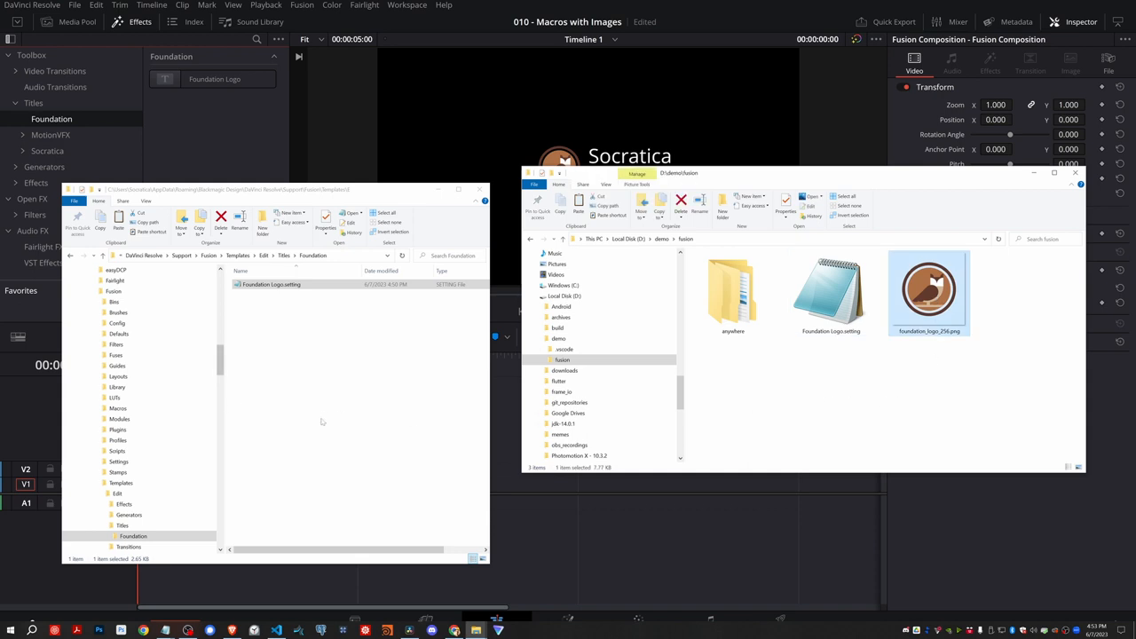
click(333, 423)
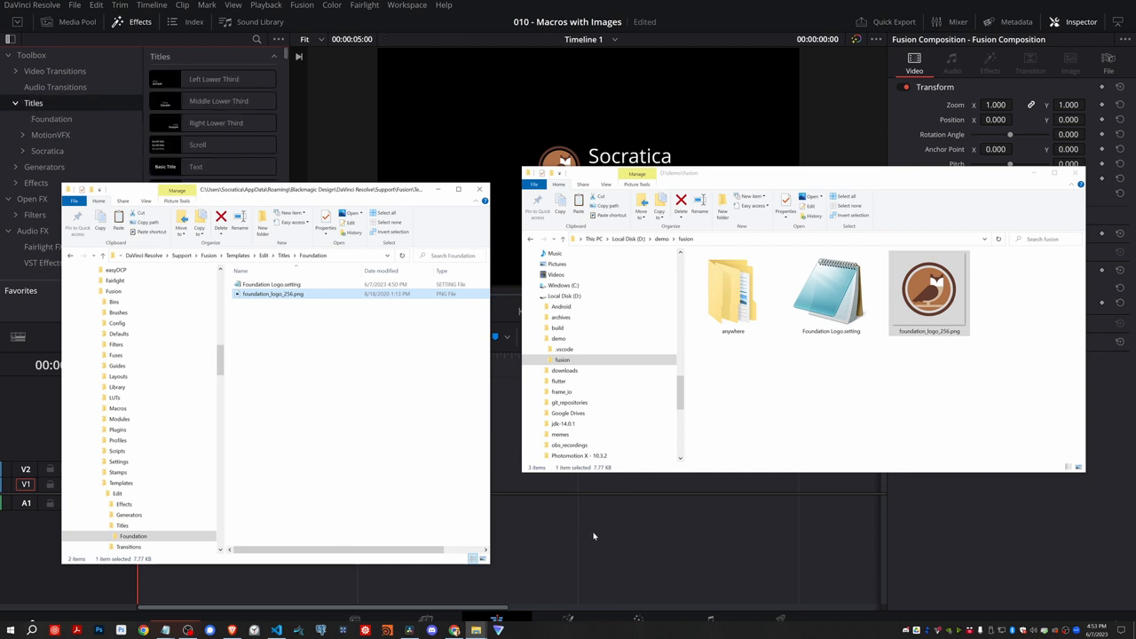
Add a Fusion Composition clip at the timeline start and preview a frame partway in.
click(480, 188)
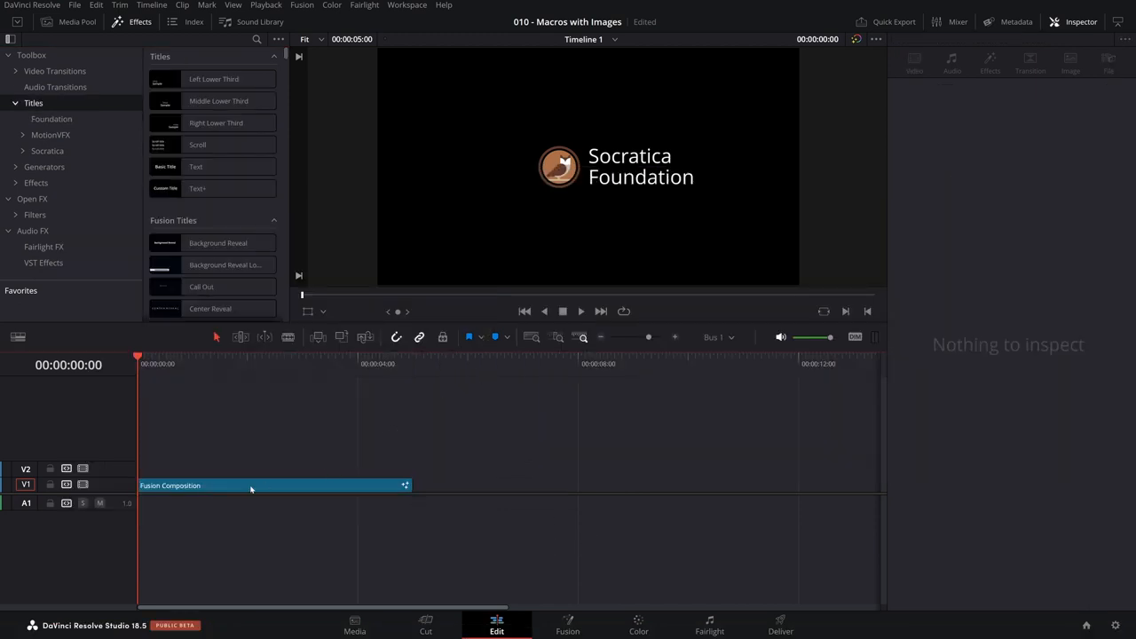
click(252, 487)
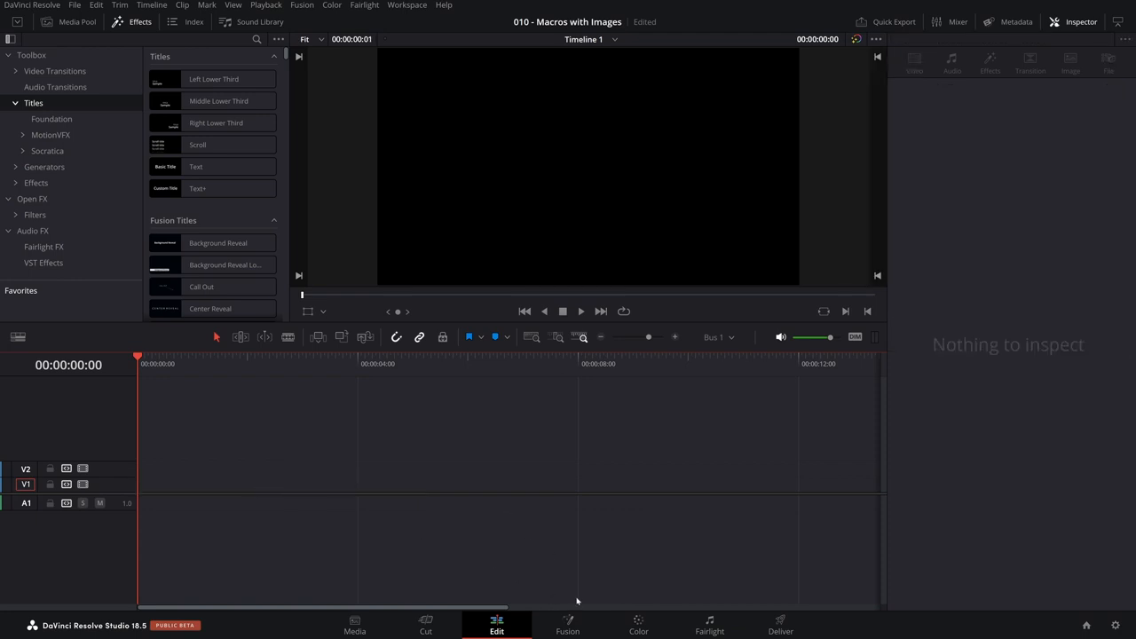
click(568, 625)
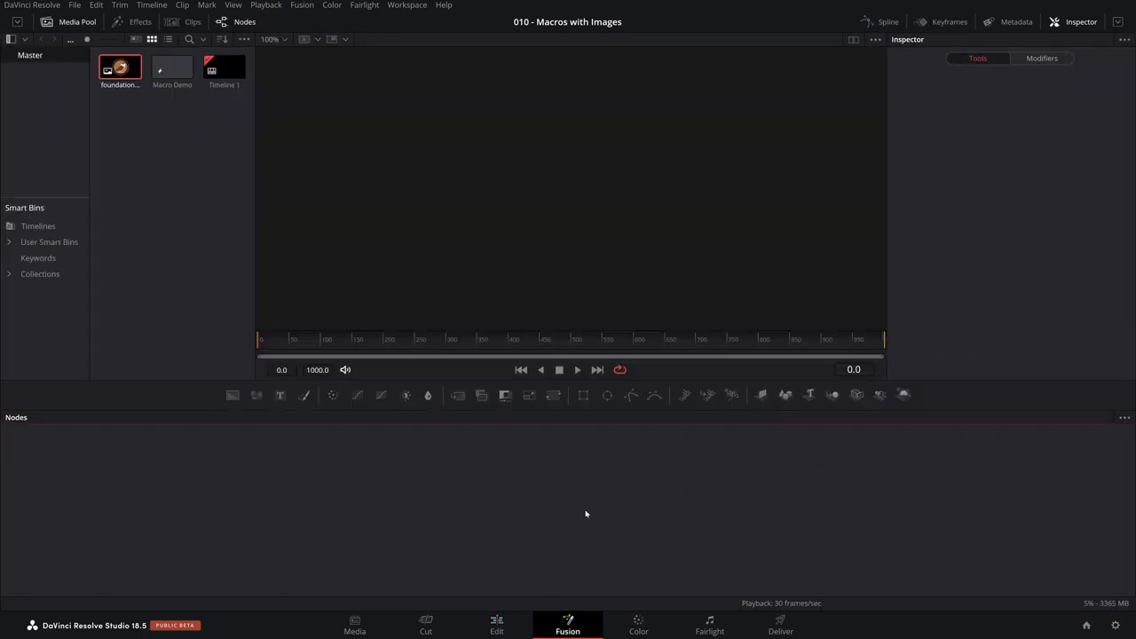
click(497, 624)
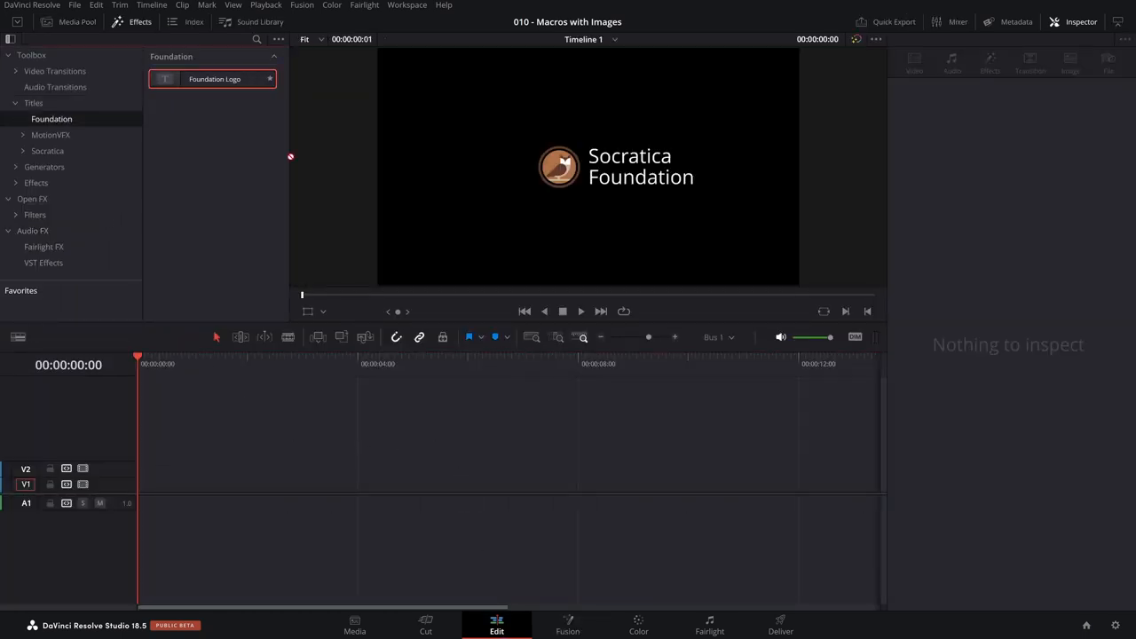
drag(213, 78, 267, 485)
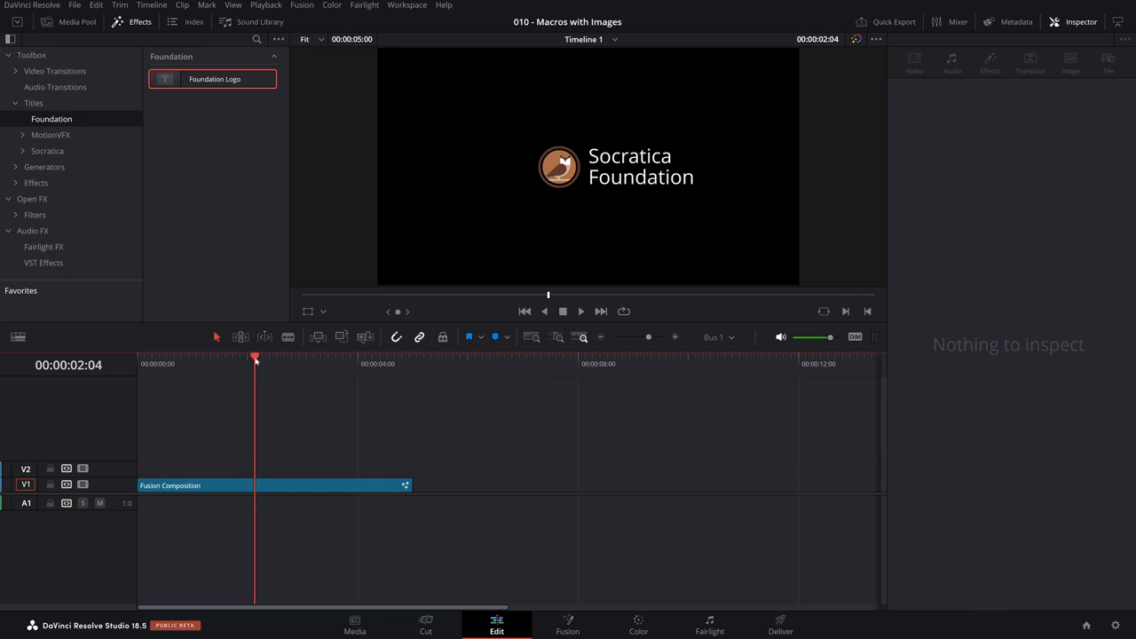
click(229, 362)
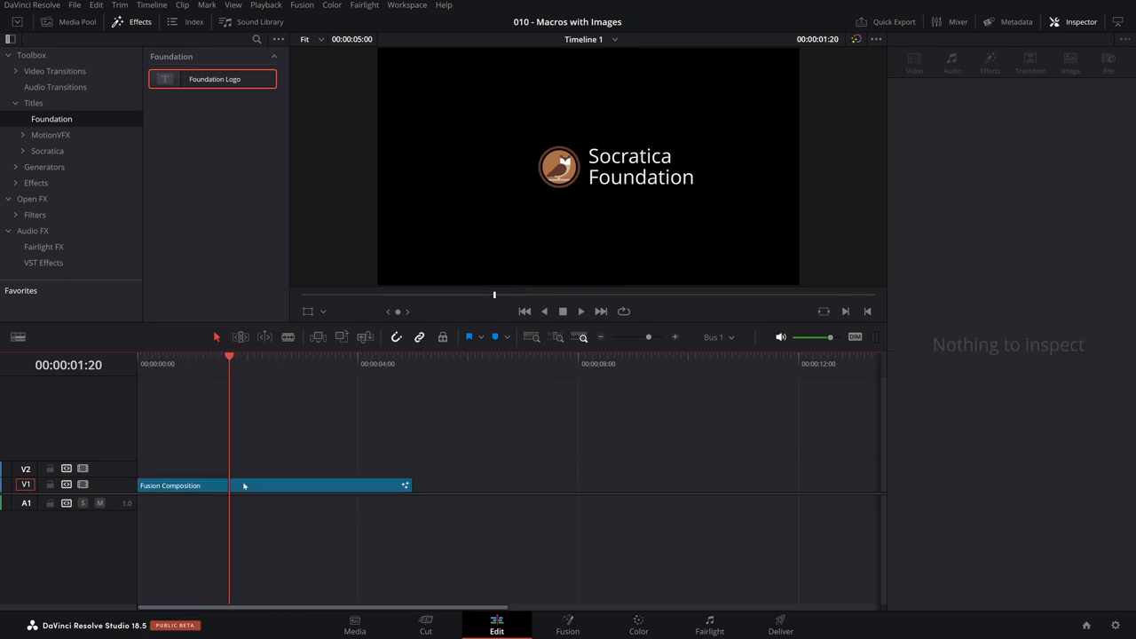
Inspect the Logo image node on the Fusion page, then place Foundation Logo on V1 and preview it.
click(568, 625)
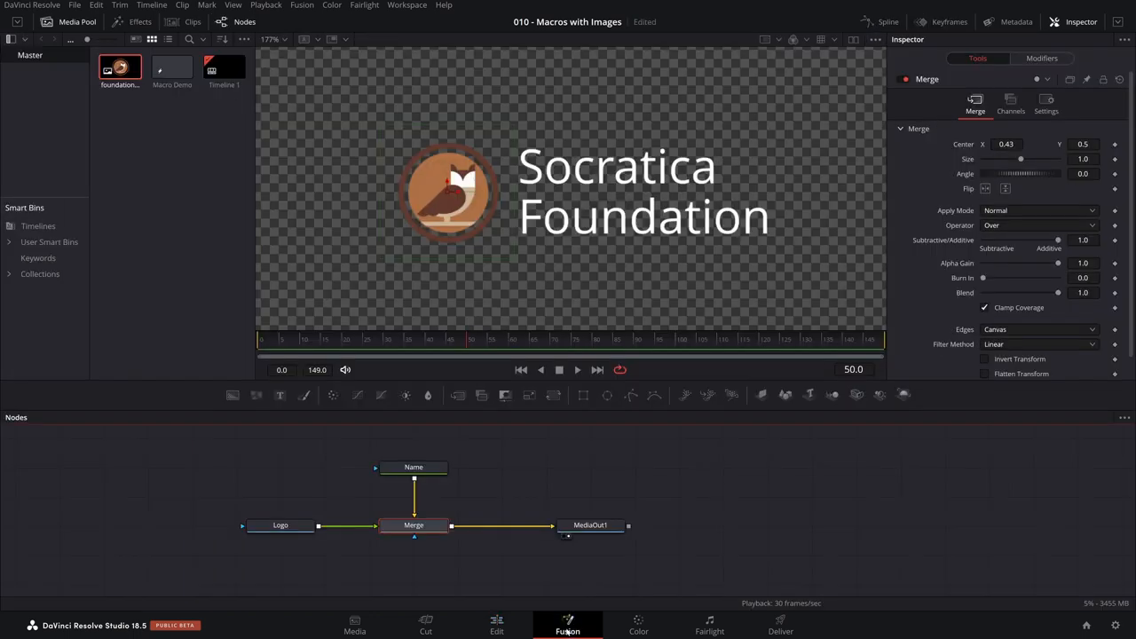
click(280, 526)
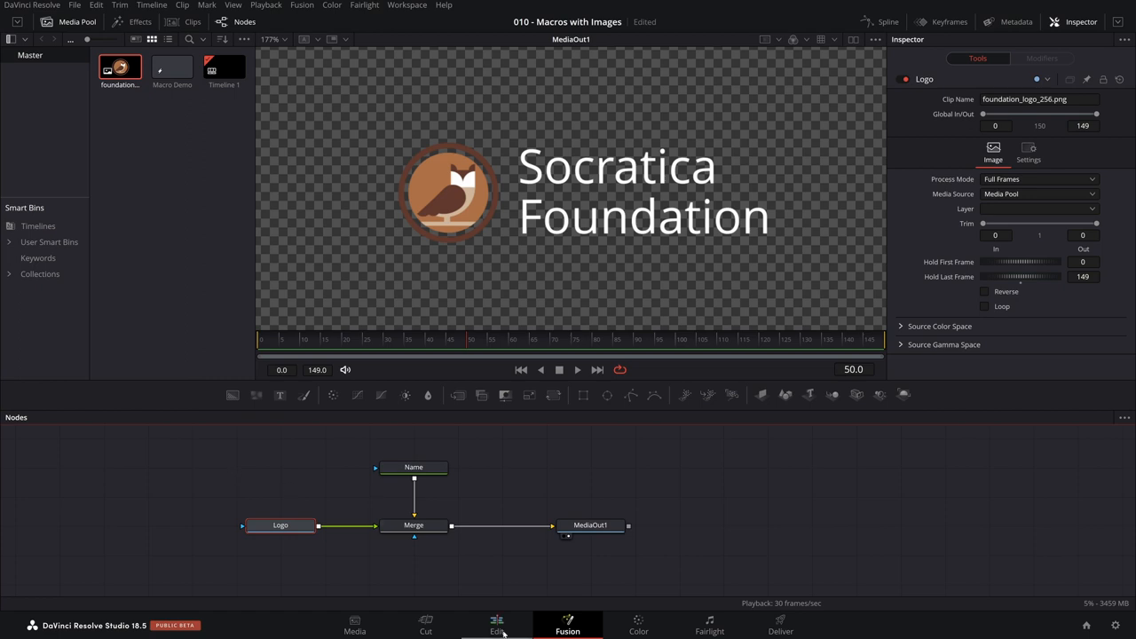
click(497, 625)
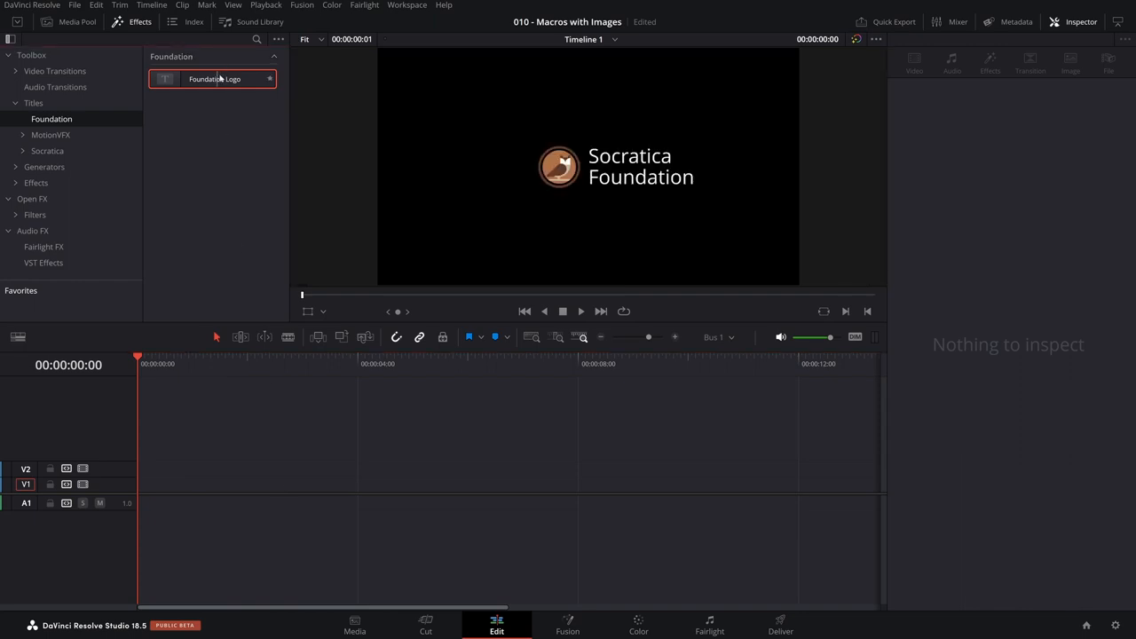
drag(213, 78, 273, 486)
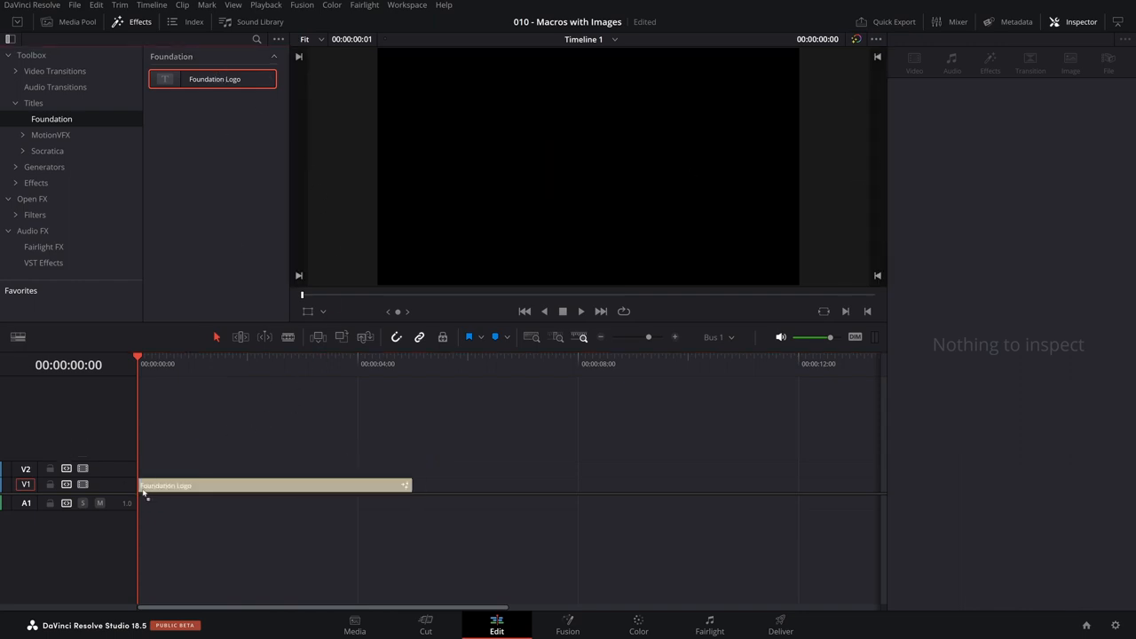
click(267, 486)
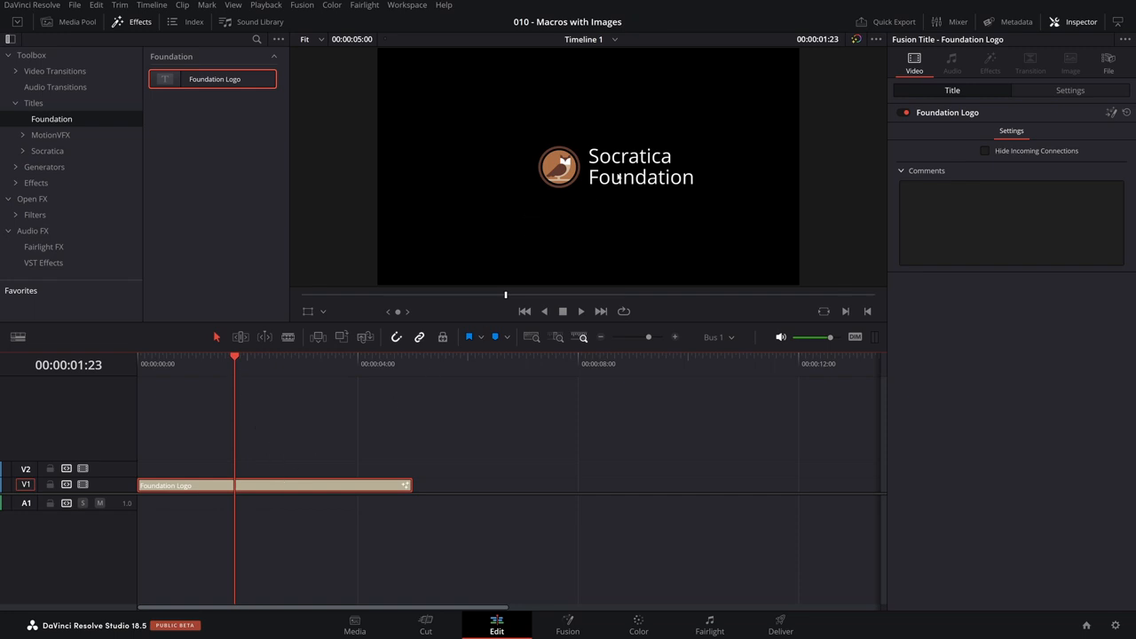
mouse_move(506, 427)
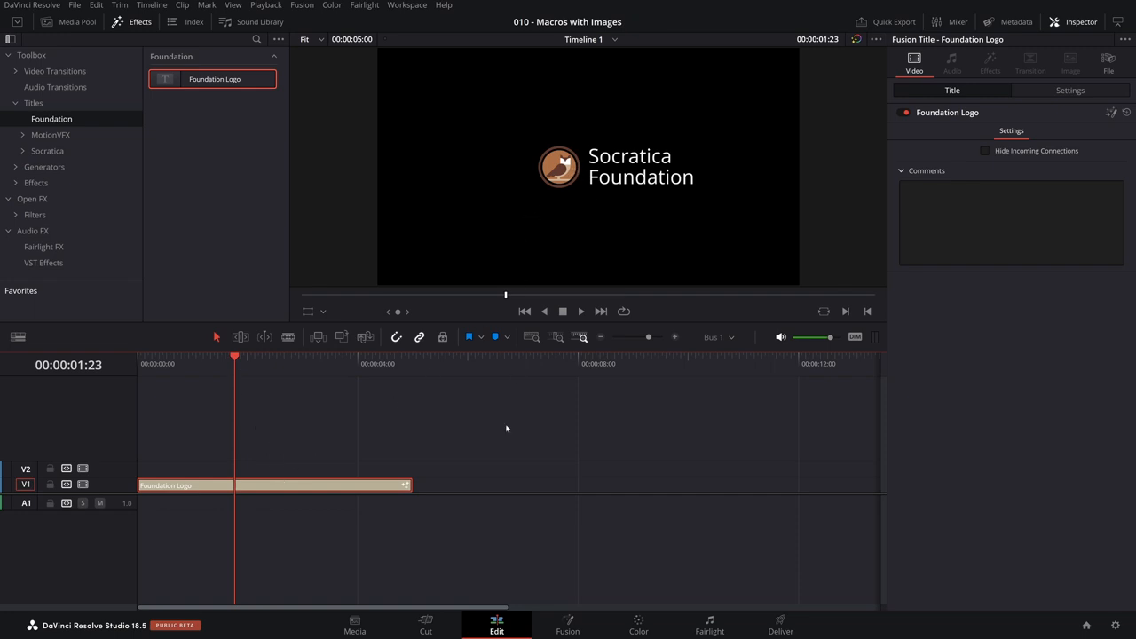
mouse_move(397, 428)
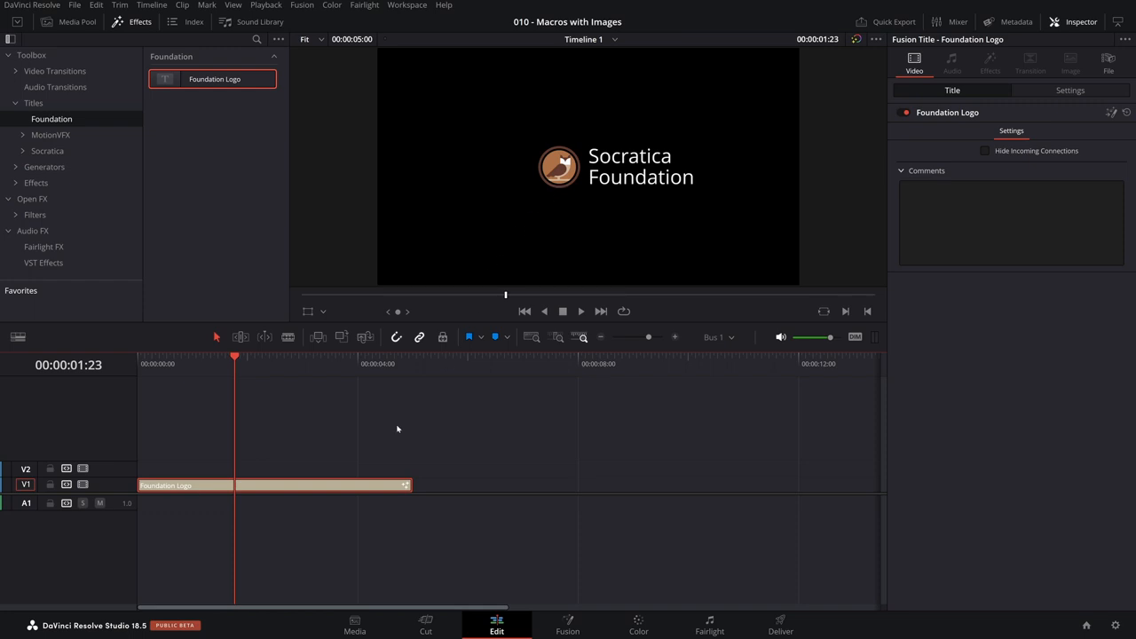
click(369, 442)
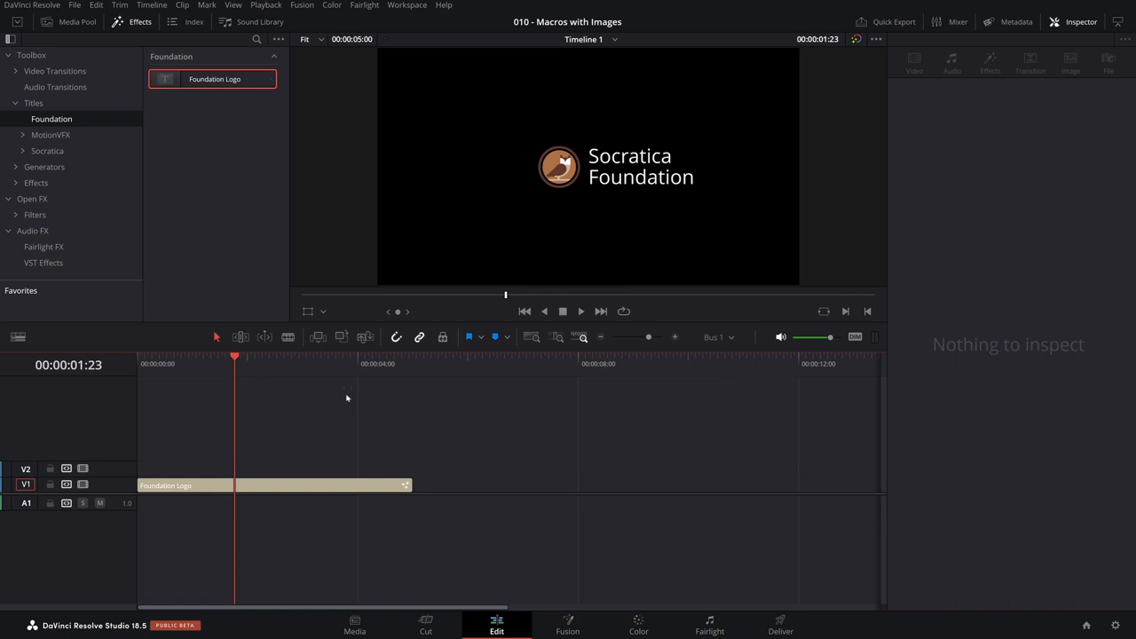
mouse_move(547, 259)
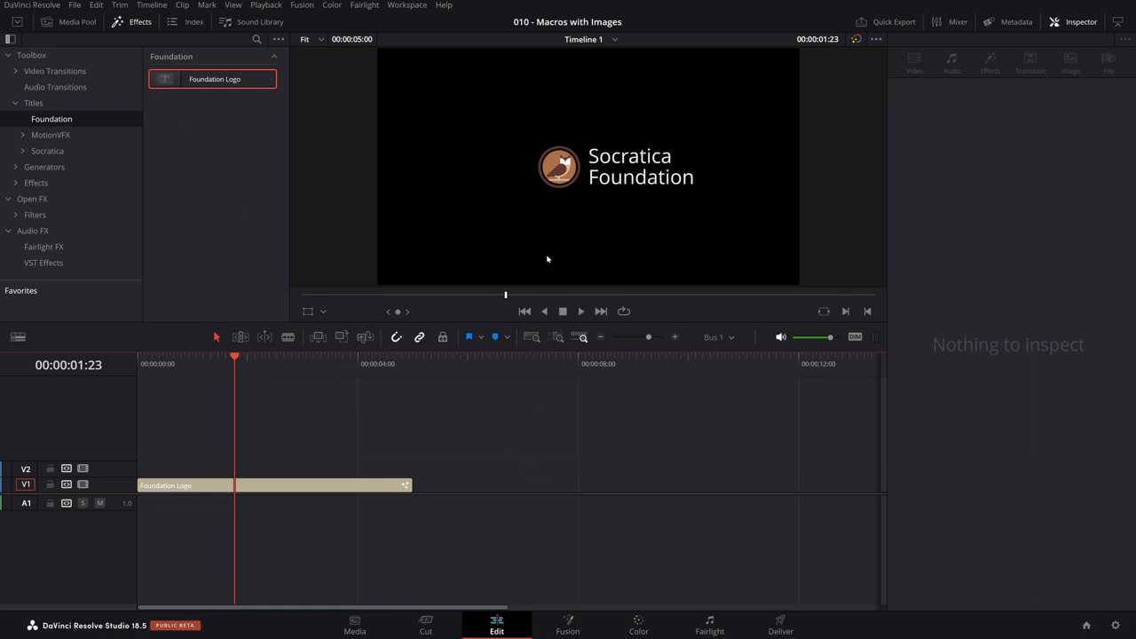
click(275, 484)
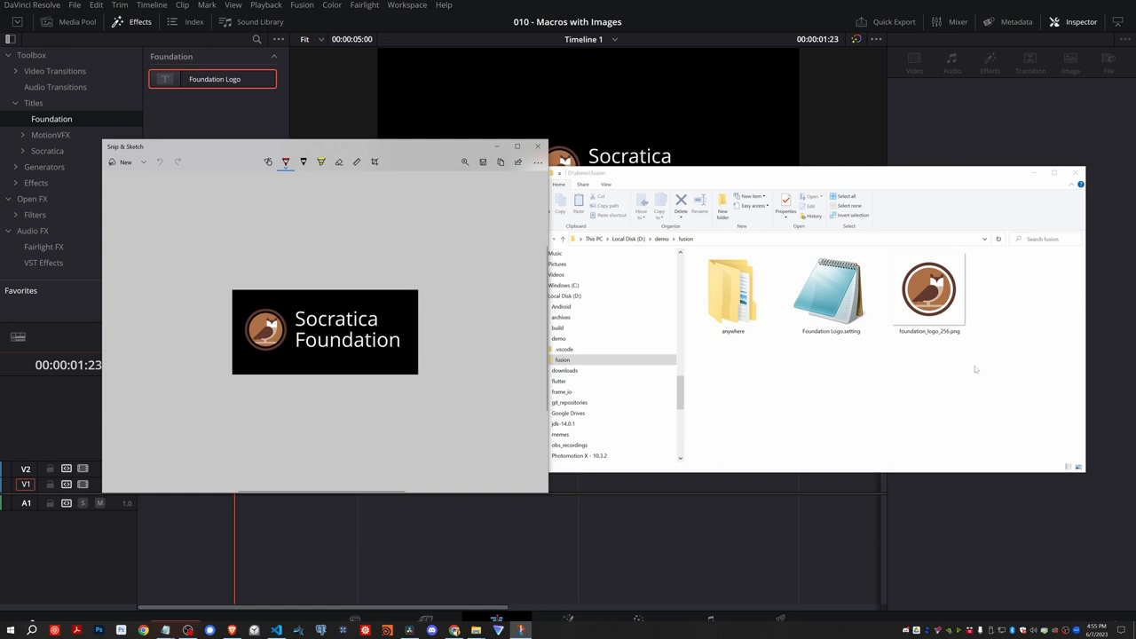
mouse_move(290, 301)
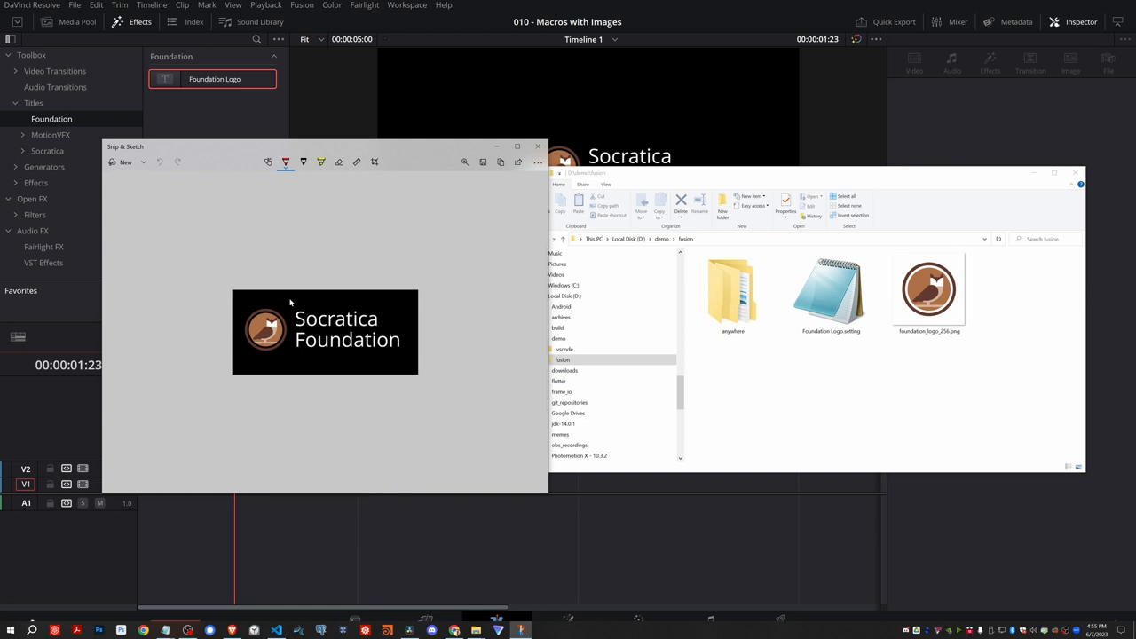
mouse_move(323, 384)
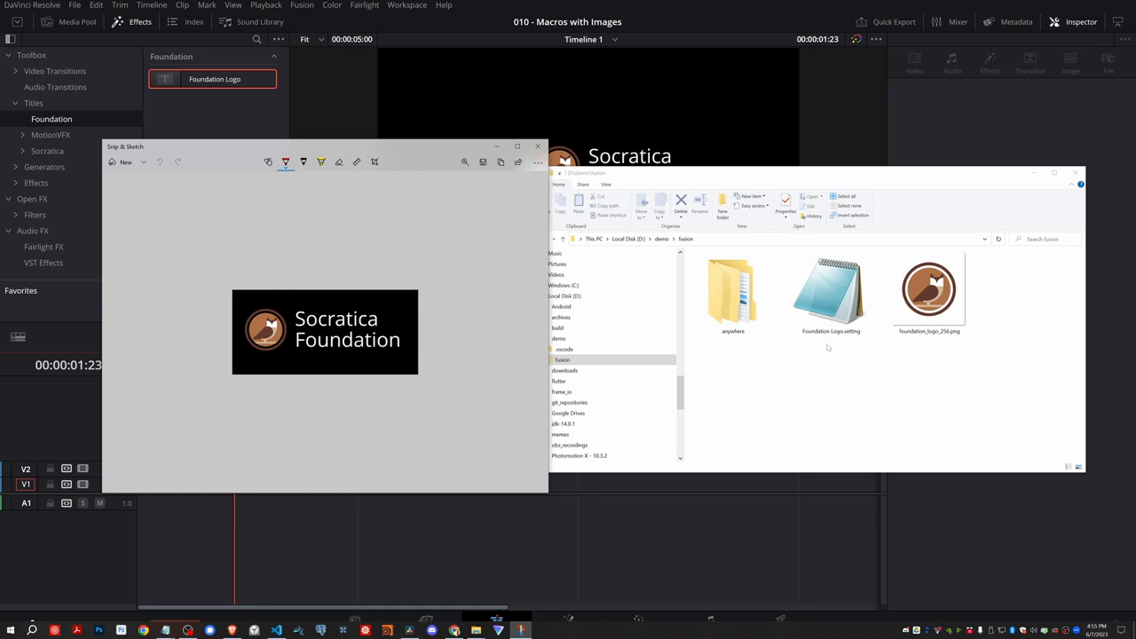
mouse_move(825, 367)
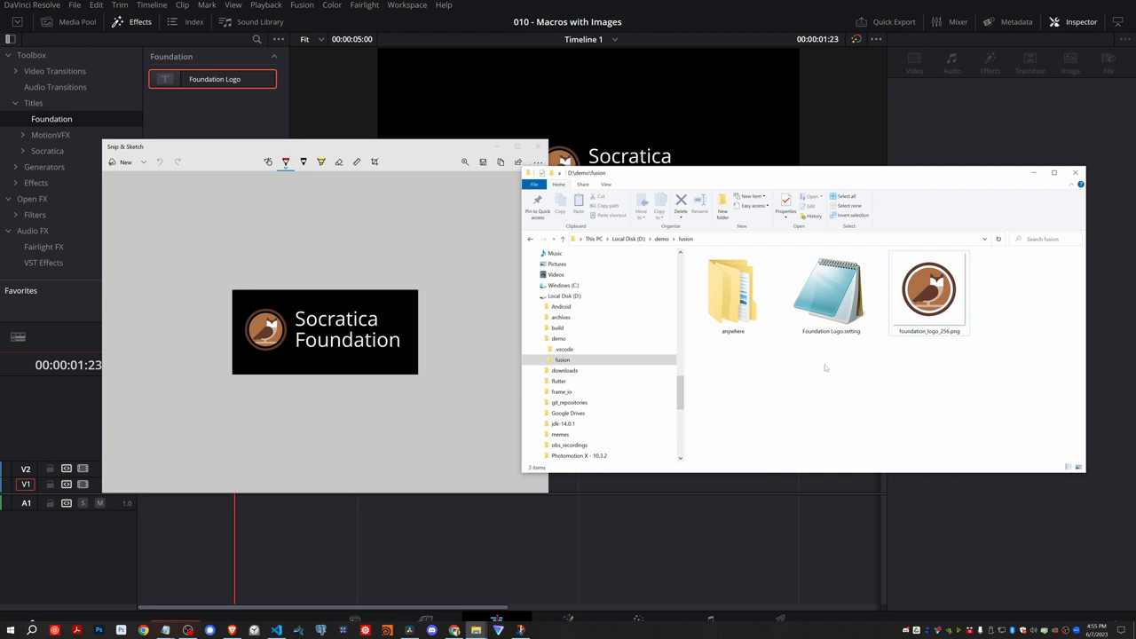
mouse_move(825, 391)
text(Foundation Logo.png)
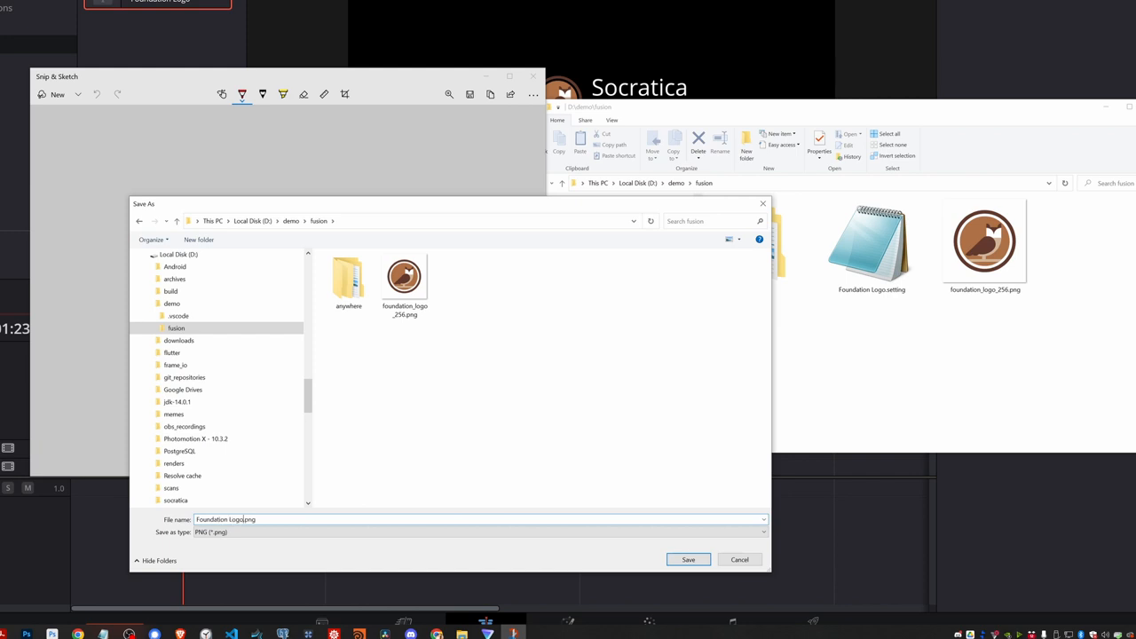
Save the snip as Foundation Logo.png in D:\demo\fusion.
click(689, 559)
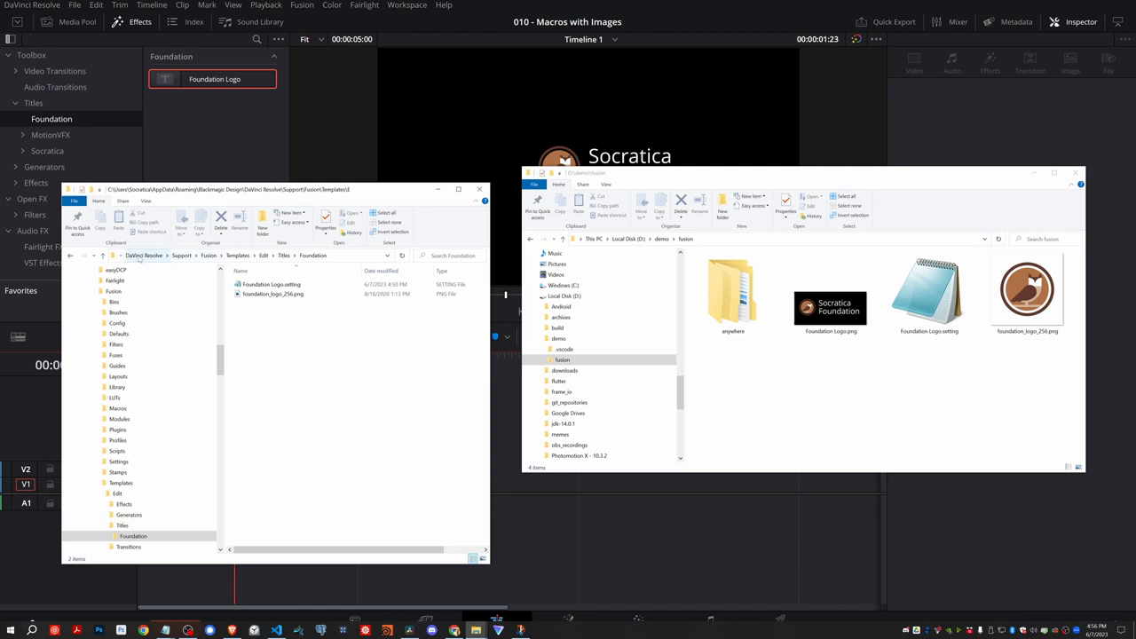
mouse_move(338, 441)
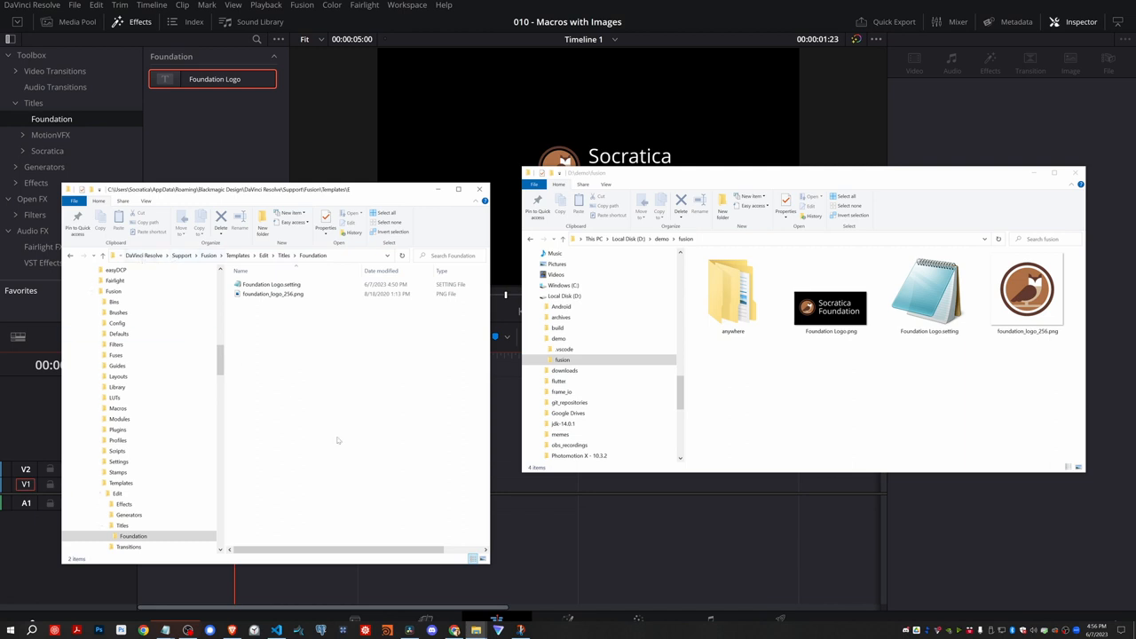
Copy Foundation Logo.png into Templates\Edit\Titles\Foundation beside the macro.
click(830, 310)
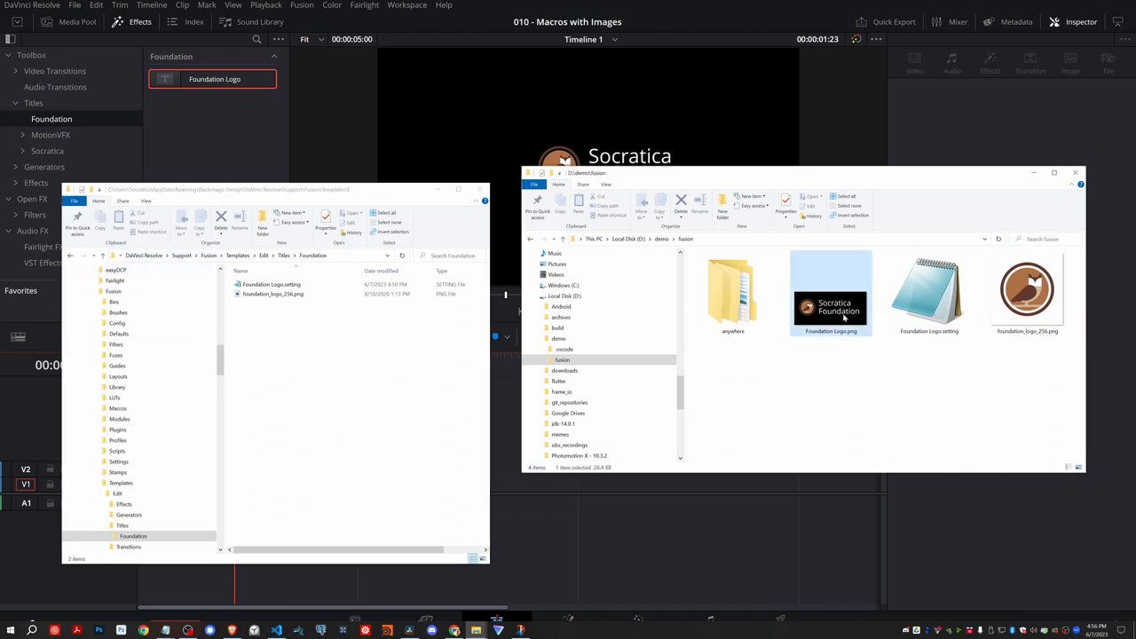
click(830, 293)
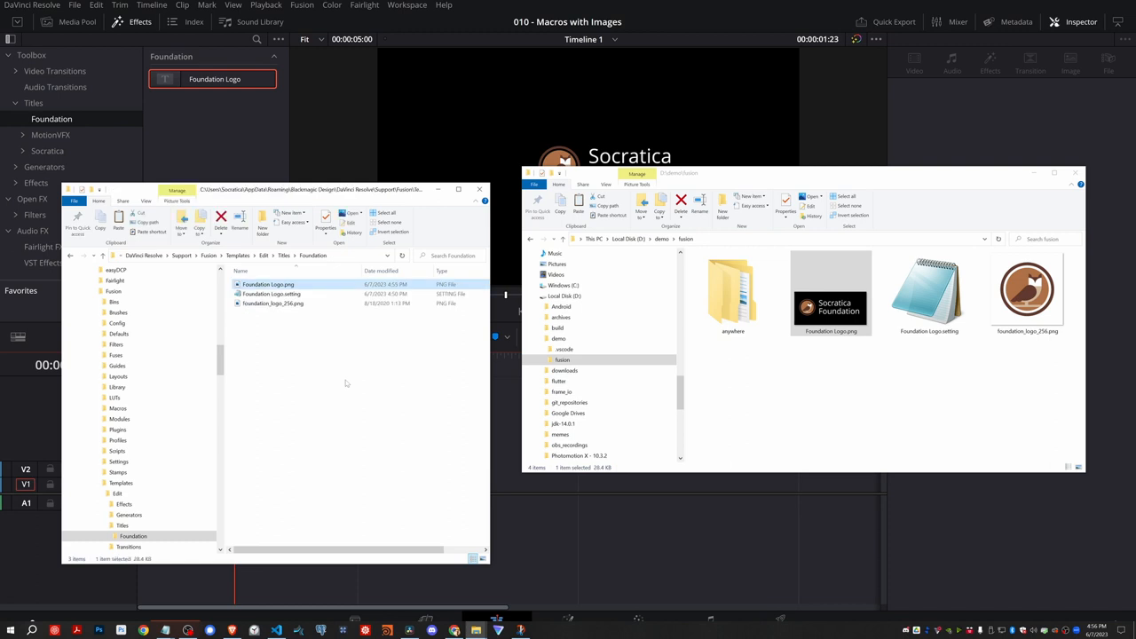
click(34, 103)
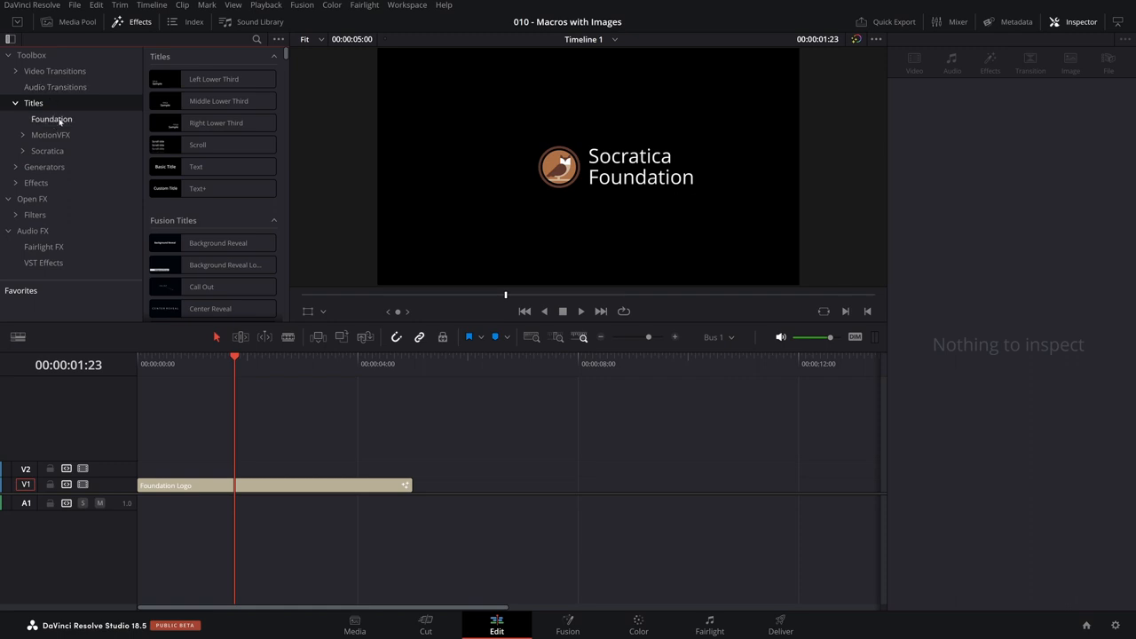
Reload Titles > Foundation so Foundation Logo shows its new logo thumbnail.
click(51, 117)
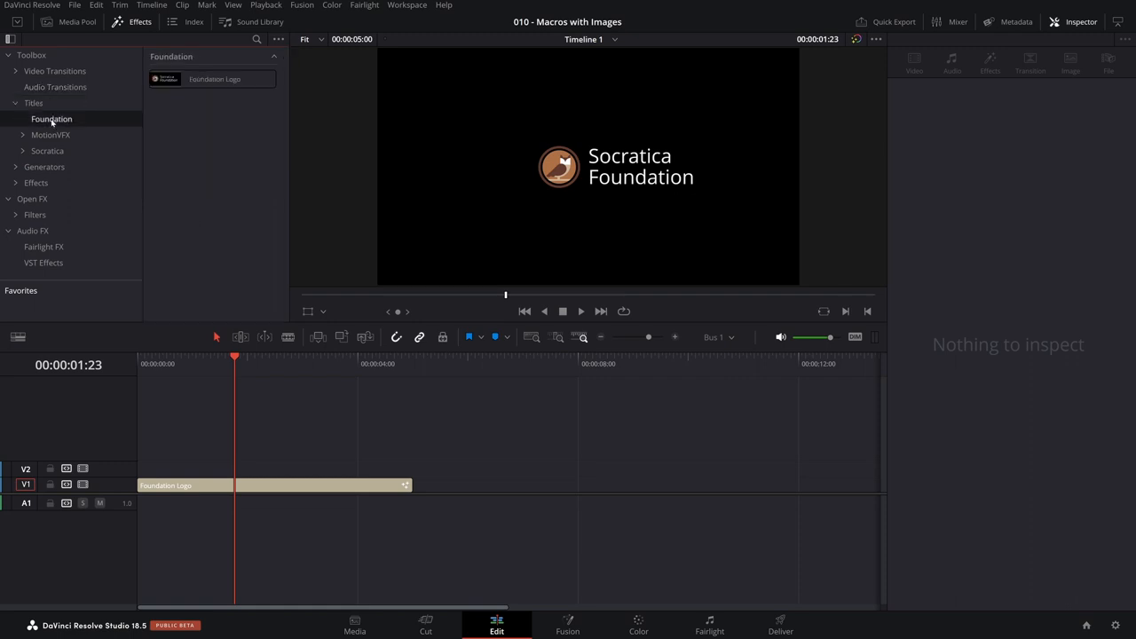
click(213, 78)
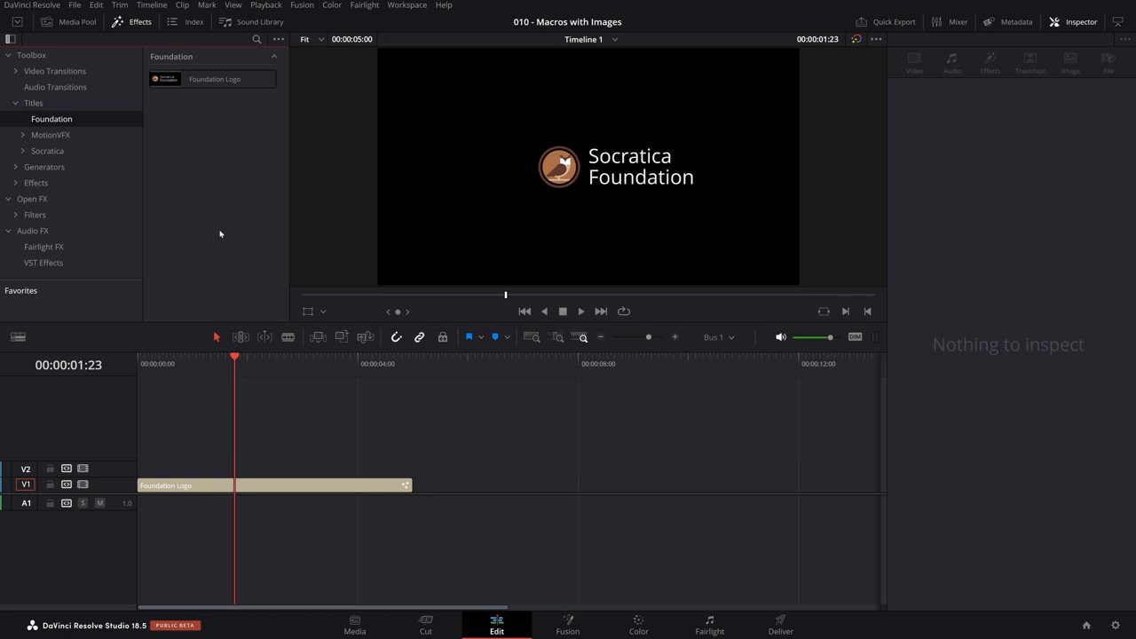
click(479, 630)
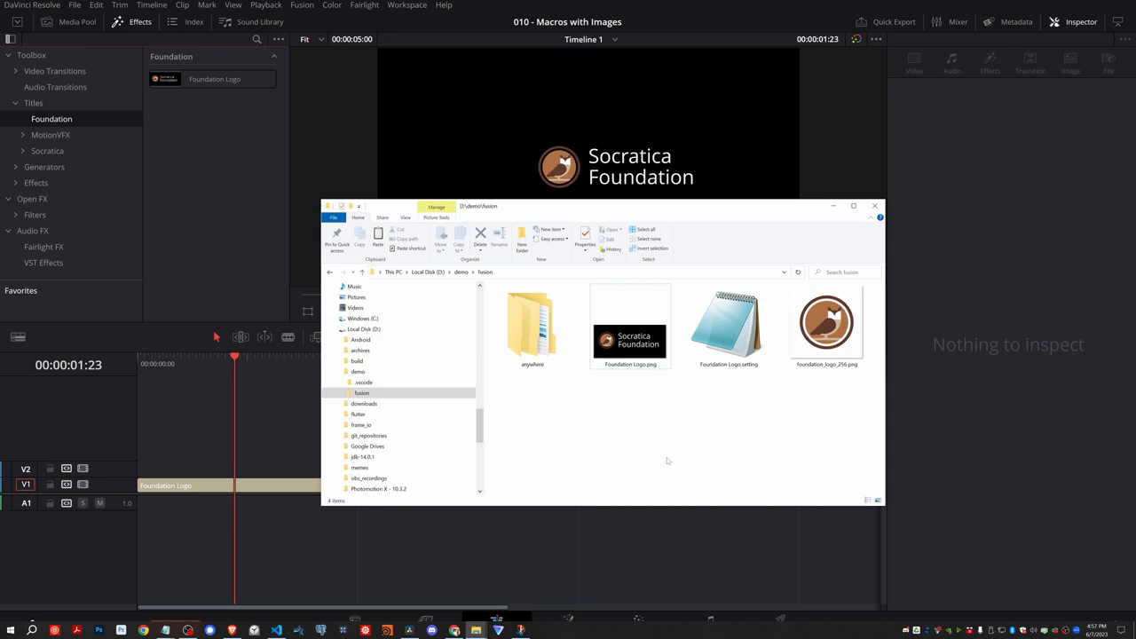
mouse_move(561, 426)
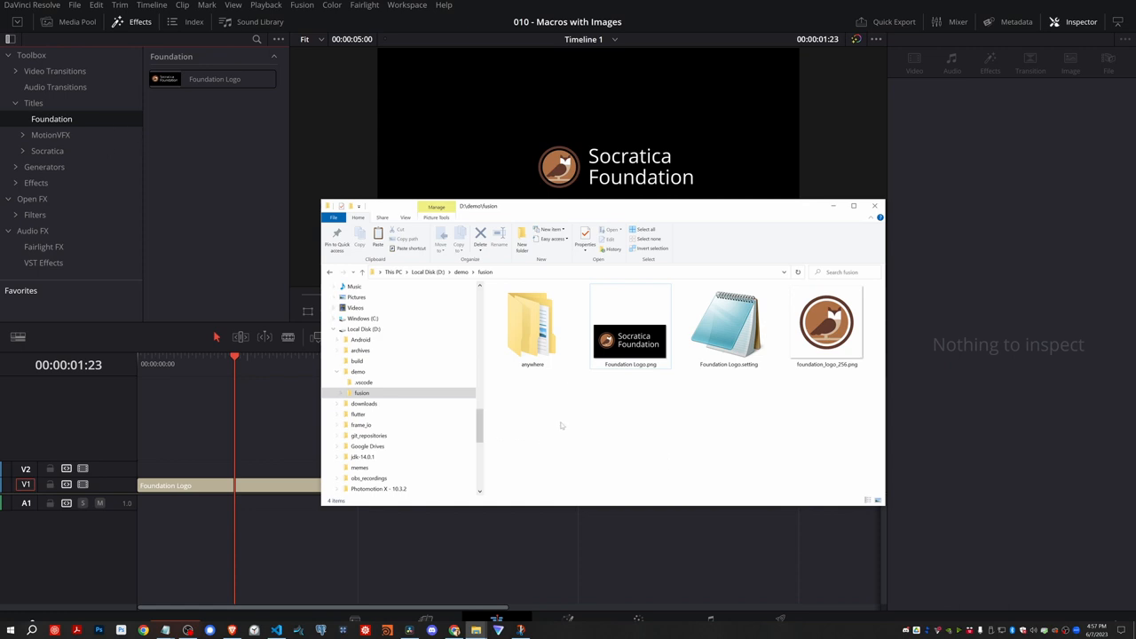